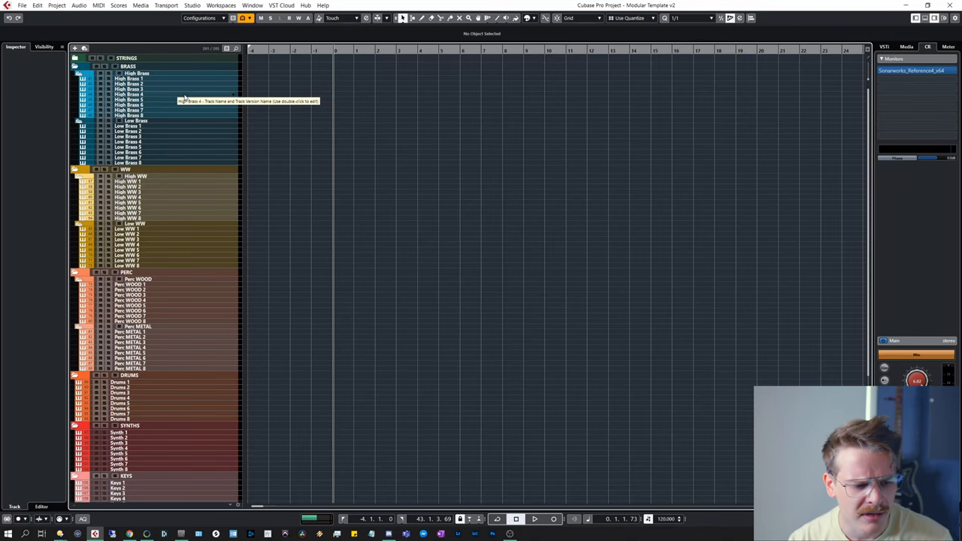
Scroll the track list to review the collapsed instrument folders from STRINGS down to FX
{"action": "scroll", "scroll_direction": "down", "scroll_amount": 3}
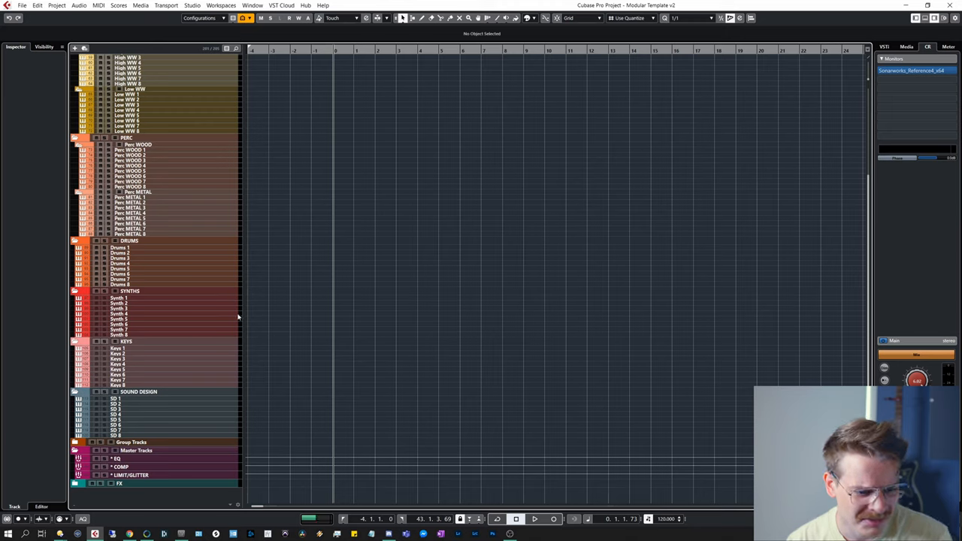
{"action": "mouse_move", "coordinate": [247, 358]}
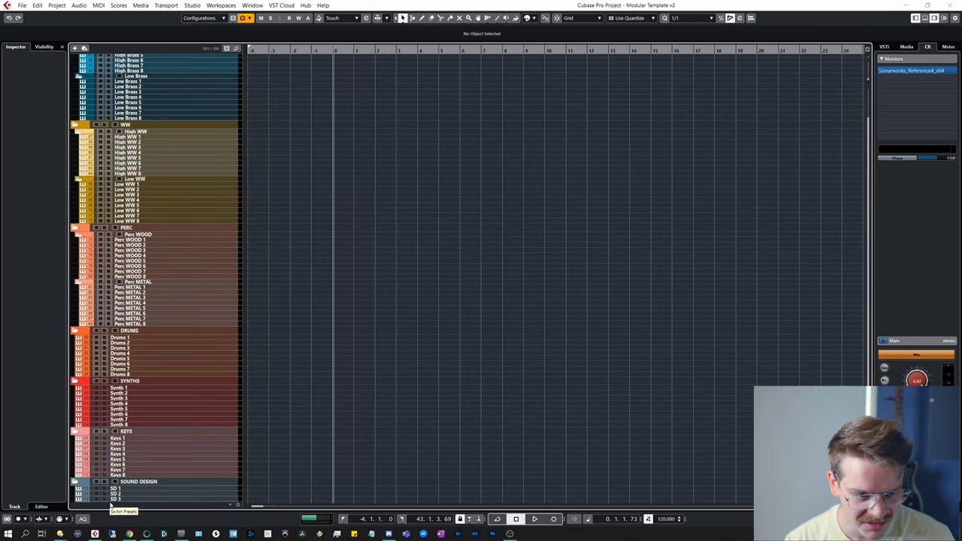
{"action": "mouse_move", "coordinate": [320, 411]}
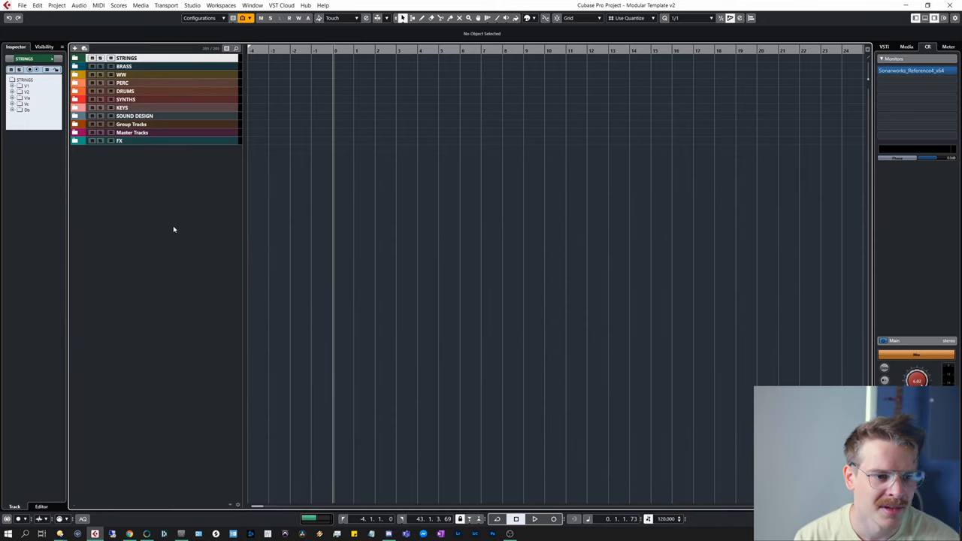
{"action": "mouse_move", "coordinate": [172, 157]}
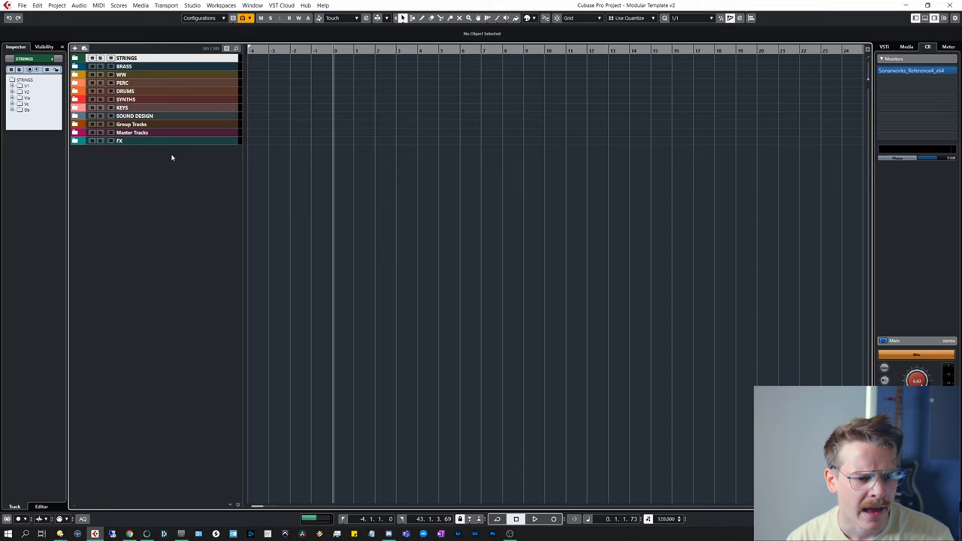
{"action": "mouse_move", "coordinate": [196, 14]}
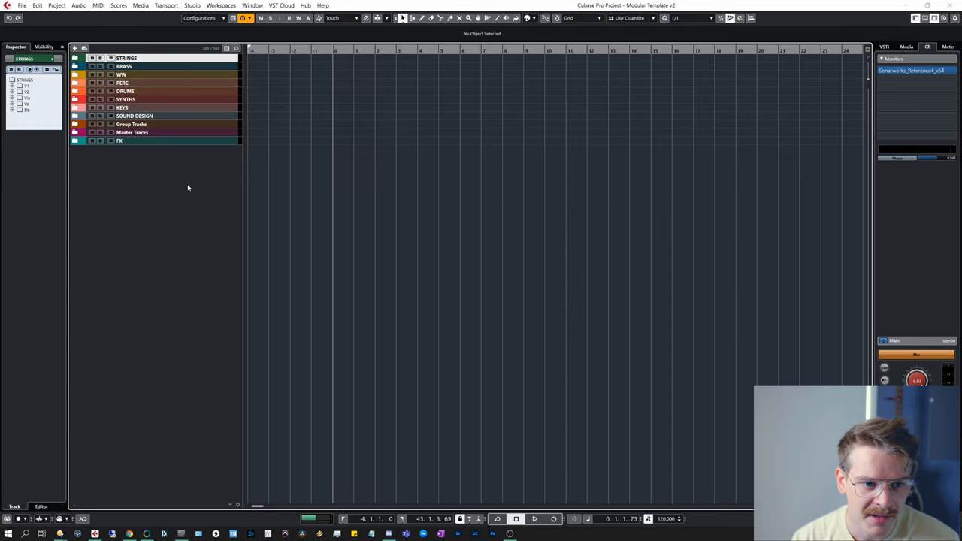
{"action": "mouse_move", "coordinate": [227, 219]}
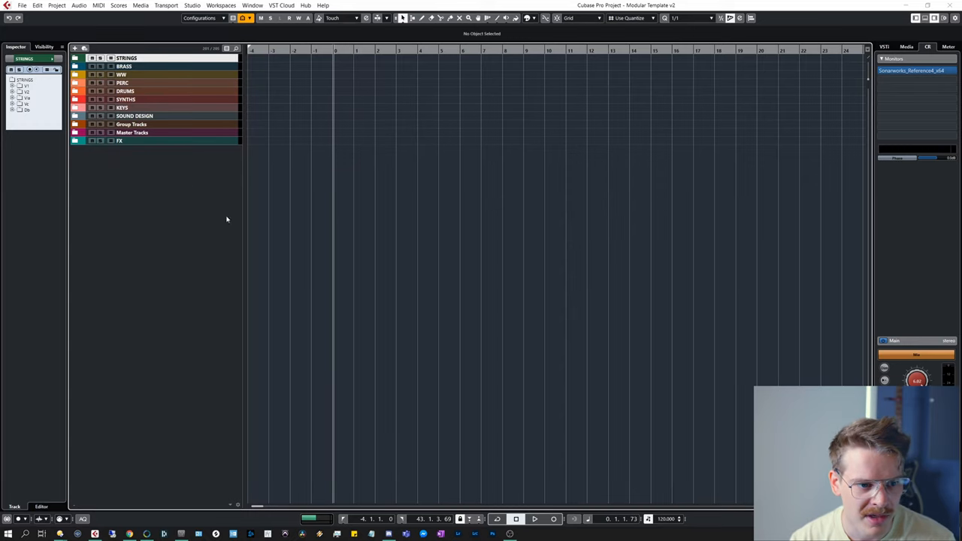
{"action": "mouse_move", "coordinate": [391, 282]}
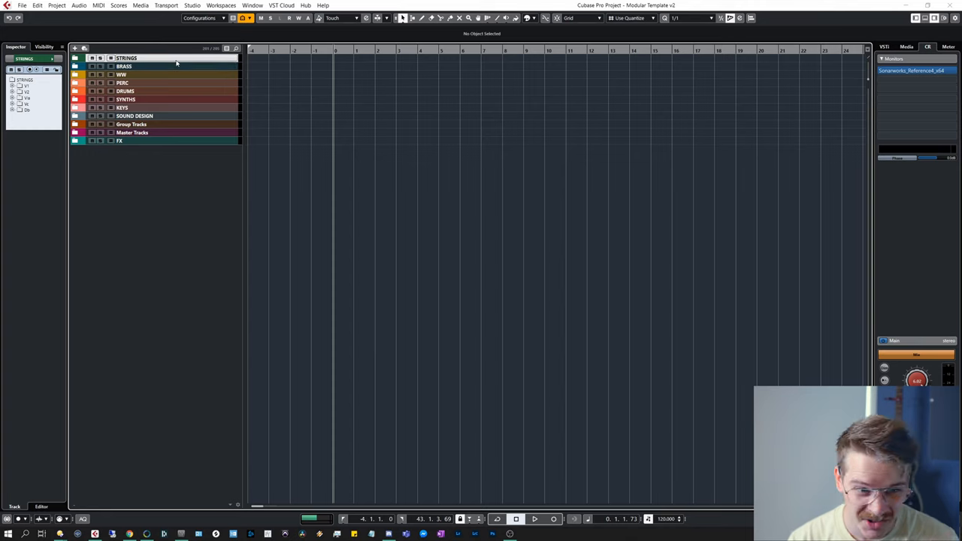
{"action": "mouse_move", "coordinate": [150, 58]}
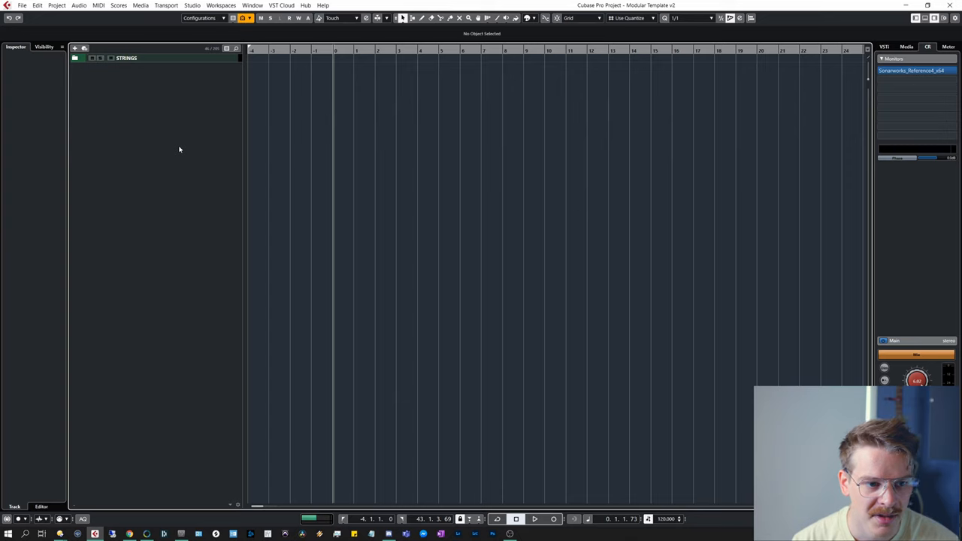
{"action": "mouse_move", "coordinate": [189, 150]}
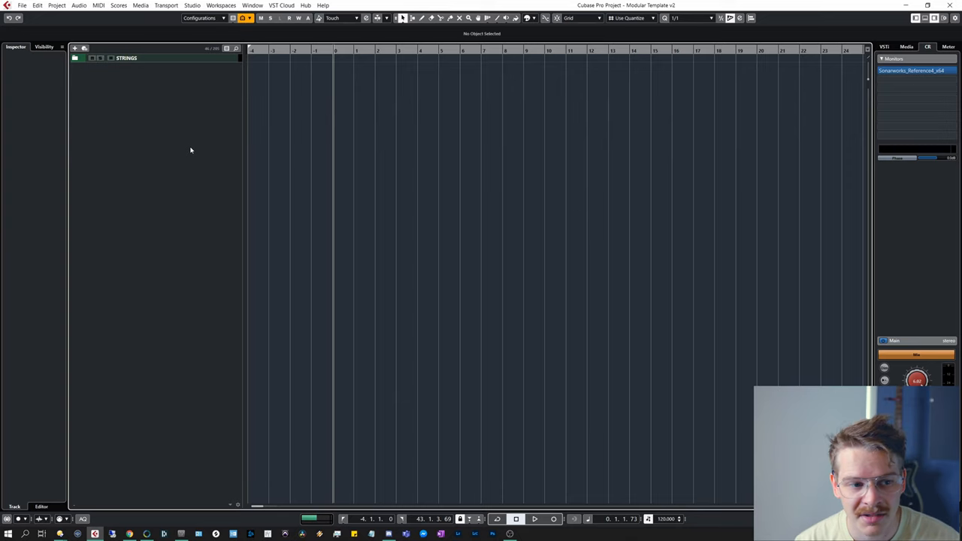
Save the STRINGS-only track view as a new visibility configuration and reopen the configurations list
{"action": "left_click", "coordinate": [200, 18]}
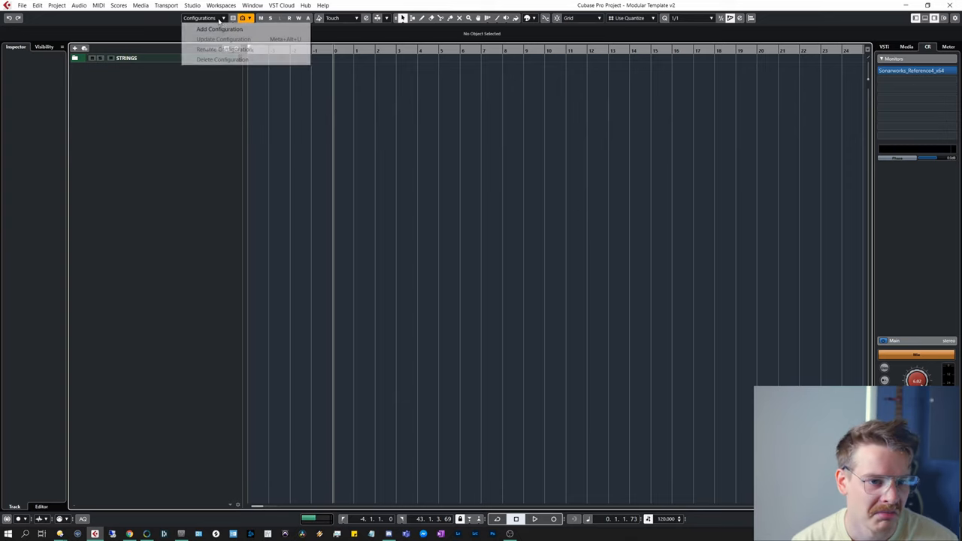
{"action": "left_click", "coordinate": [220, 29]}
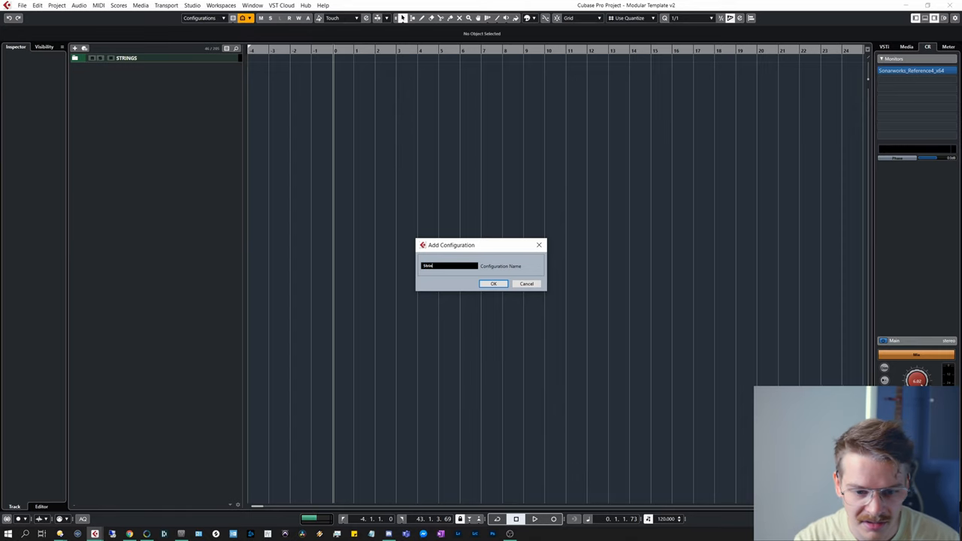
{"action": "left_click", "coordinate": [493, 283]}
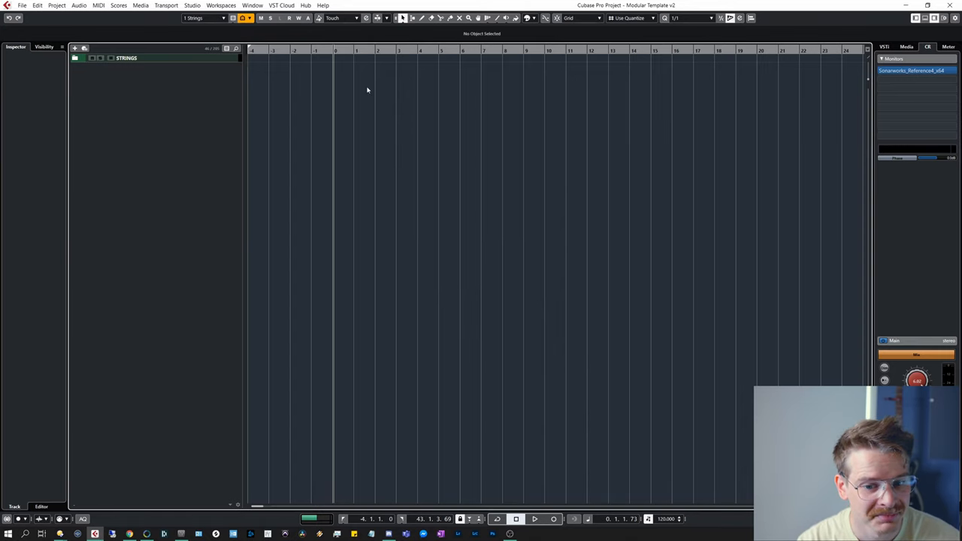
{"action": "left_click", "coordinate": [203, 18]}
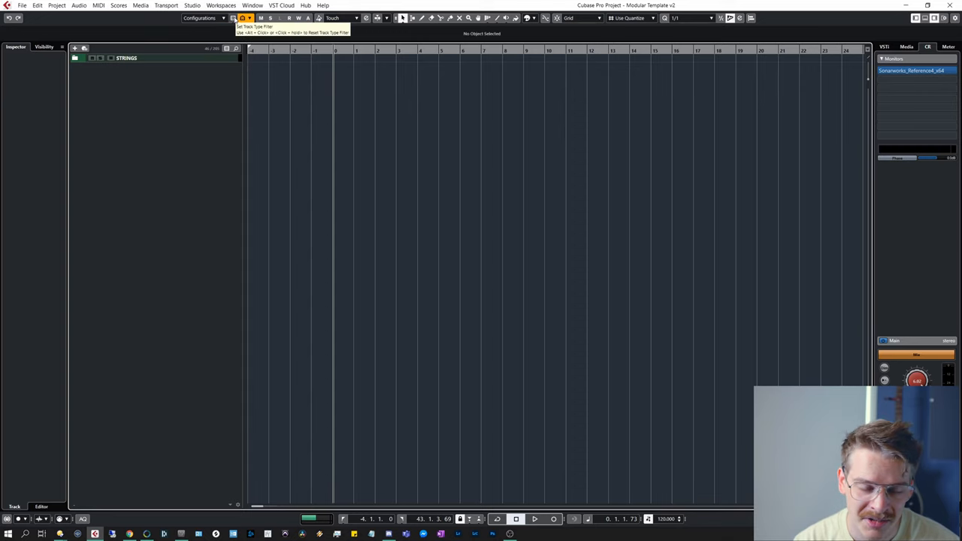
Show all tracks again, collapse the FX folder, and save that full view as the ALL configuration
{"action": "left_click", "coordinate": [248, 18]}
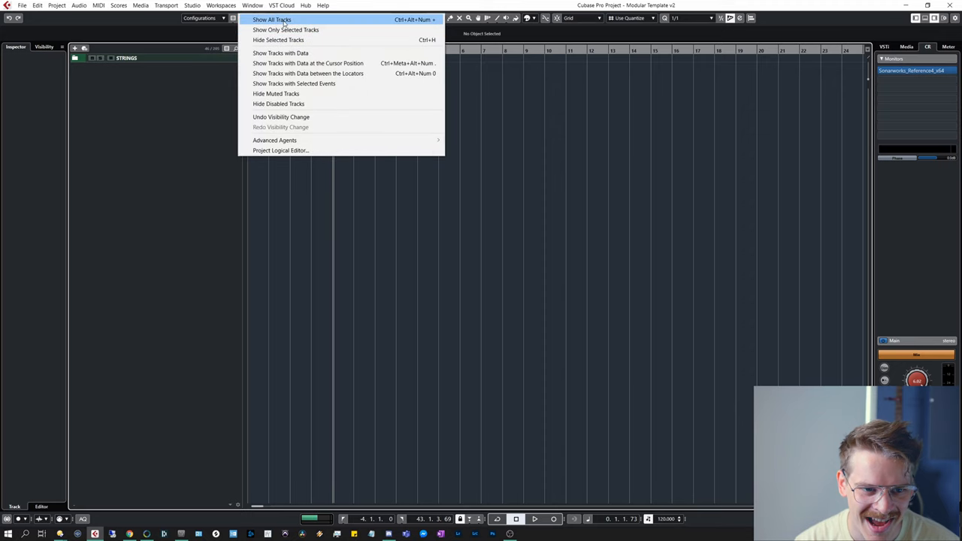
{"action": "left_click", "coordinate": [272, 19]}
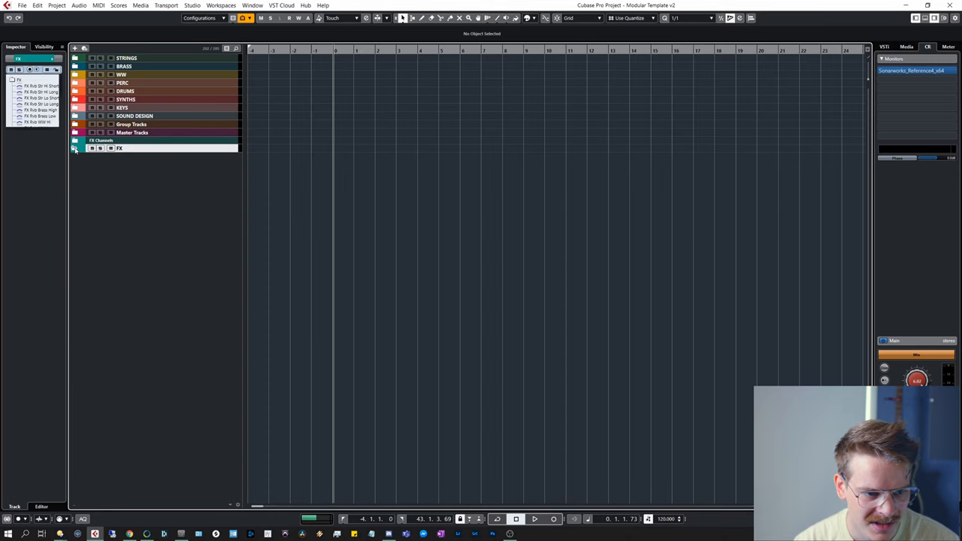
{"action": "left_click", "coordinate": [76, 149]}
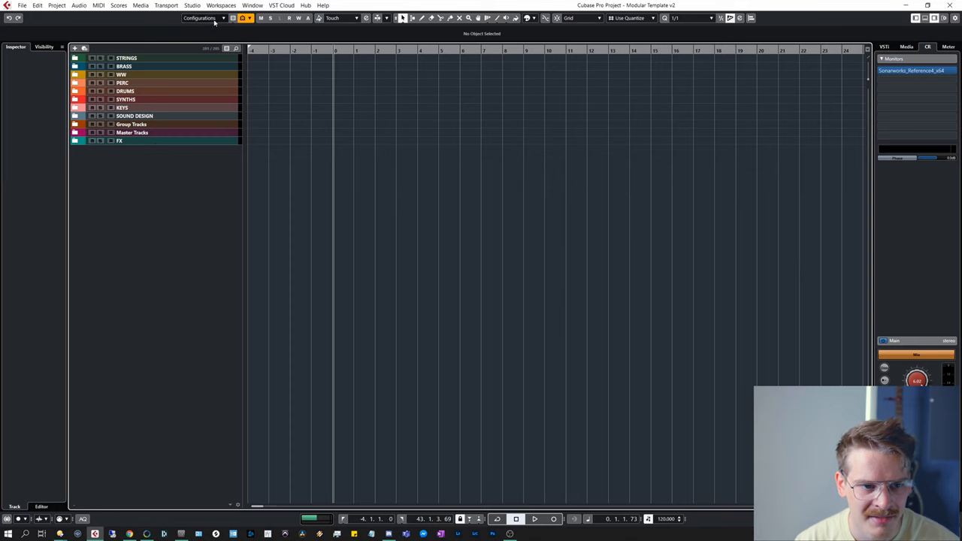
{"action": "left_click", "coordinate": [198, 18]}
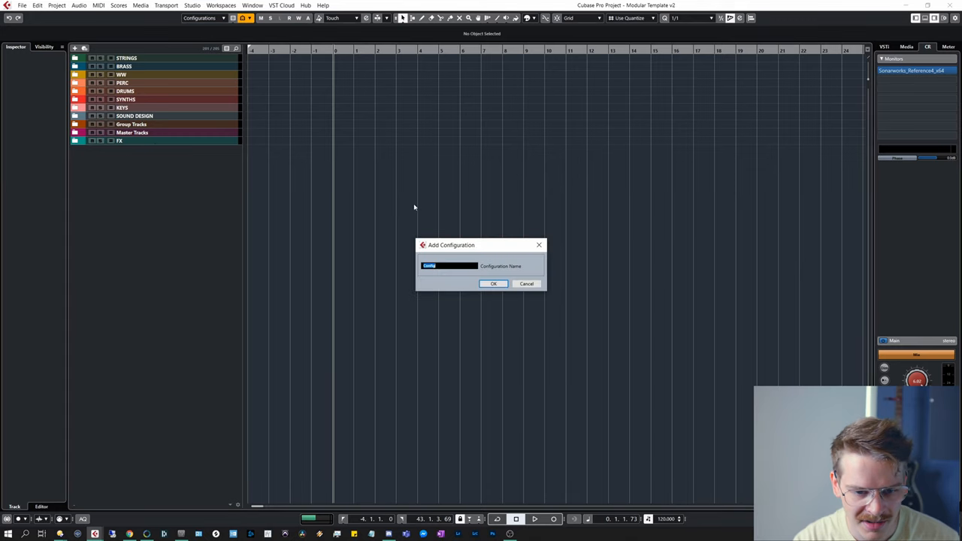
{"action": "left_click", "coordinate": [493, 283]}
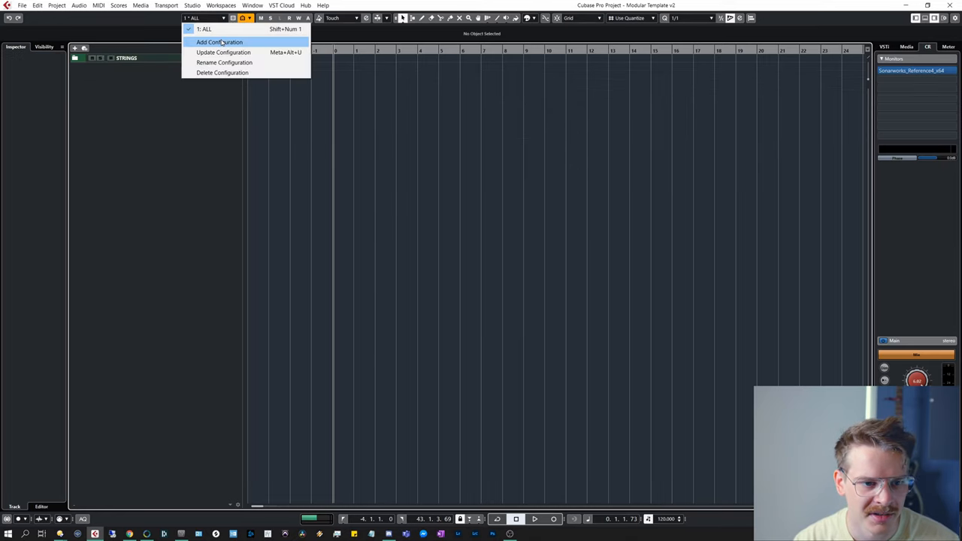
Save the strings-only view as the Strings configuration, then select the BRASS folder alone
{"action": "left_click", "coordinate": [220, 42]}
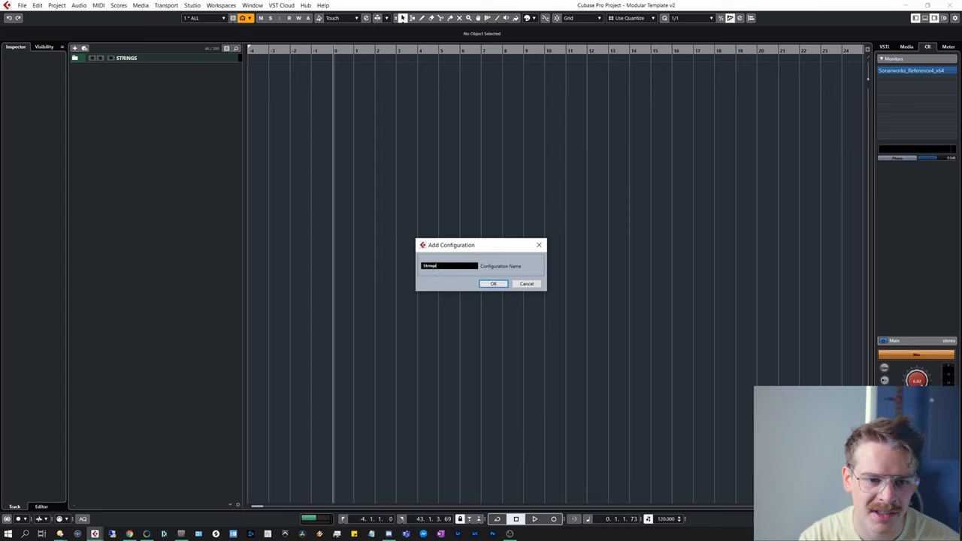
{"action": "left_click", "coordinate": [493, 283]}
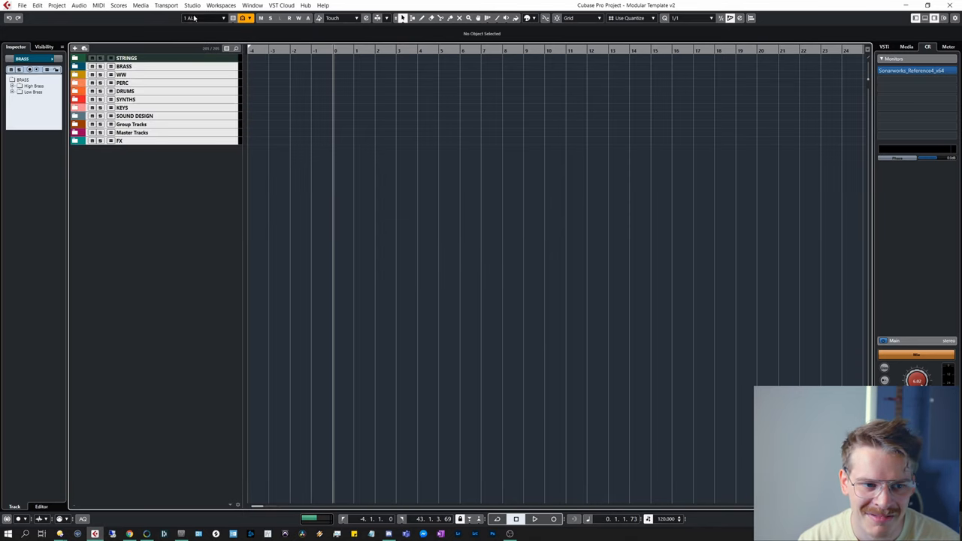
{"action": "mouse_move", "coordinate": [140, 69]}
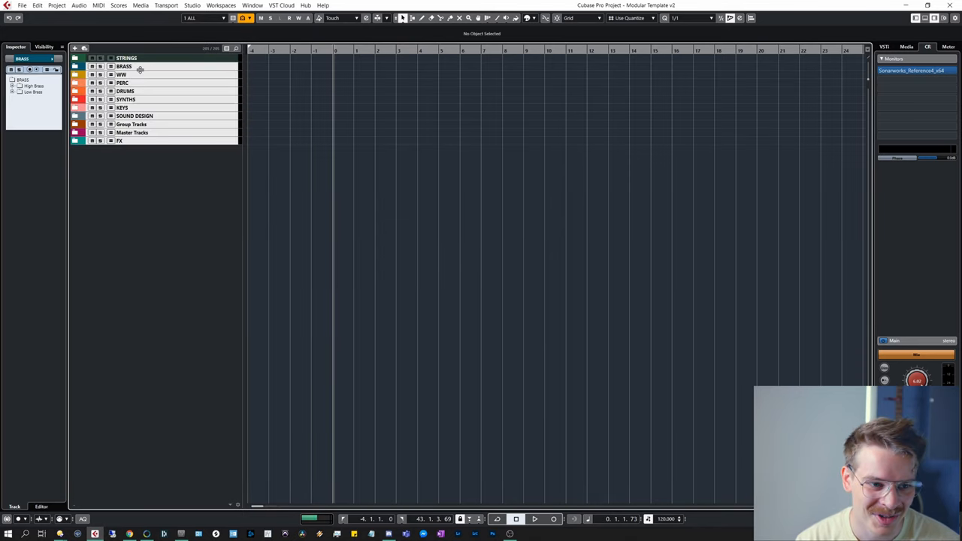
{"action": "left_click", "coordinate": [120, 75]}
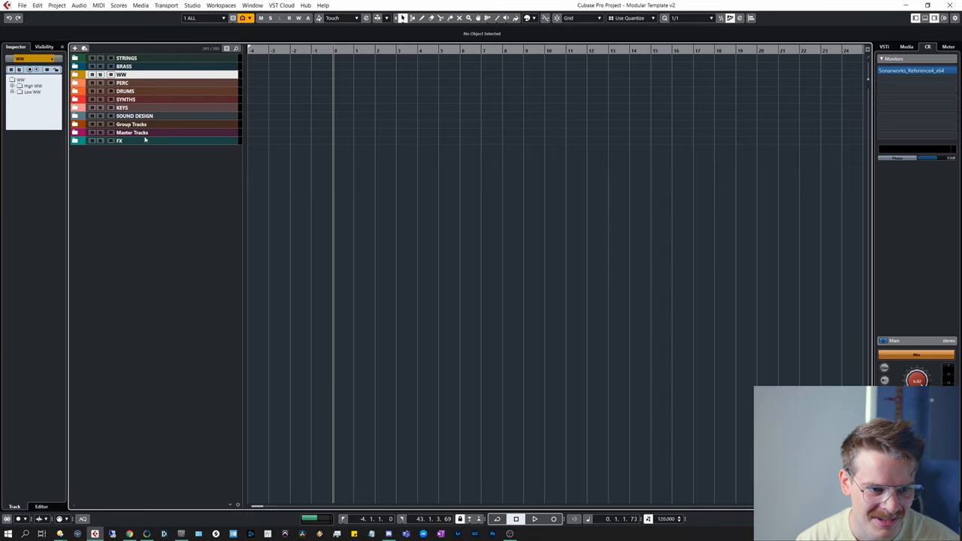
{"action": "left_click", "coordinate": [126, 57]}
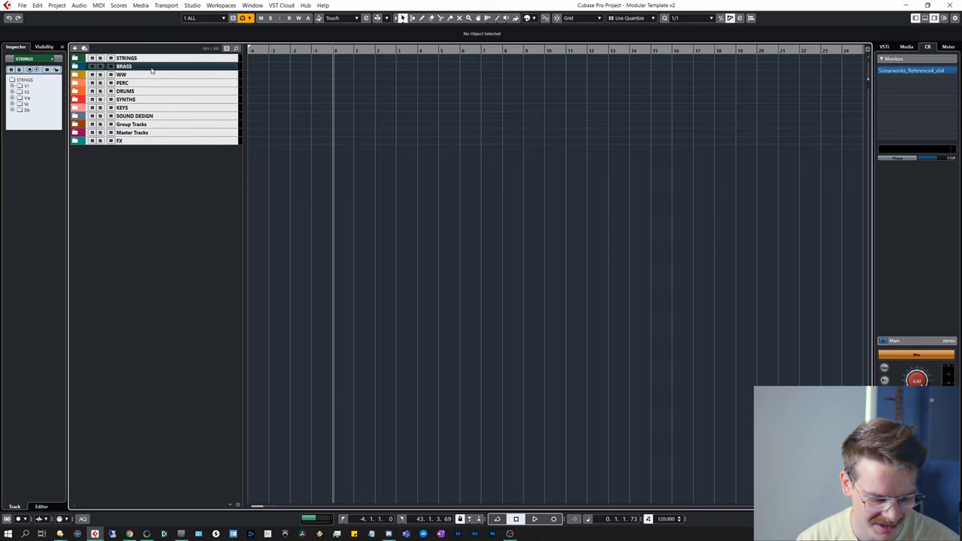
Save the brass-only view as the Brass configuration and reselect the BRASS folder
{"action": "left_click", "coordinate": [203, 18]}
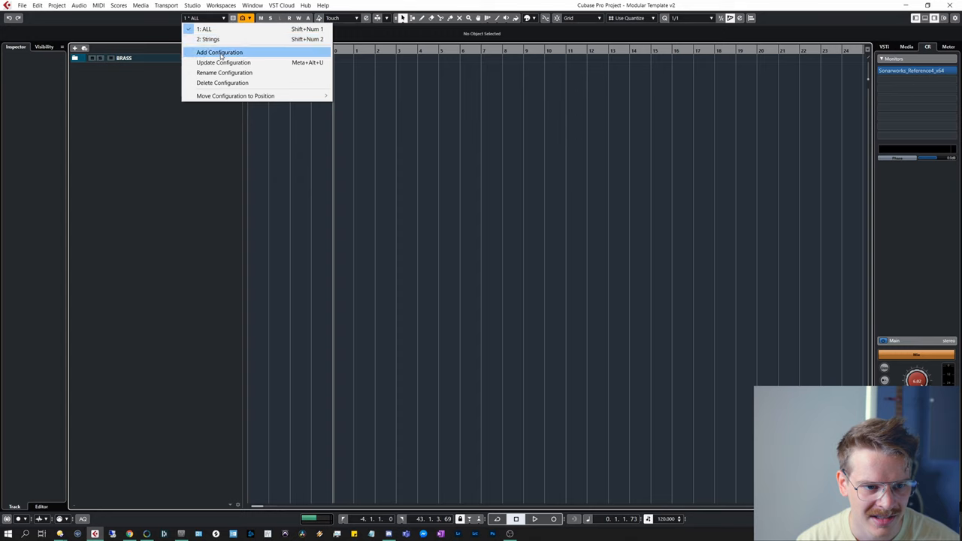
{"action": "left_click", "coordinate": [220, 51]}
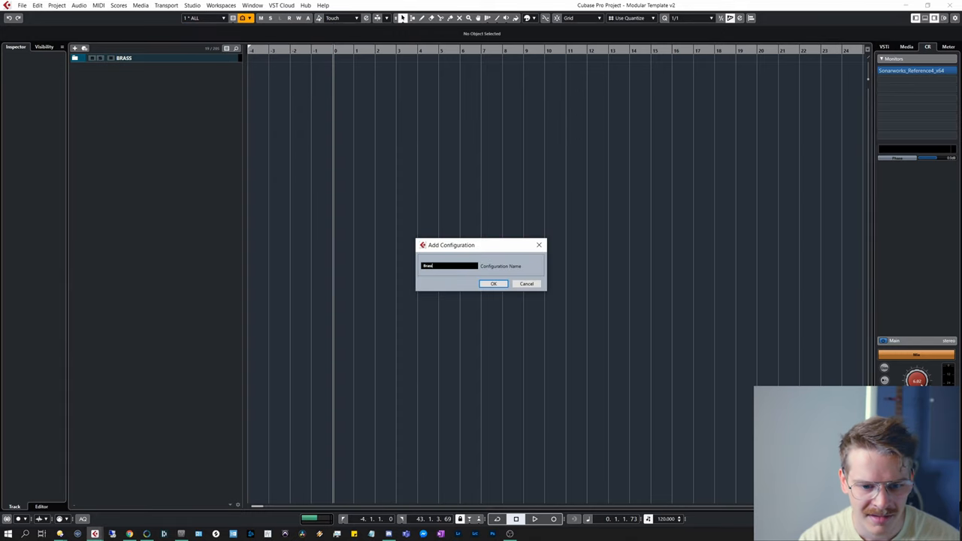
{"action": "left_click", "coordinate": [493, 282]}
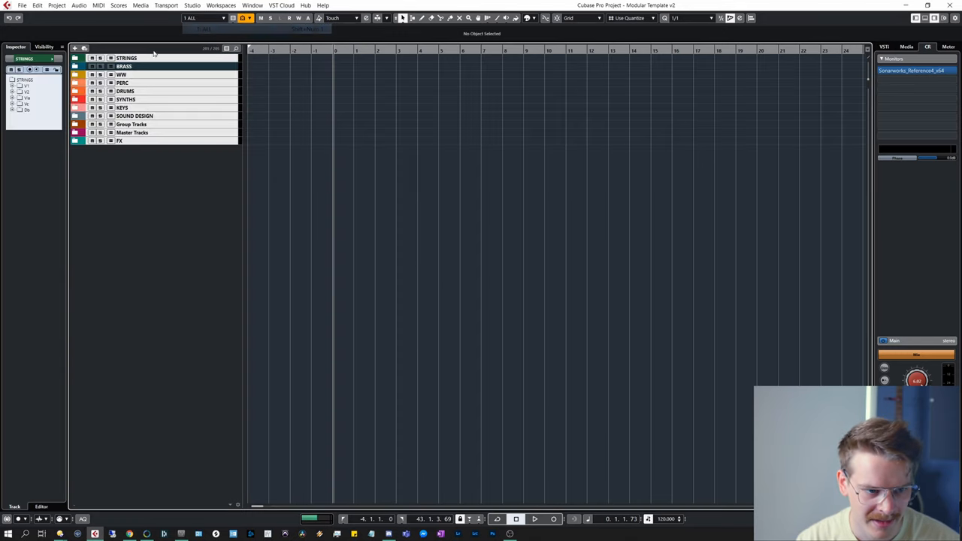
{"action": "left_click", "coordinate": [124, 67]}
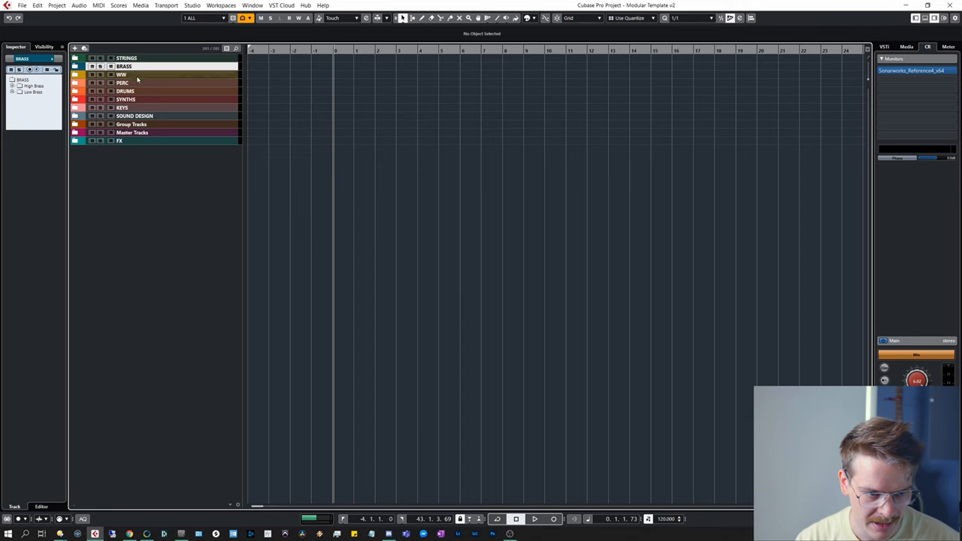
{"action": "left_click", "coordinate": [127, 57]}
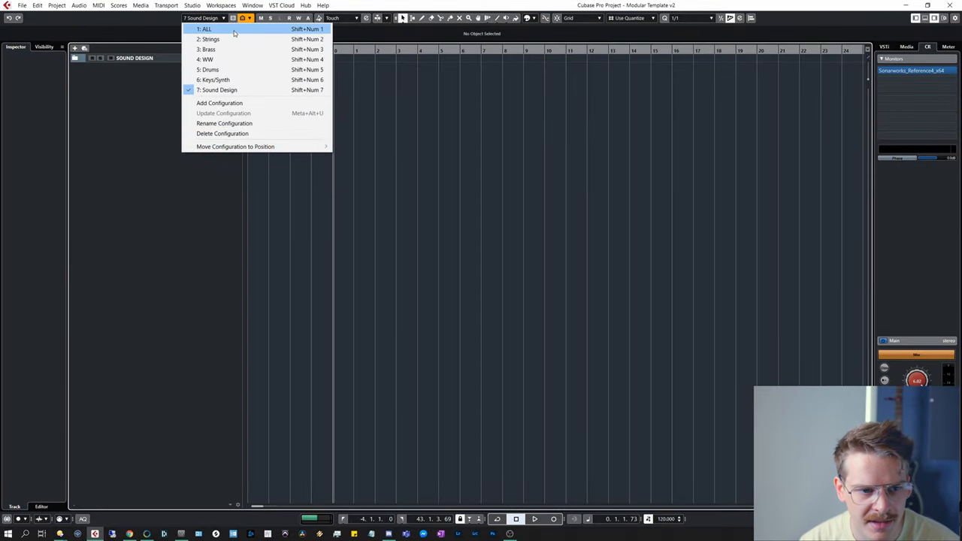
{"action": "left_click", "coordinate": [210, 39]}
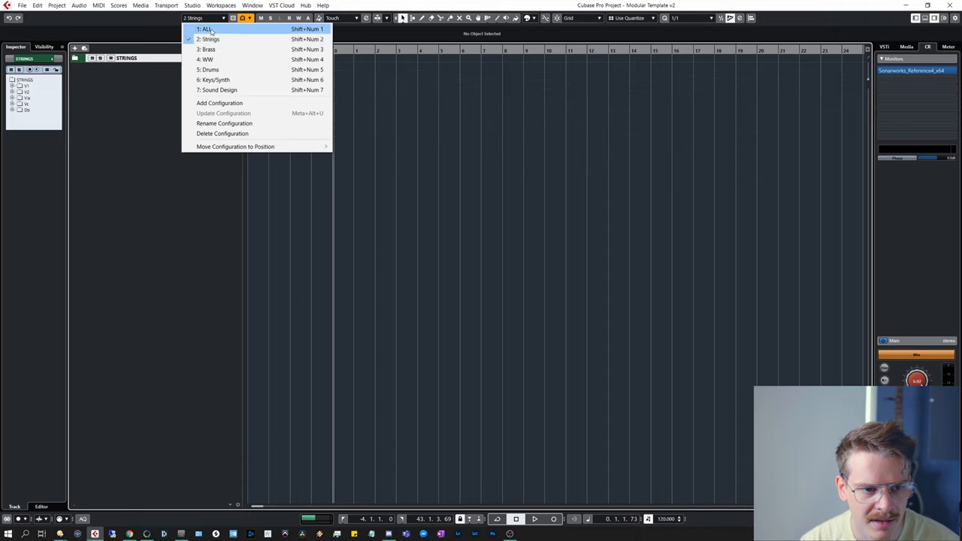
{"action": "left_click", "coordinate": [208, 60]}
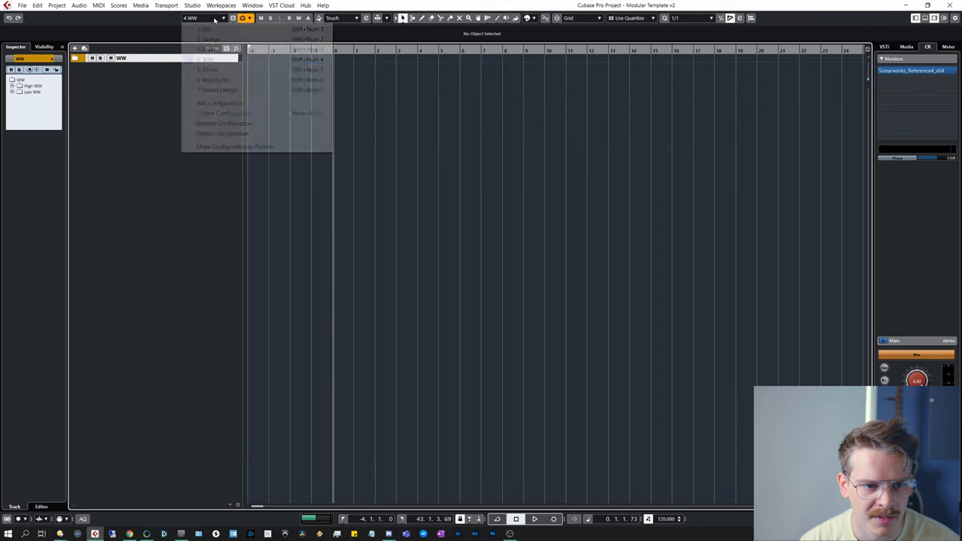
{"action": "left_click", "coordinate": [207, 69]}
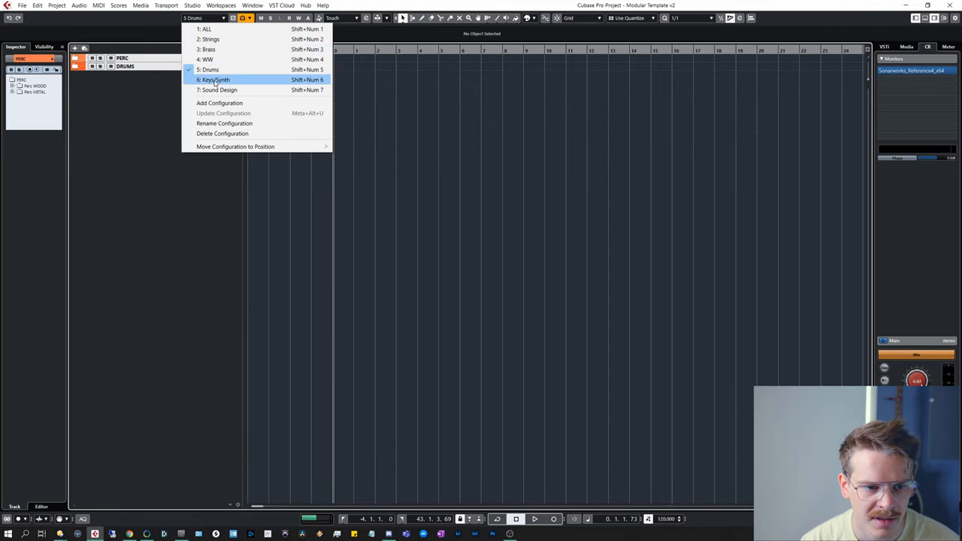
{"action": "left_click", "coordinate": [219, 90]}
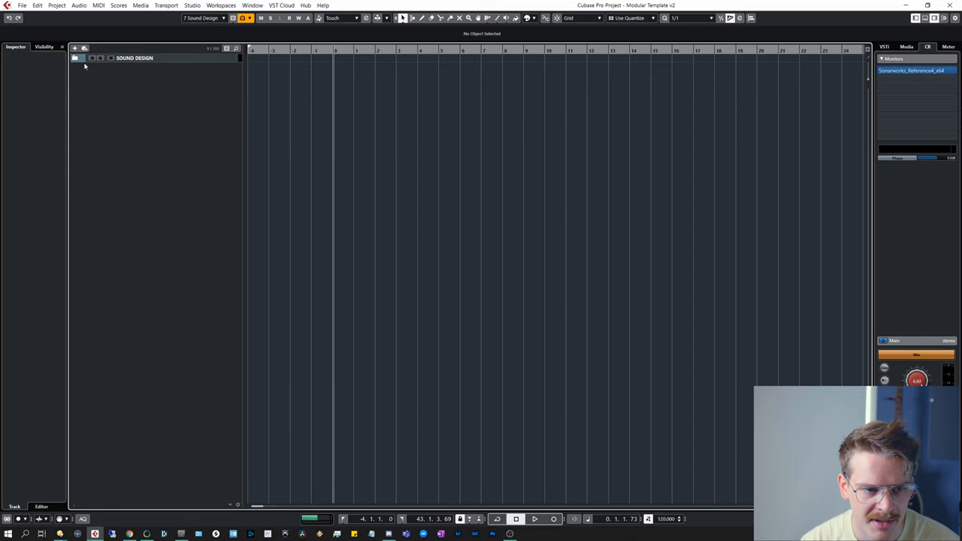
{"action": "mouse_move", "coordinate": [203, 18]}
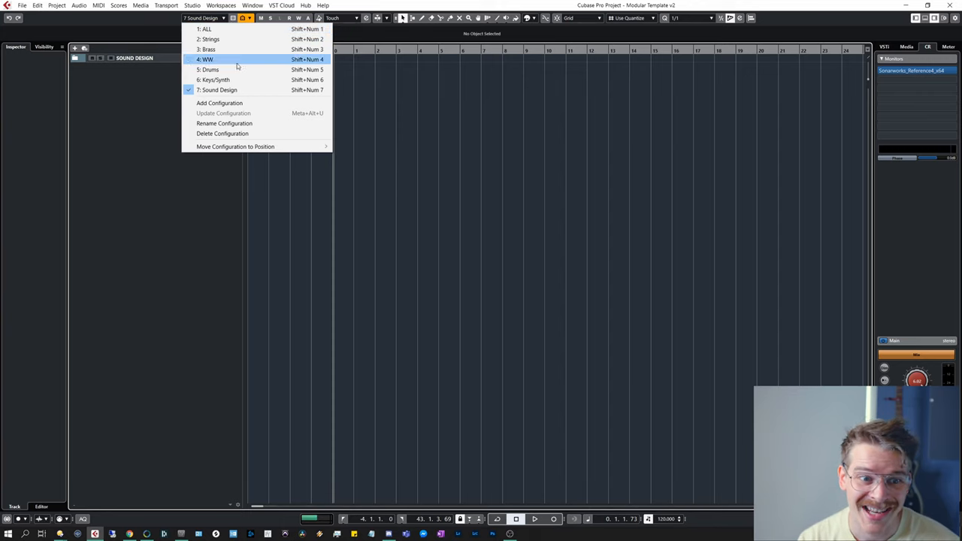
{"action": "mouse_move", "coordinate": [224, 124]}
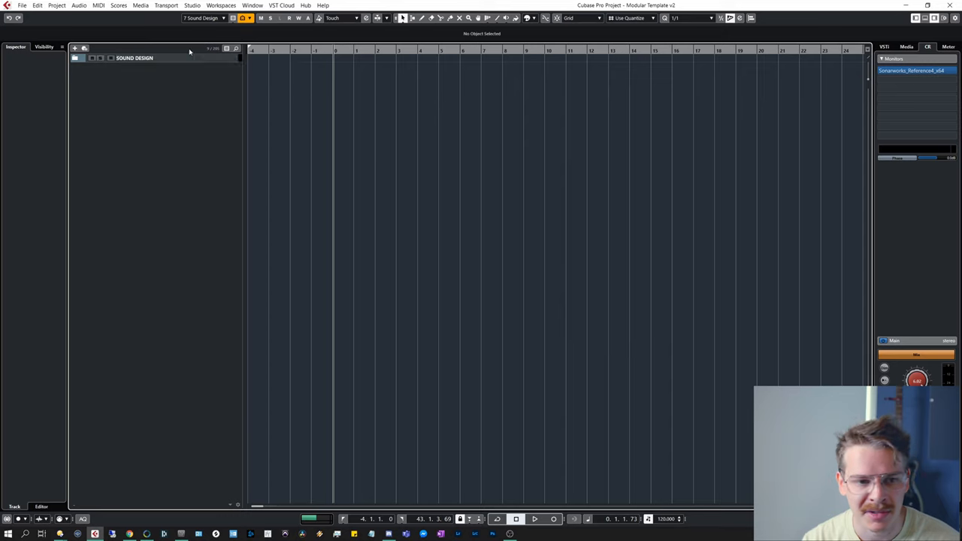
{"action": "mouse_move", "coordinate": [198, 86]}
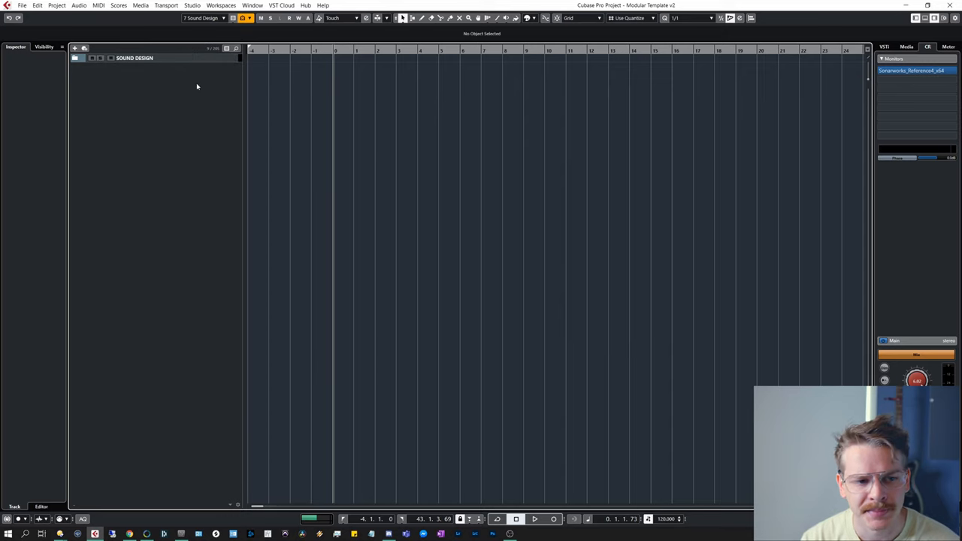
{"action": "mouse_move", "coordinate": [201, 87]}
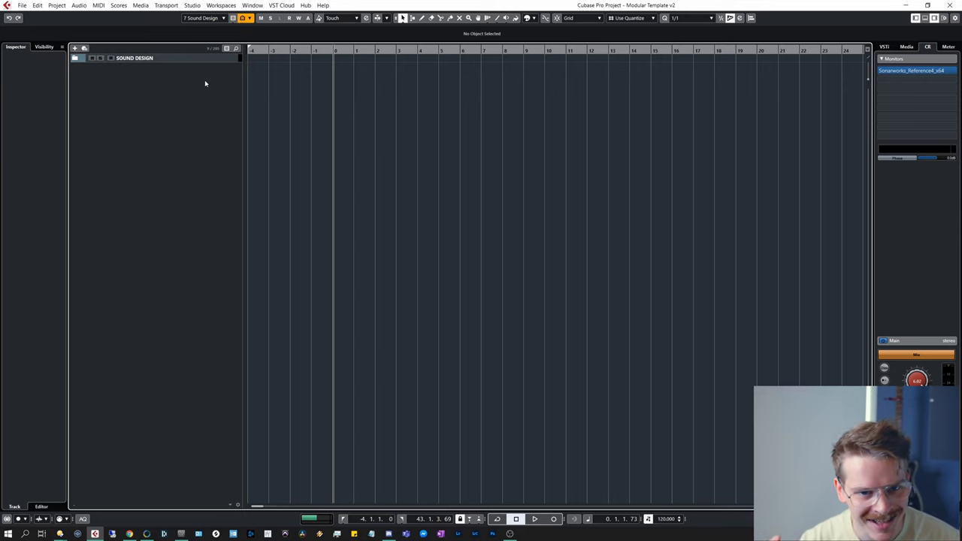
{"action": "mouse_move", "coordinate": [201, 81]}
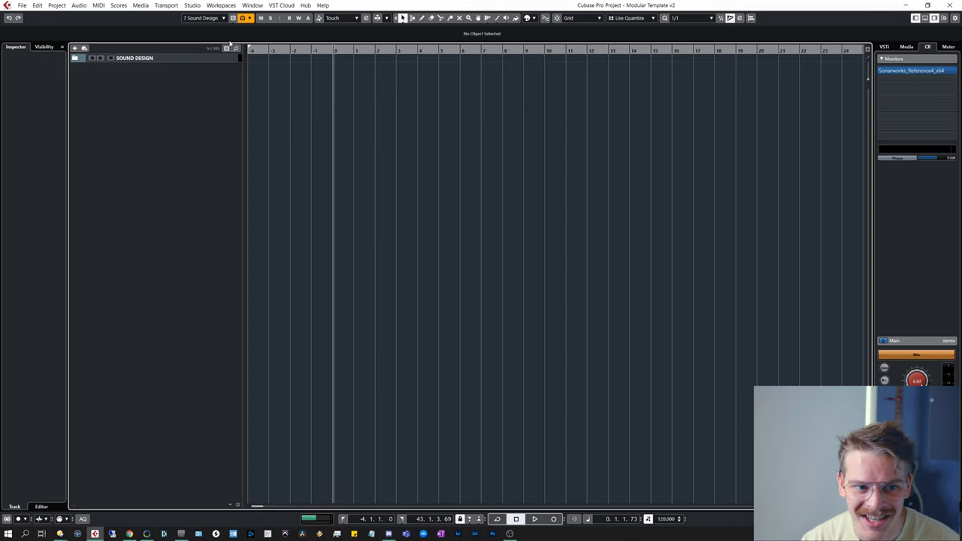
Review the saved track views, then set the toolbar quantize preset to 1/16 Triplet
{"action": "left_click", "coordinate": [203, 18]}
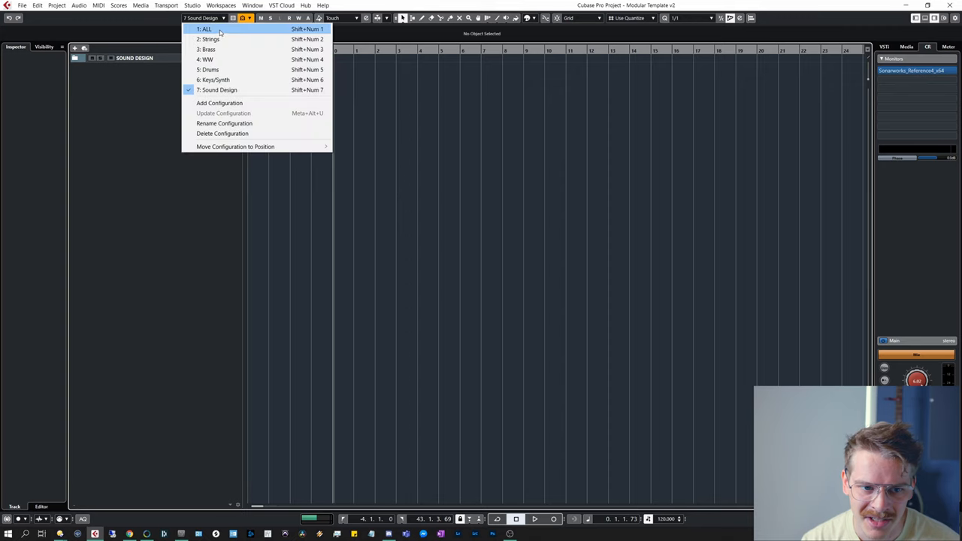
{"action": "mouse_move", "coordinate": [168, 177]}
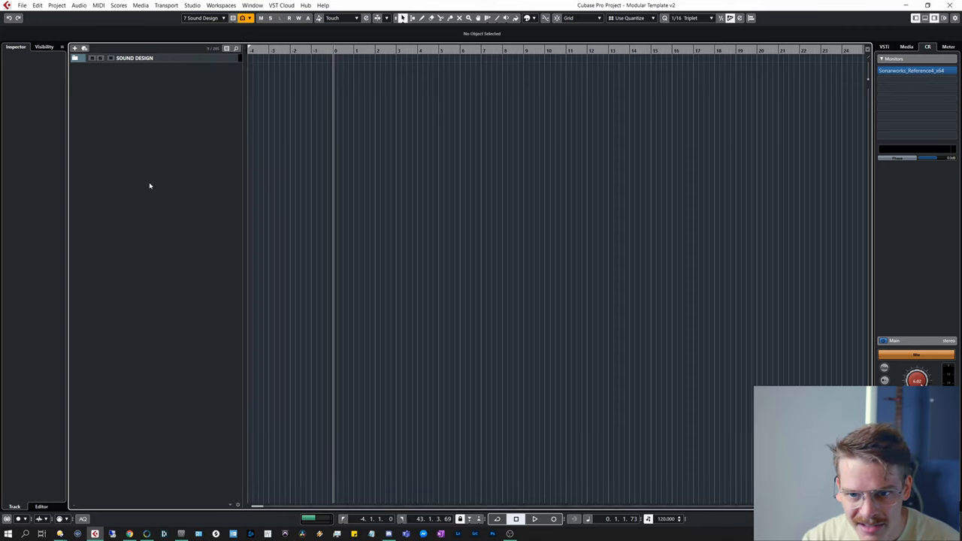
{"action": "mouse_move", "coordinate": [165, 181]}
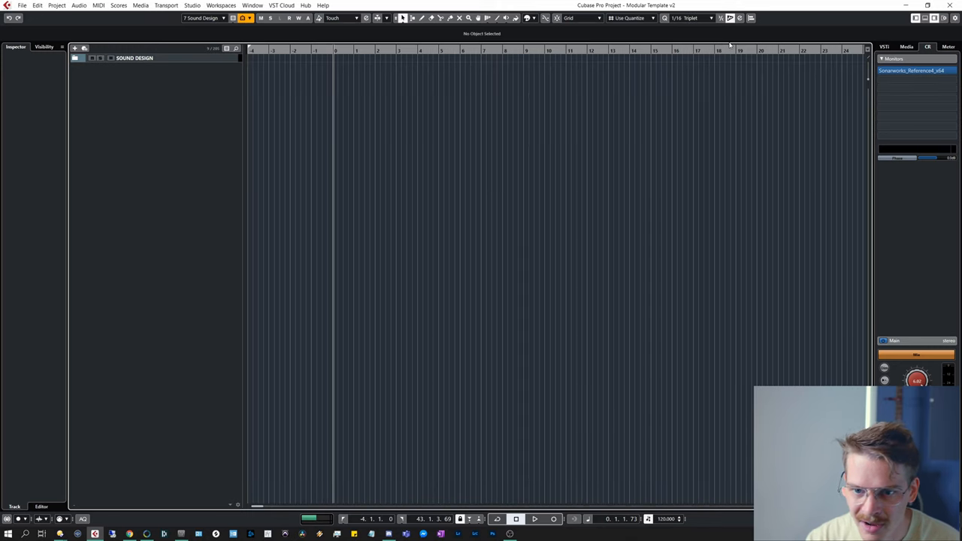
{"action": "mouse_move", "coordinate": [689, 18]}
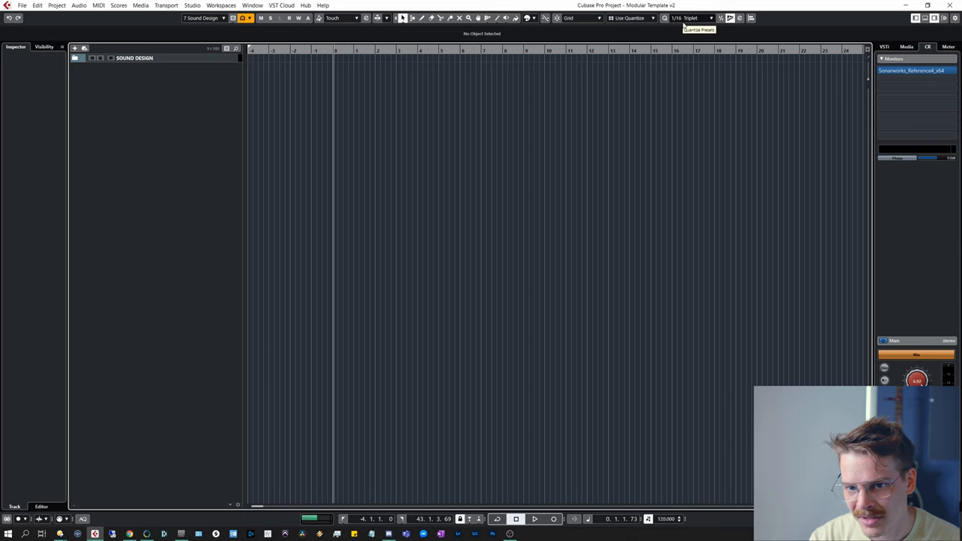
{"action": "left_click", "coordinate": [691, 19]}
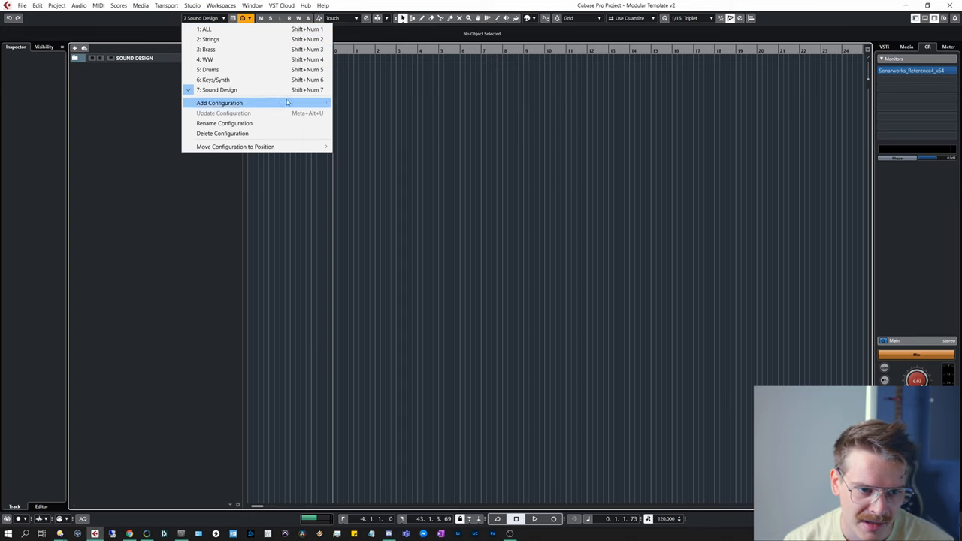
{"action": "mouse_move", "coordinate": [163, 189]}
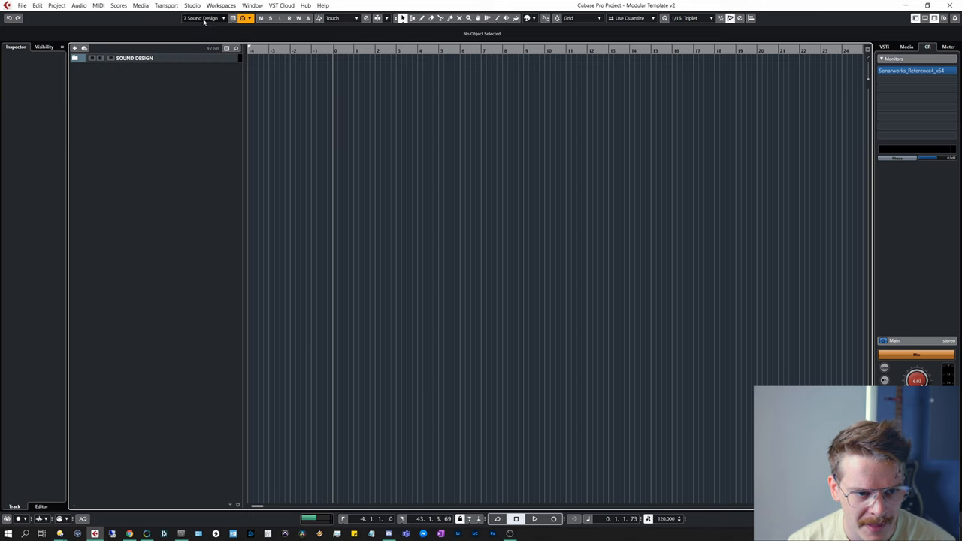
Save the group-and-master-only track view as a new configuration and reopen the configurations list
{"action": "left_click", "coordinate": [203, 18]}
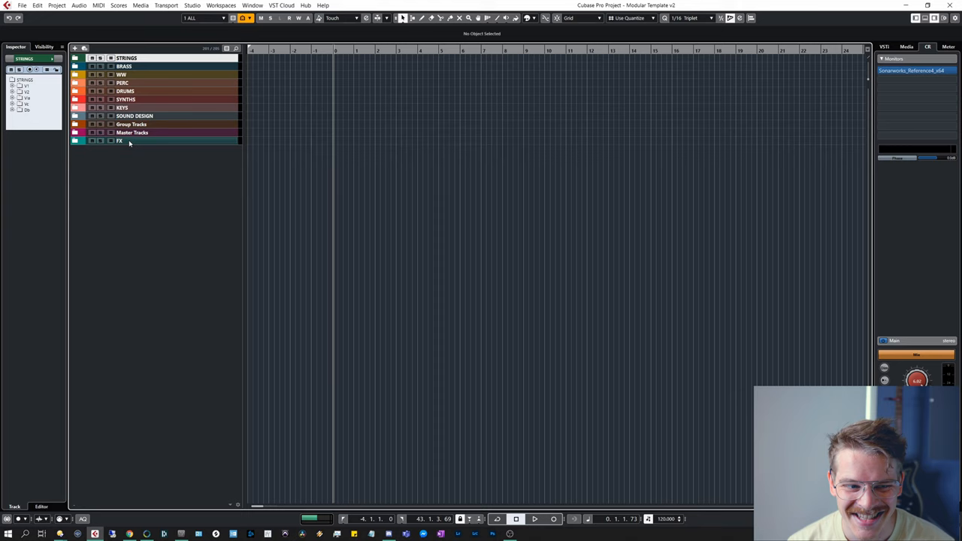
{"action": "mouse_move", "coordinate": [129, 142]}
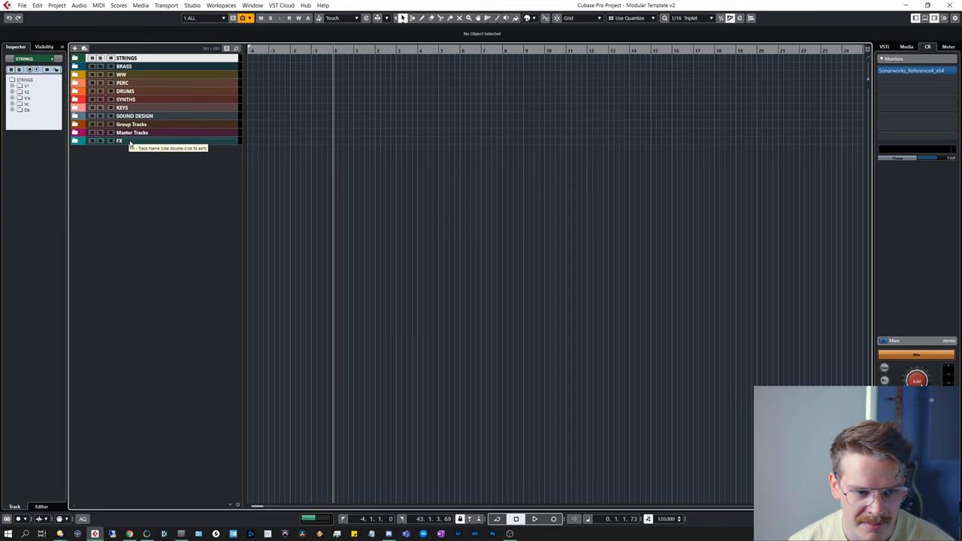
{"action": "left_click", "coordinate": [201, 18]}
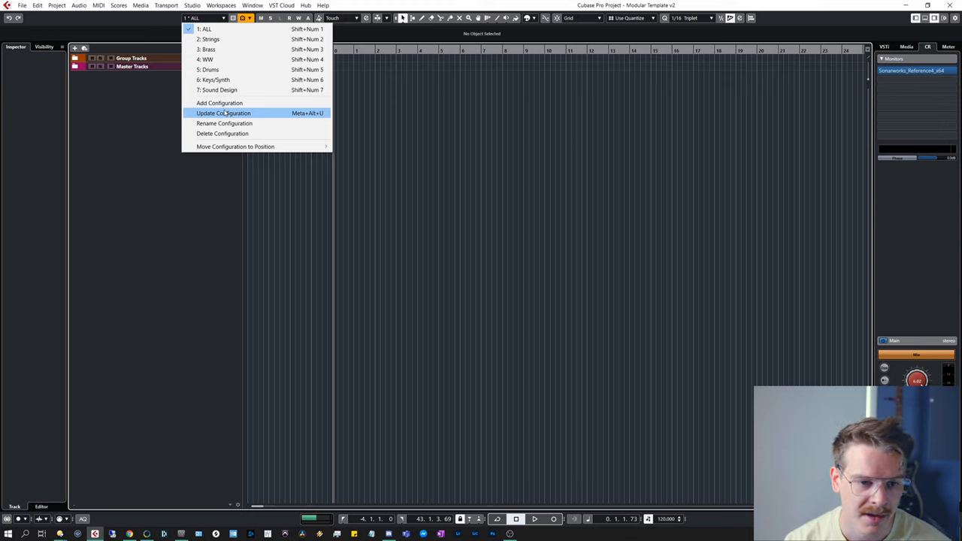
{"action": "mouse_move", "coordinate": [220, 102]}
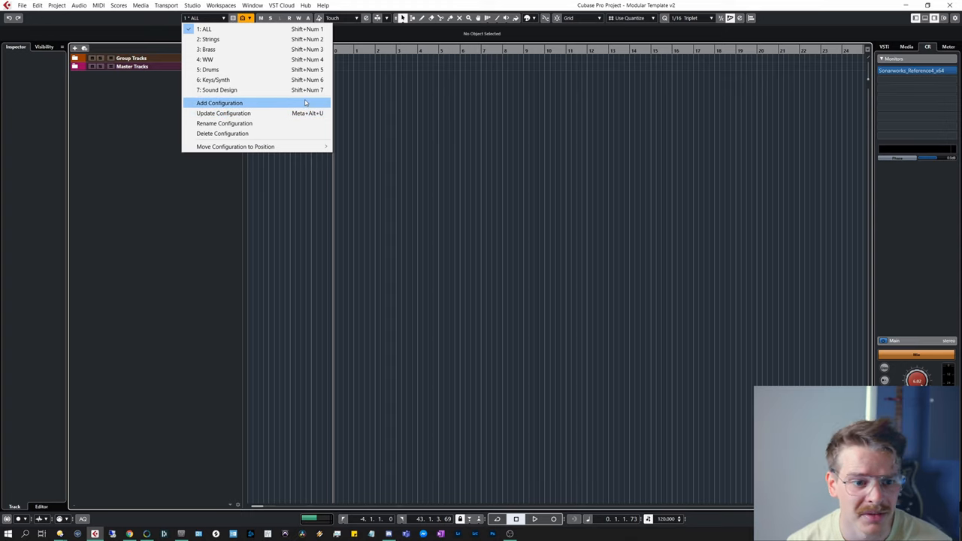
{"action": "left_click", "coordinate": [220, 102]}
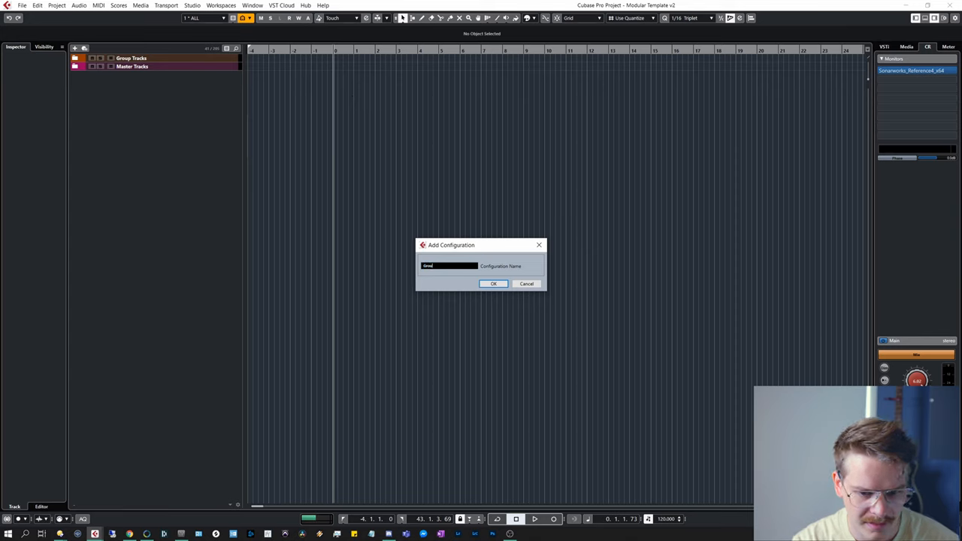
{"action": "left_click", "coordinate": [493, 283]}
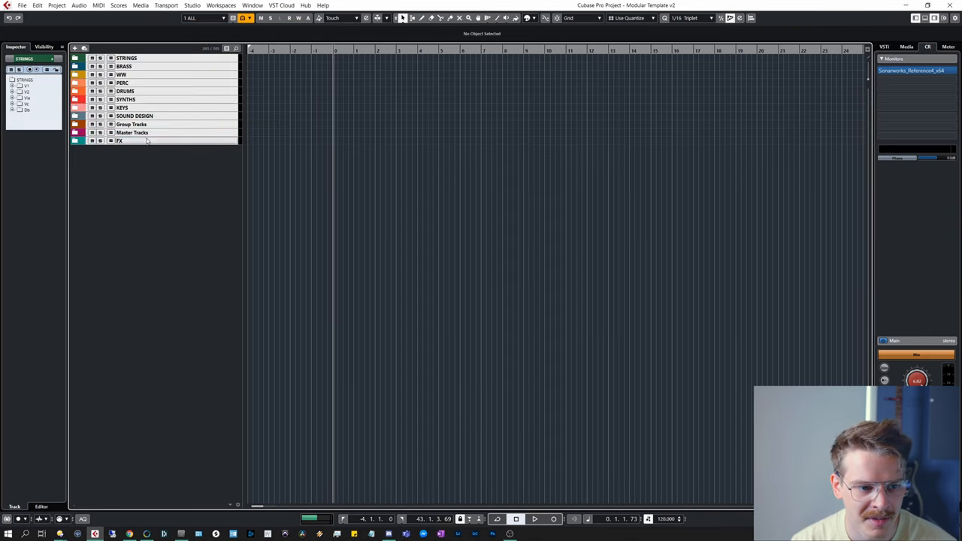
{"action": "left_click", "coordinate": [202, 18]}
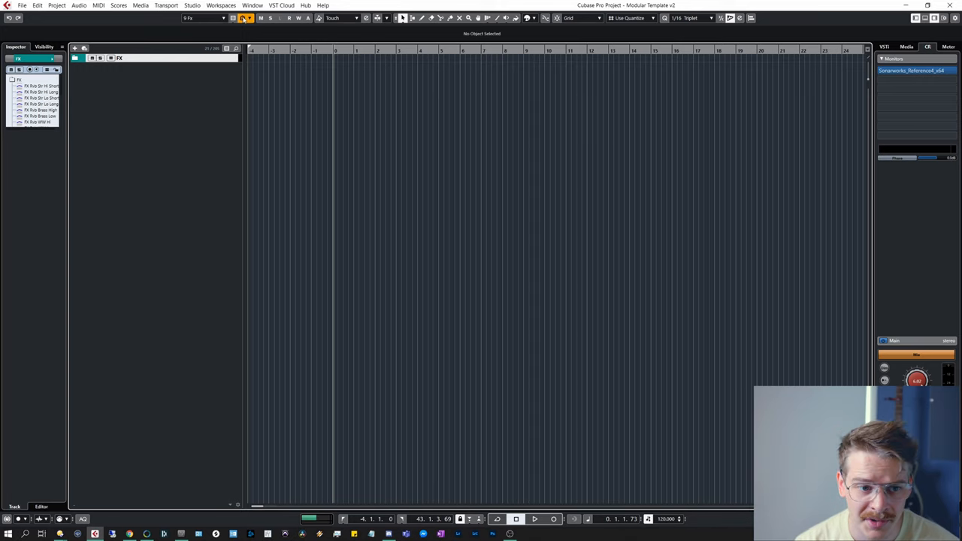
Filter the Groups view by track type and expand the folders to list every group and master track
{"action": "left_click", "coordinate": [248, 19]}
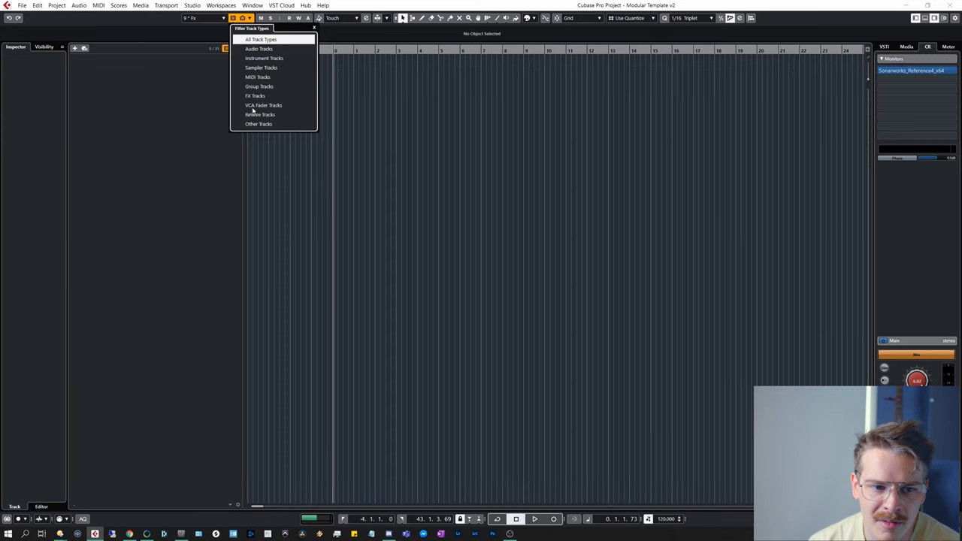
{"action": "left_click", "coordinate": [255, 97]}
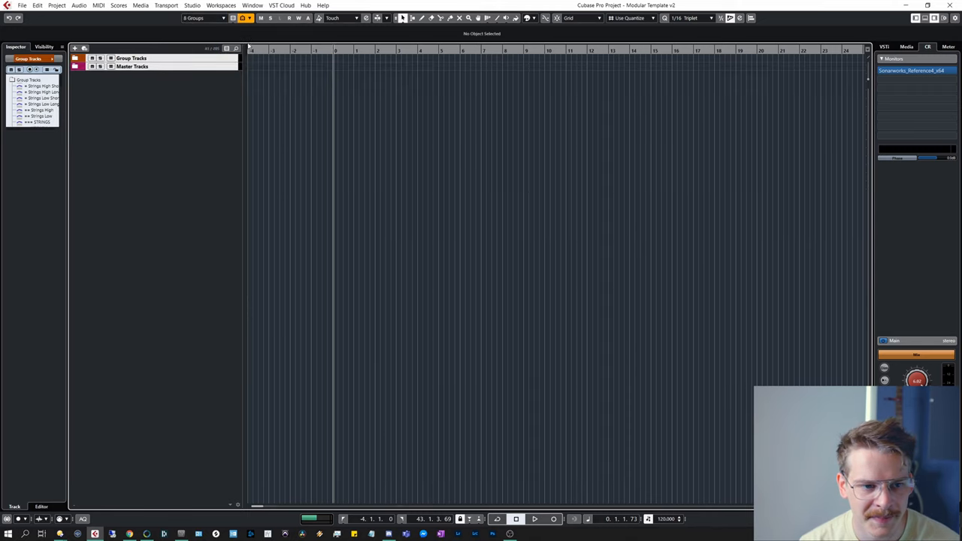
{"action": "left_click", "coordinate": [74, 58]}
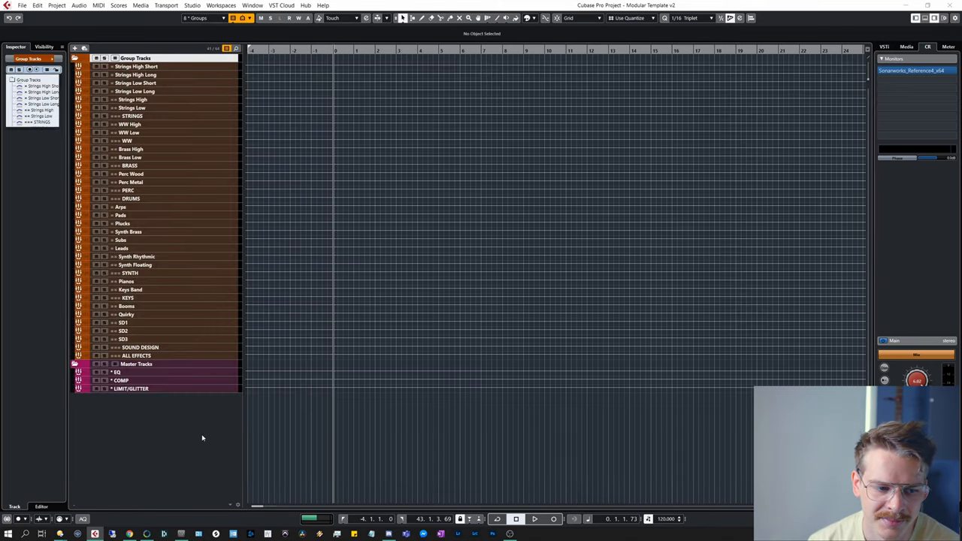
{"action": "left_click", "coordinate": [203, 18]}
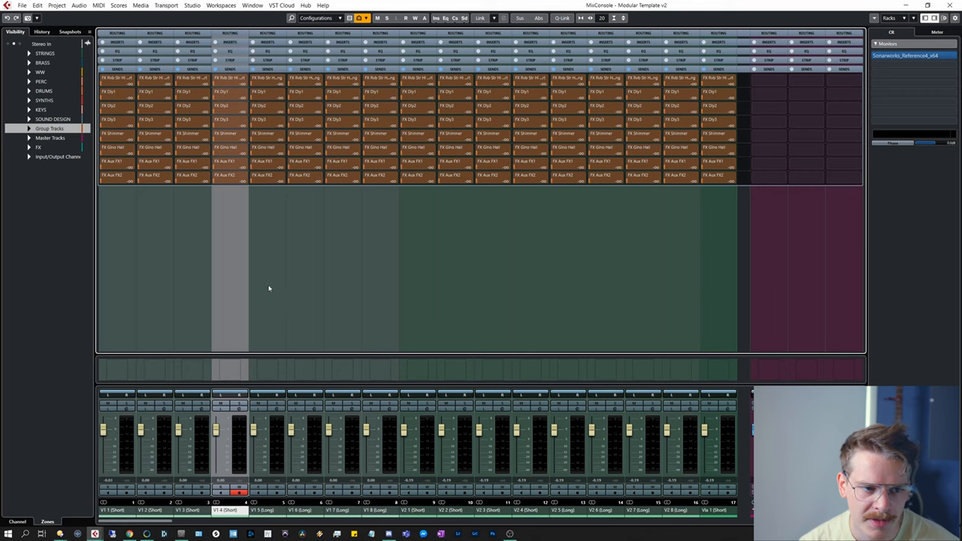
{"action": "mouse_move", "coordinate": [394, 344]}
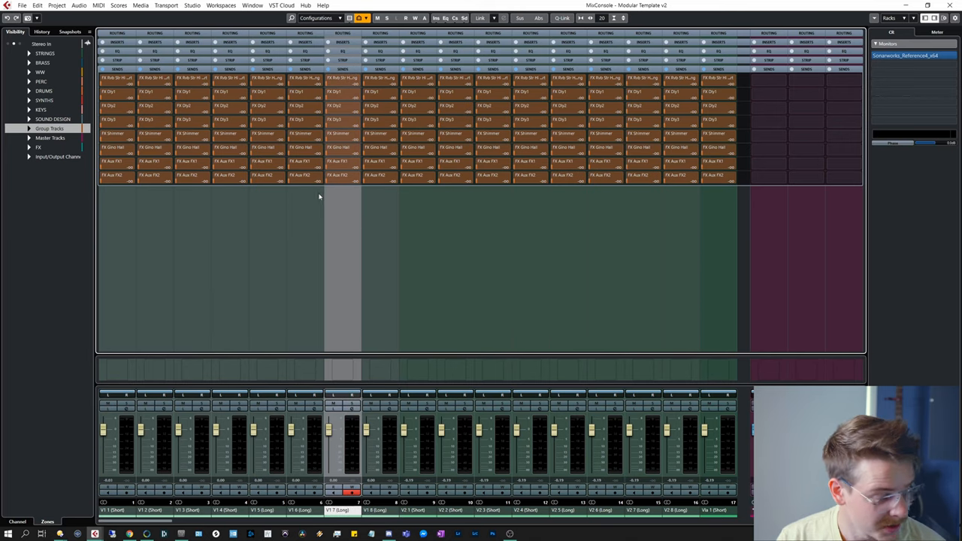
Save the full MixConsole channel view as a mixer configuration named All
{"action": "left_click", "coordinate": [316, 19]}
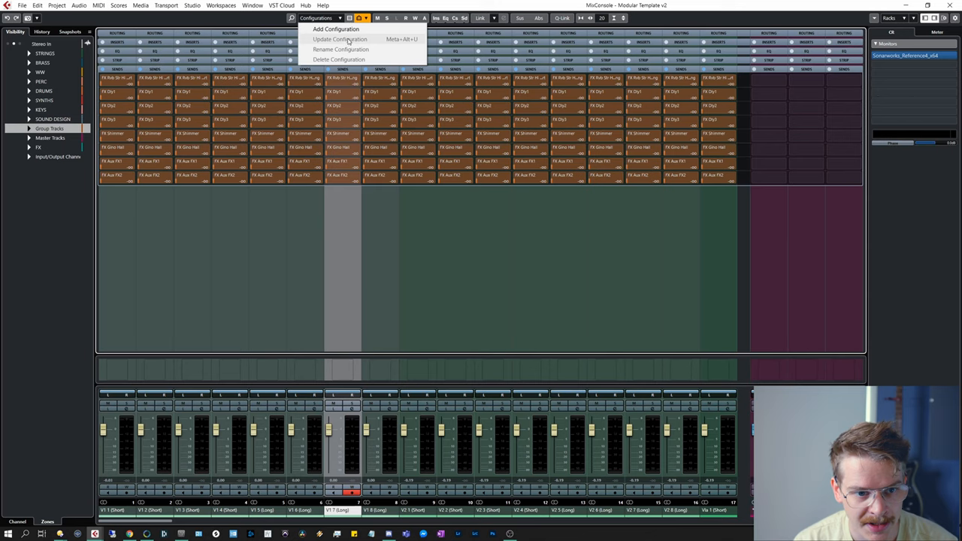
{"action": "left_click", "coordinate": [335, 28]}
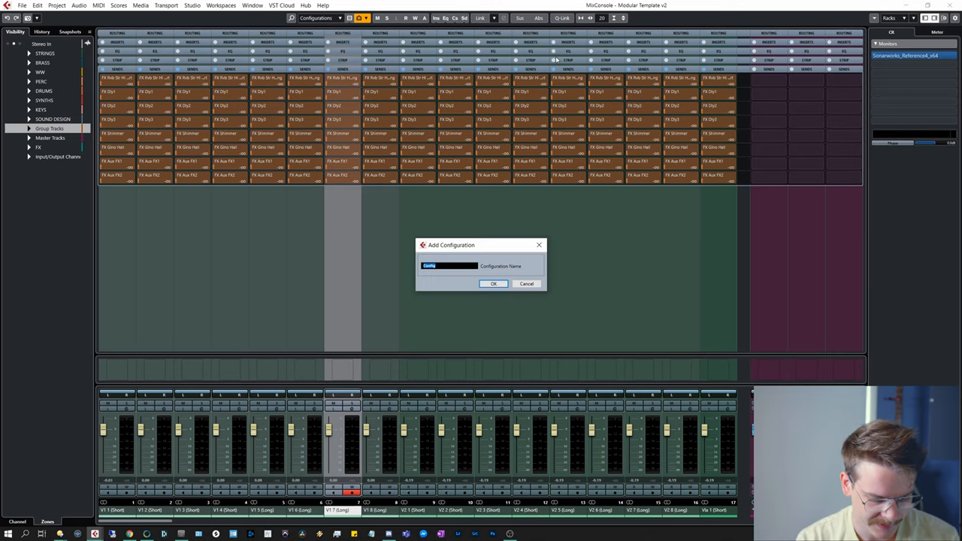
{"action": "type", "text": "All"}
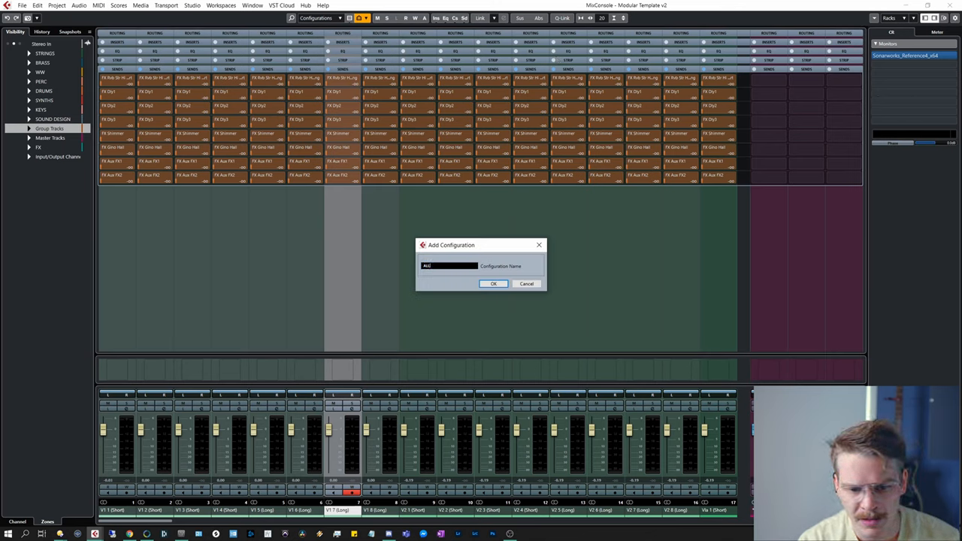
{"action": "left_click", "coordinate": [493, 283]}
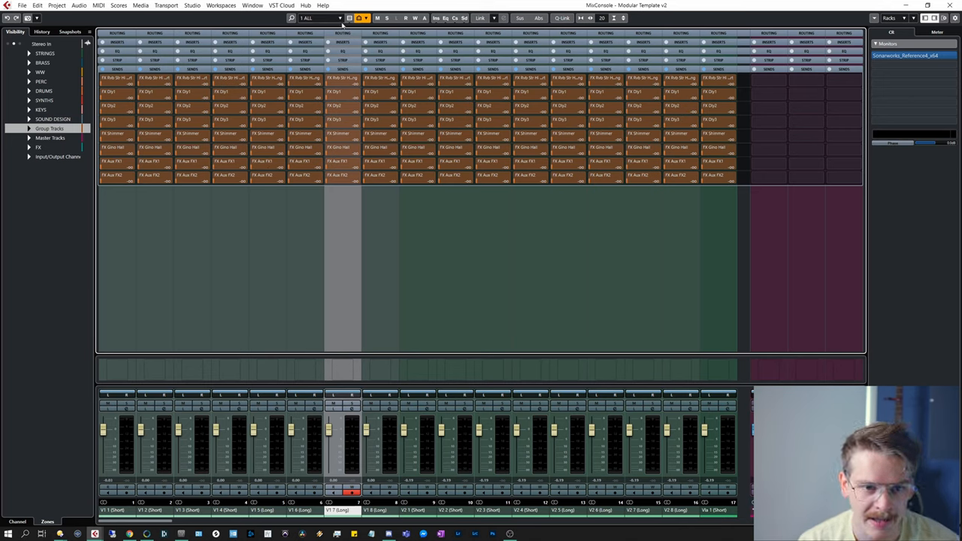
Filter the mixer to instrument channels only and save that view as the INSTRUMENTS configuration
{"action": "left_click", "coordinate": [343, 18]}
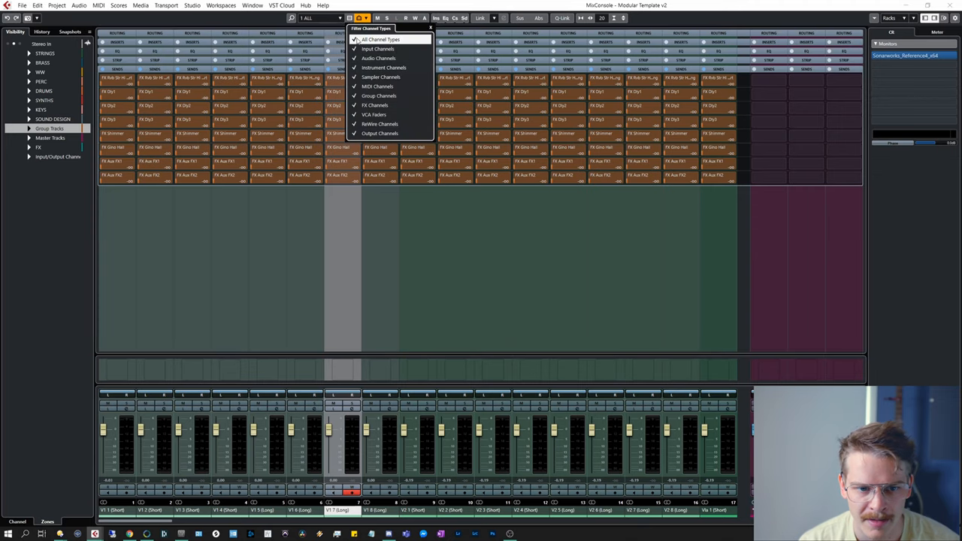
{"action": "left_click", "coordinate": [383, 67]}
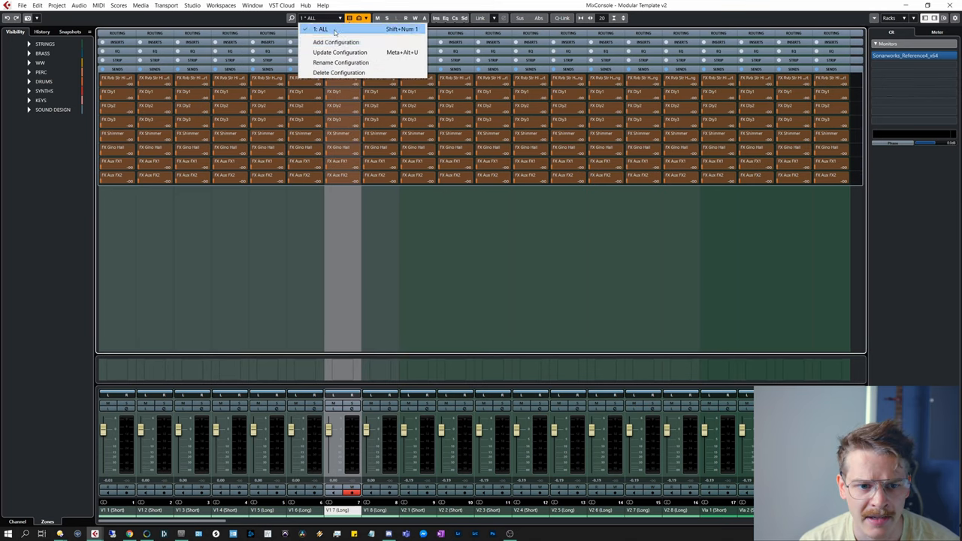
{"action": "left_click", "coordinate": [335, 42]}
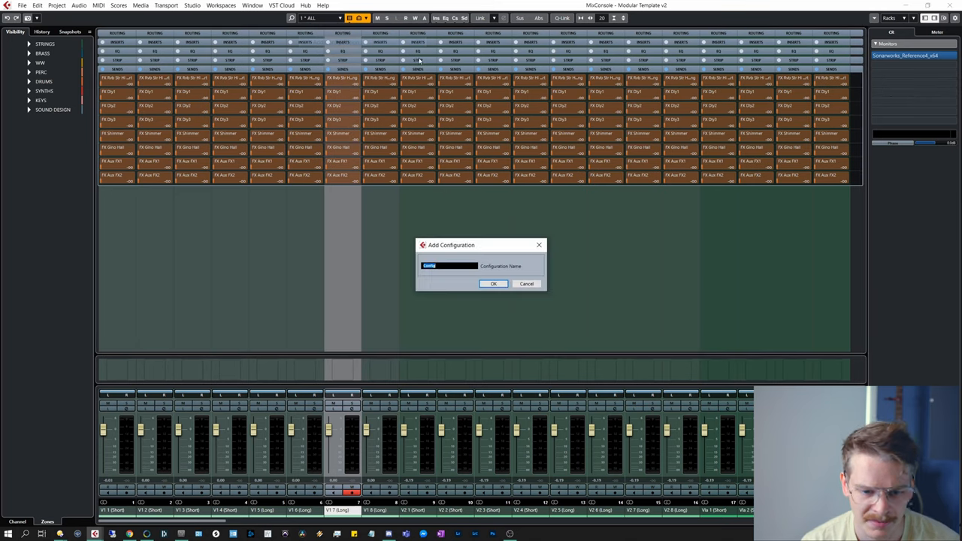
{"action": "type", "text": "INSTRUMENTS"}
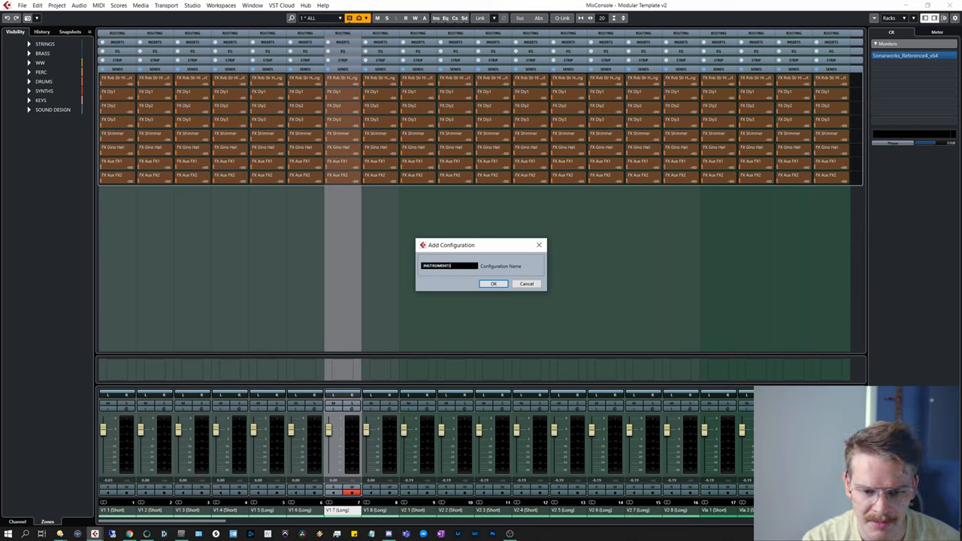
{"action": "left_click", "coordinate": [492, 283]}
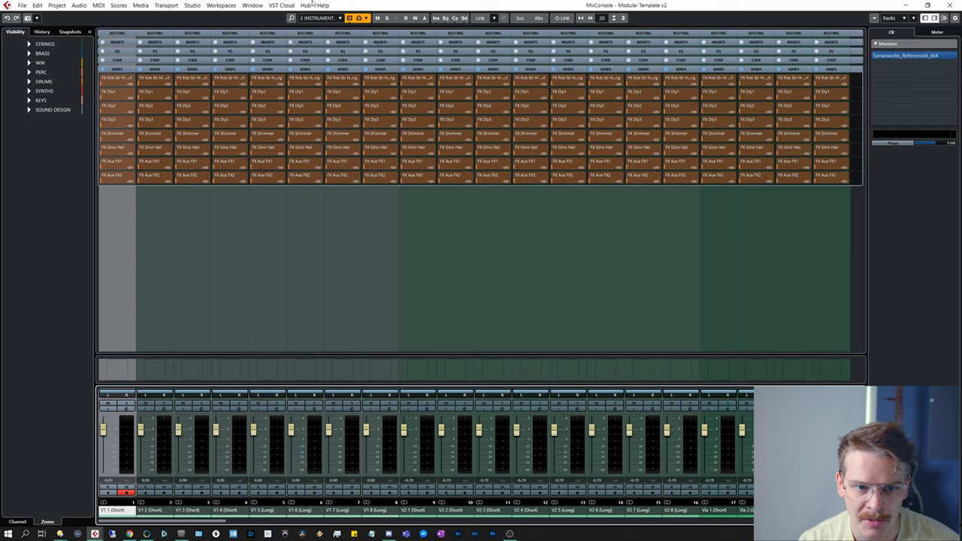
Filter the mixer to group channels only and save that view as the Groups configuration
{"action": "left_click", "coordinate": [350, 18]}
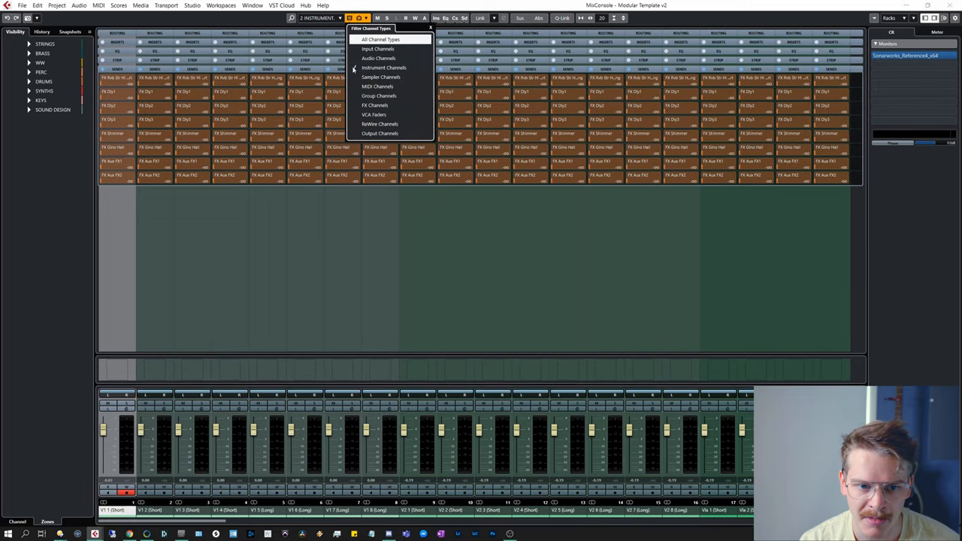
{"action": "left_click", "coordinate": [379, 96]}
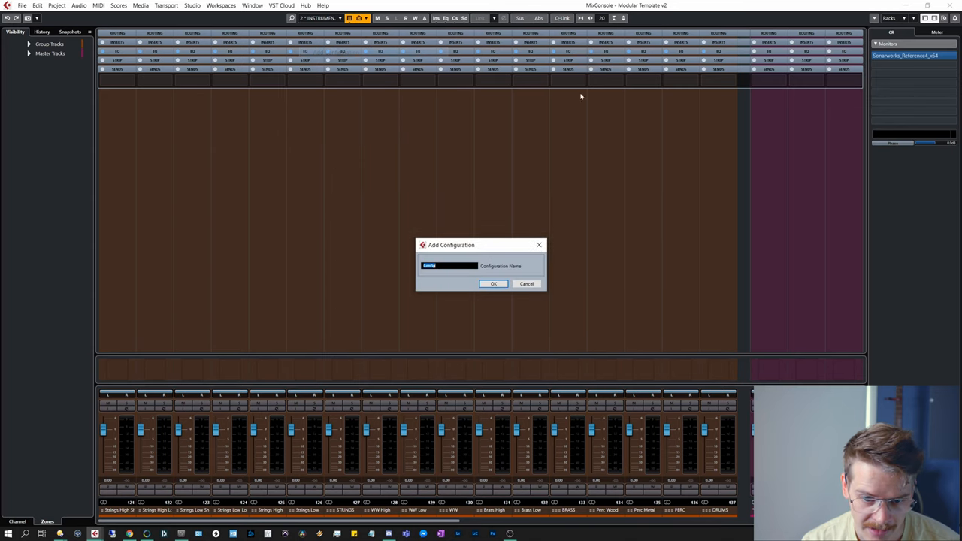
{"action": "type", "text": "Group"}
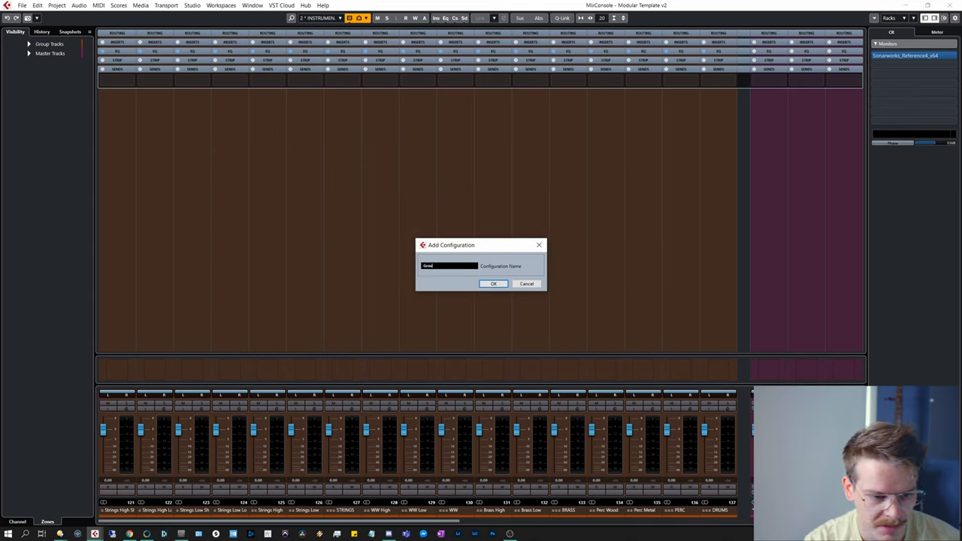
{"action": "left_click", "coordinate": [493, 283]}
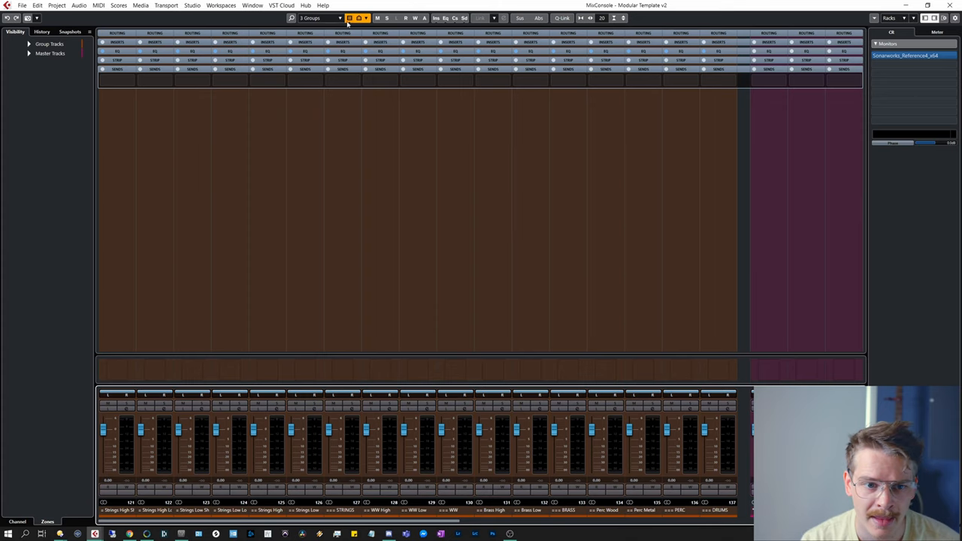
Filter the mixer to FX channels only and save that view as the Fx configuration
{"action": "left_click", "coordinate": [359, 18]}
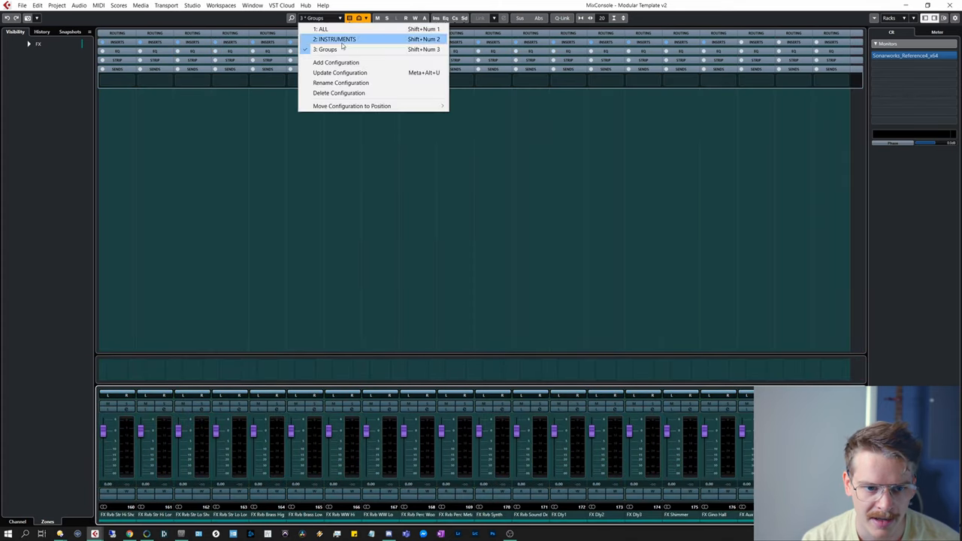
{"action": "left_click", "coordinate": [335, 63]}
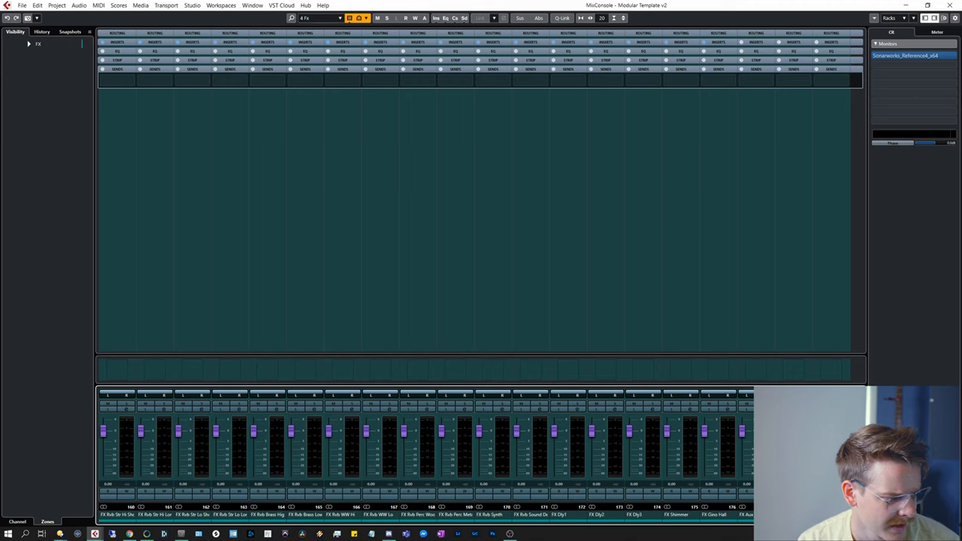
{"action": "left_click", "coordinate": [318, 18]}
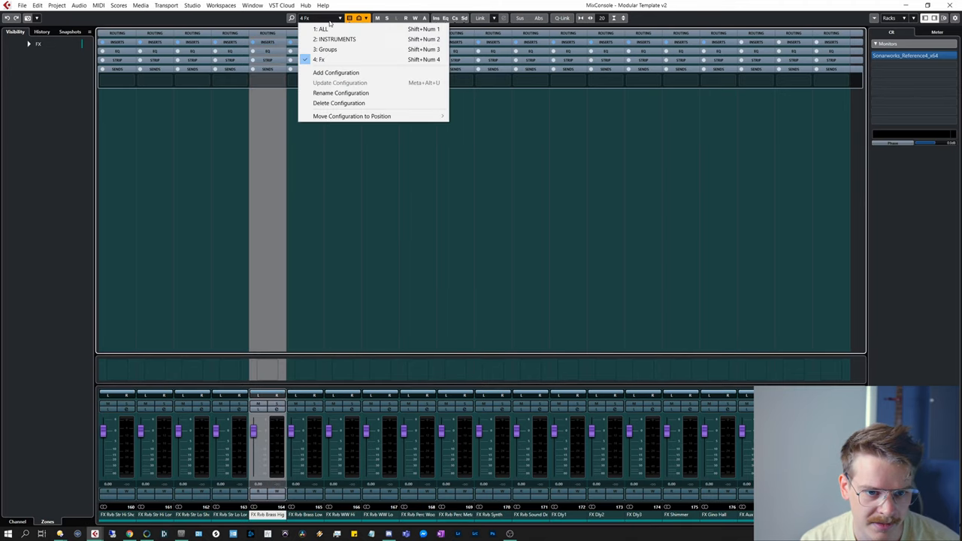
{"action": "mouse_move", "coordinate": [357, 25]}
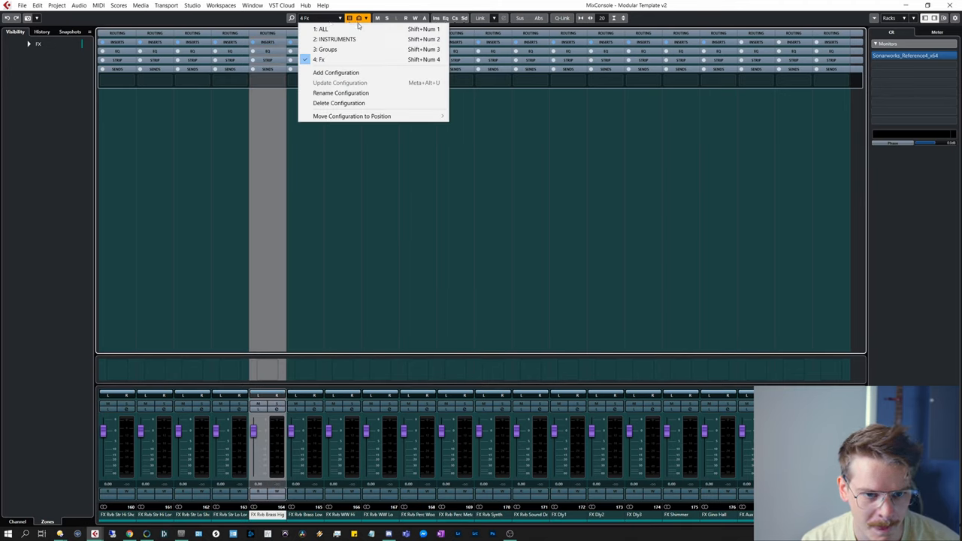
{"action": "mouse_move", "coordinate": [337, 72]}
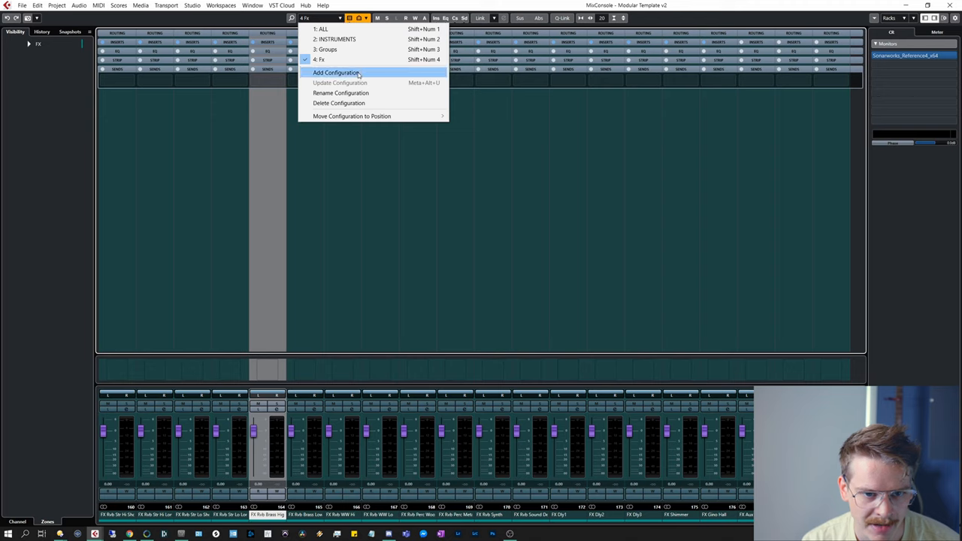
Save the current mixer view as a new configuration named 'Stems Detailed'
{"action": "left_click", "coordinate": [336, 72]}
{"action": "type", "text": "Stems"}
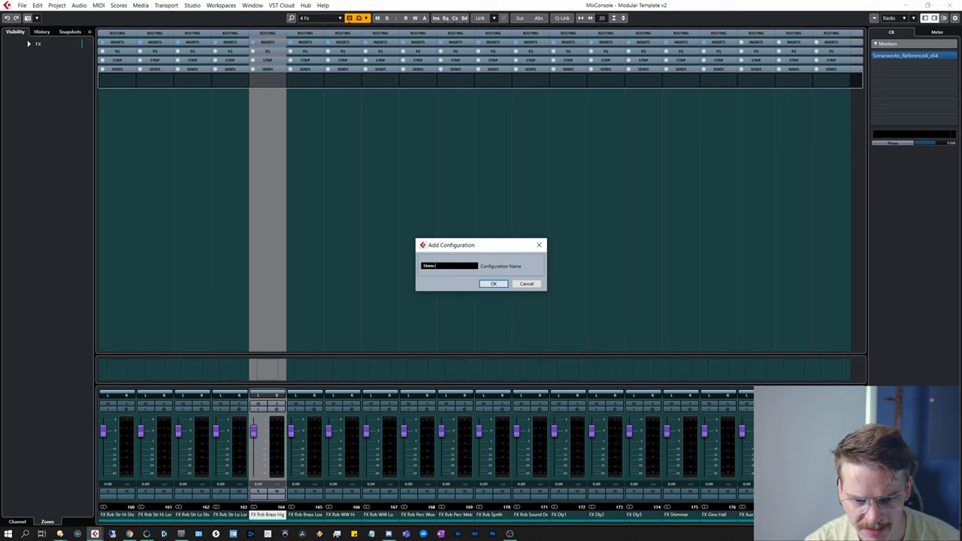
{"action": "left_click", "coordinate": [493, 282]}
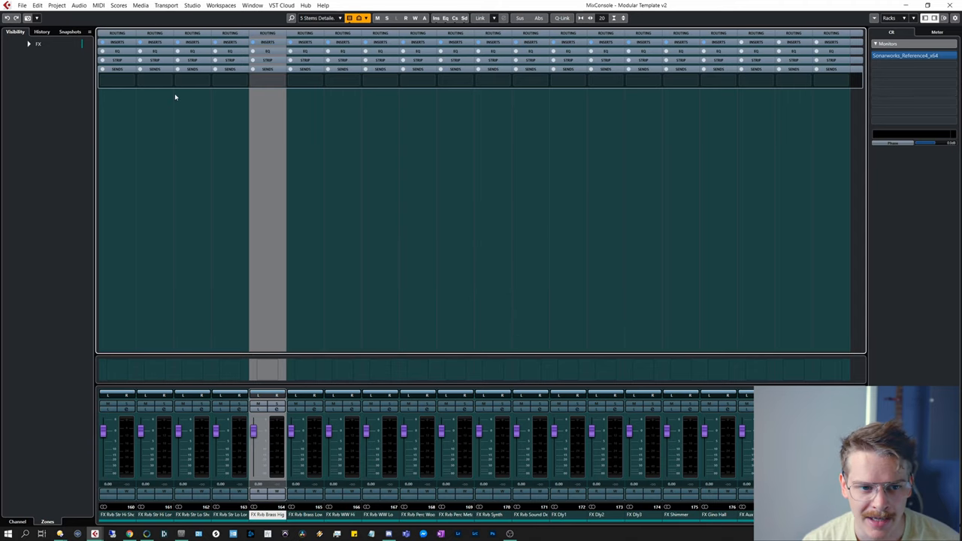
{"action": "mouse_move", "coordinate": [348, 18]}
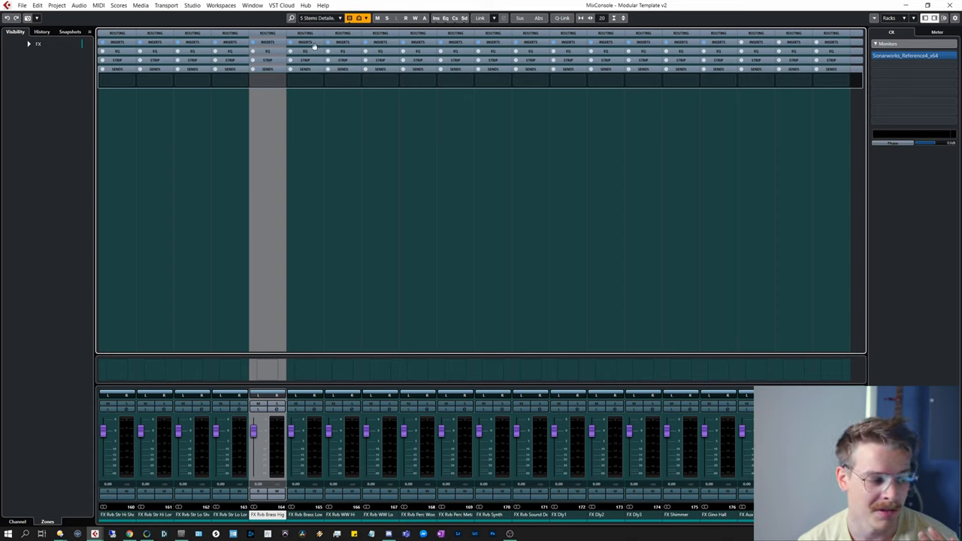
{"action": "mouse_move", "coordinate": [193, 129]}
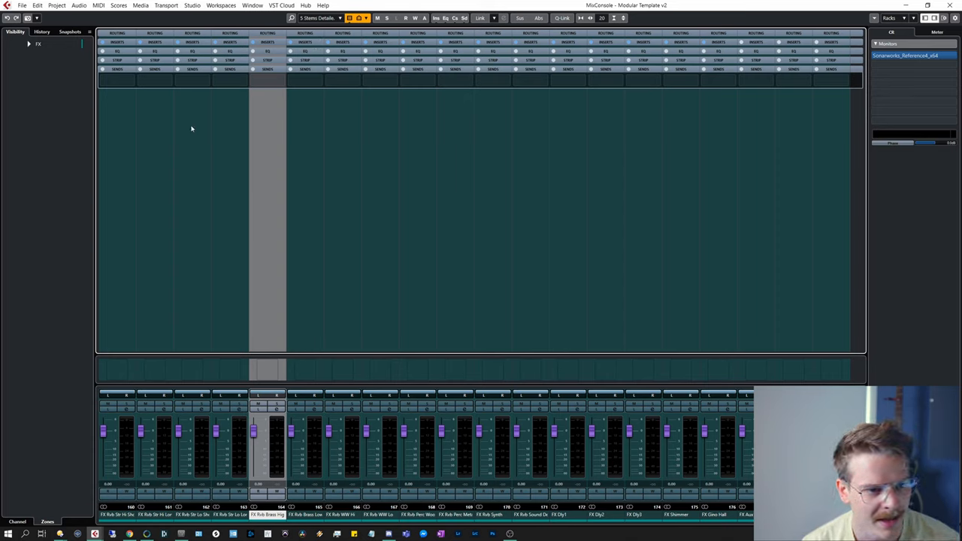
{"action": "left_click", "coordinate": [358, 18]}
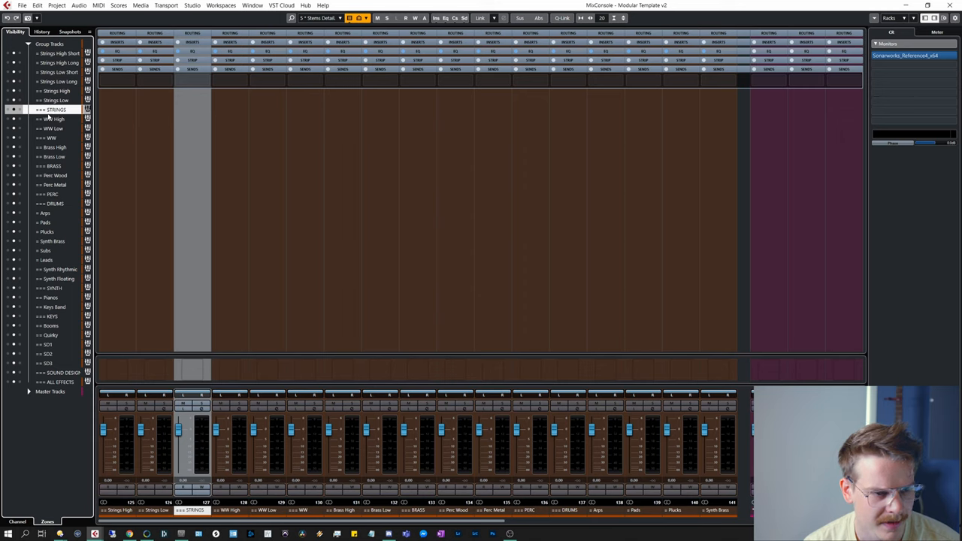
Filter the mixer to the stem group channels and save the view as configuration 'STEMS'
{"action": "left_click", "coordinate": [51, 138]}
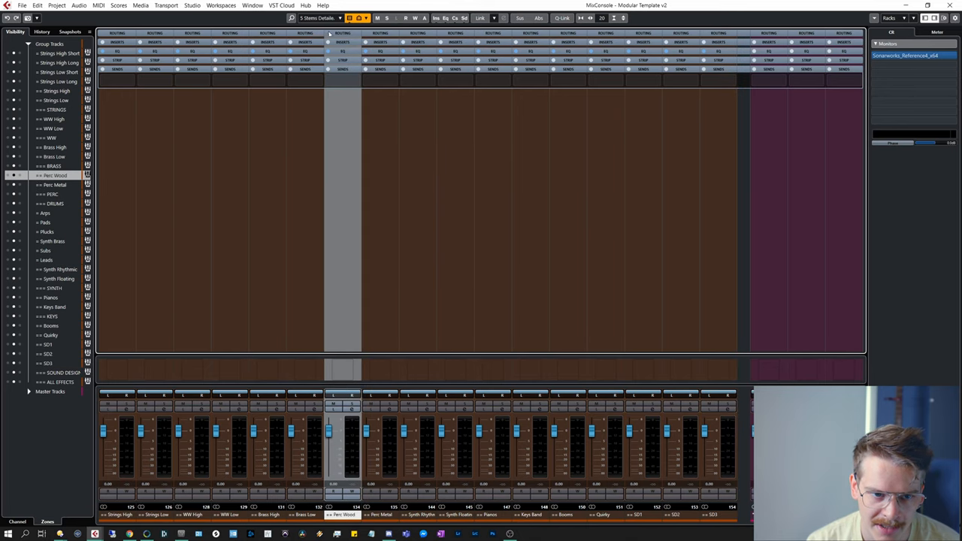
{"action": "left_click", "coordinate": [319, 18]}
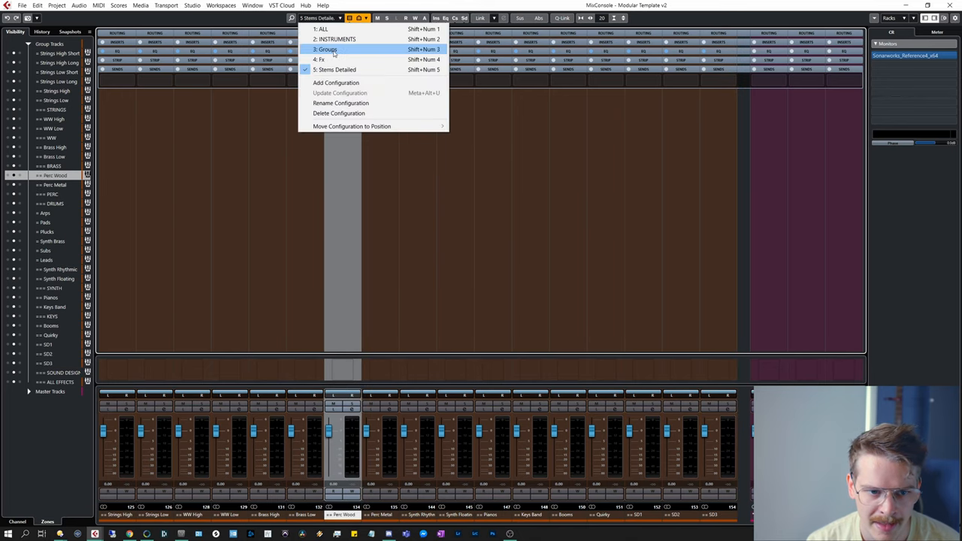
{"action": "left_click", "coordinate": [324, 48]}
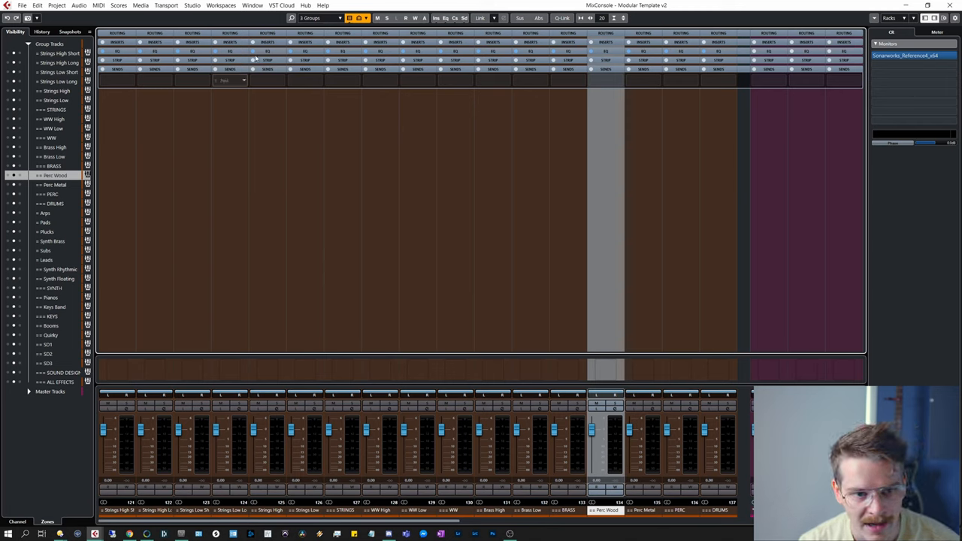
{"action": "left_click", "coordinate": [311, 18]}
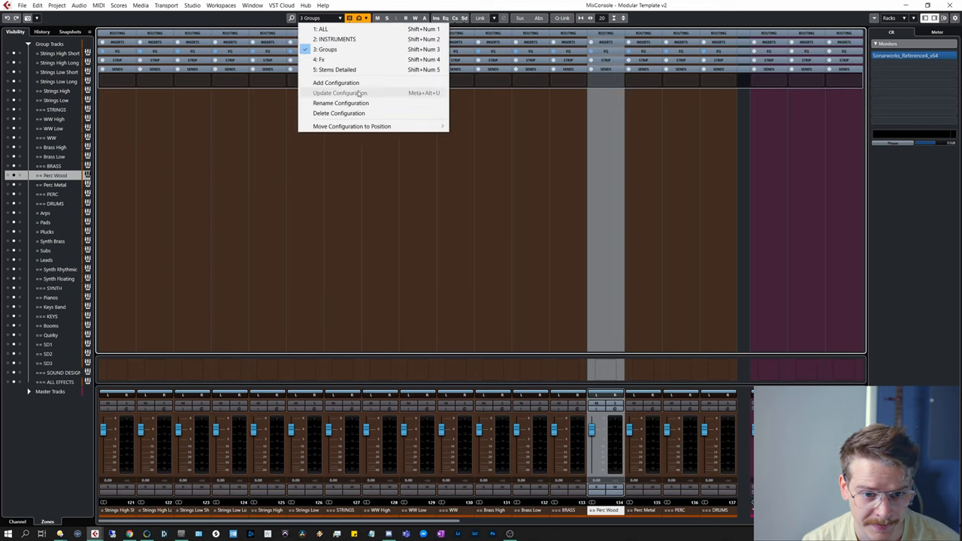
{"action": "left_click", "coordinate": [336, 82]}
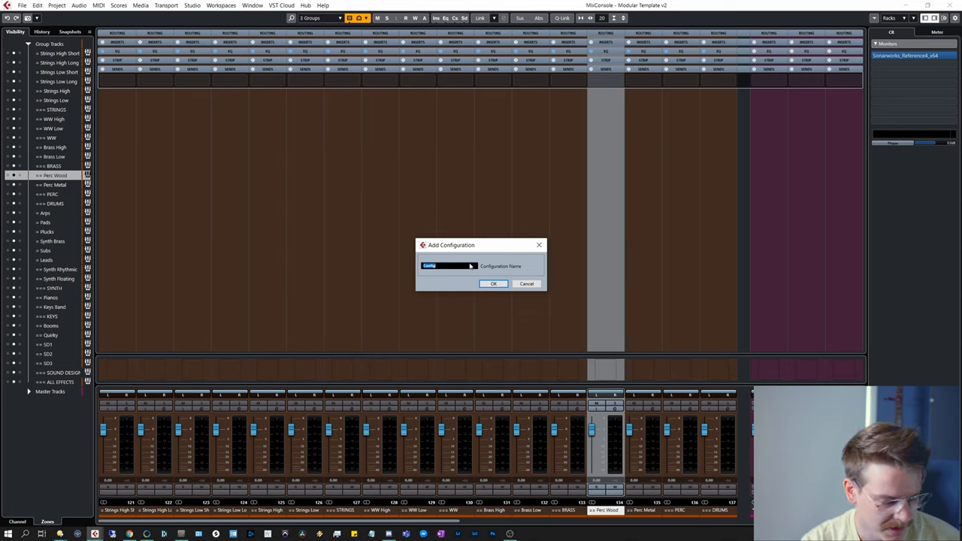
{"action": "type", "text": "Stems"}
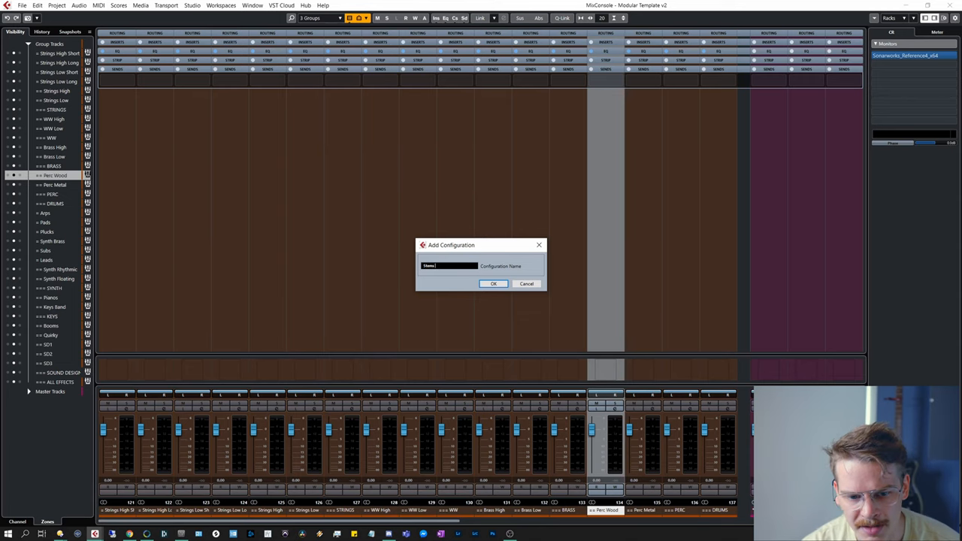
{"action": "type", "text": "STEMS"}
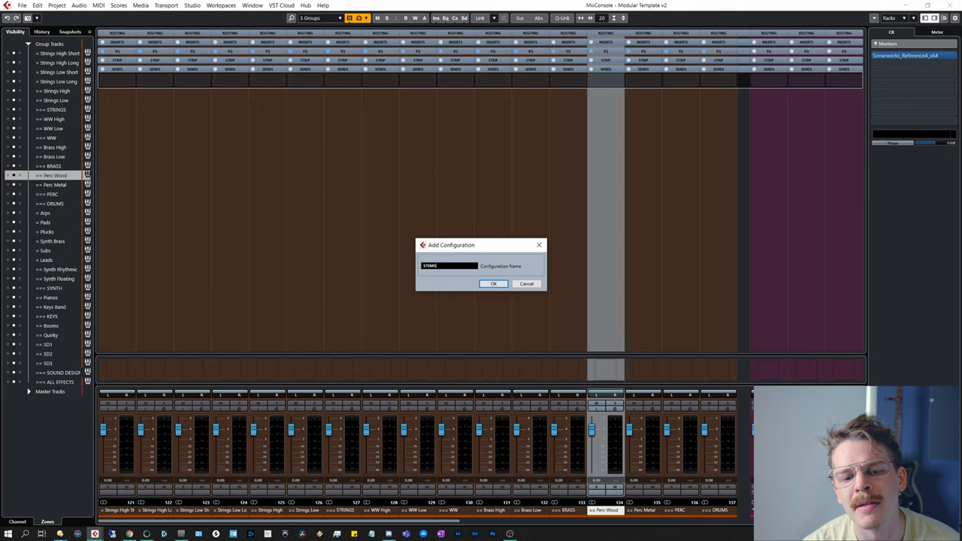
{"action": "left_click", "coordinate": [493, 282]}
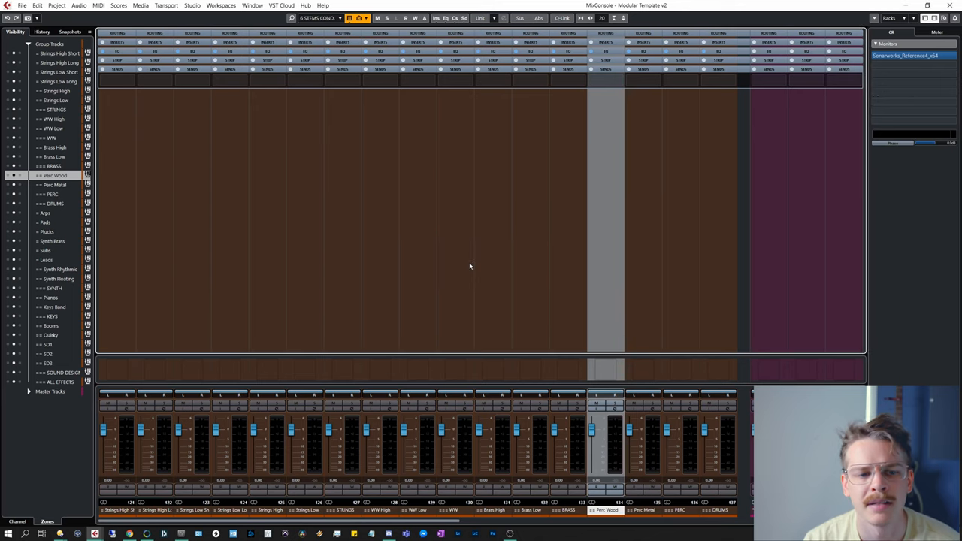
Rename the new configuration to 'STEMS CONDENSED' and confirm
{"action": "left_click", "coordinate": [318, 18]}
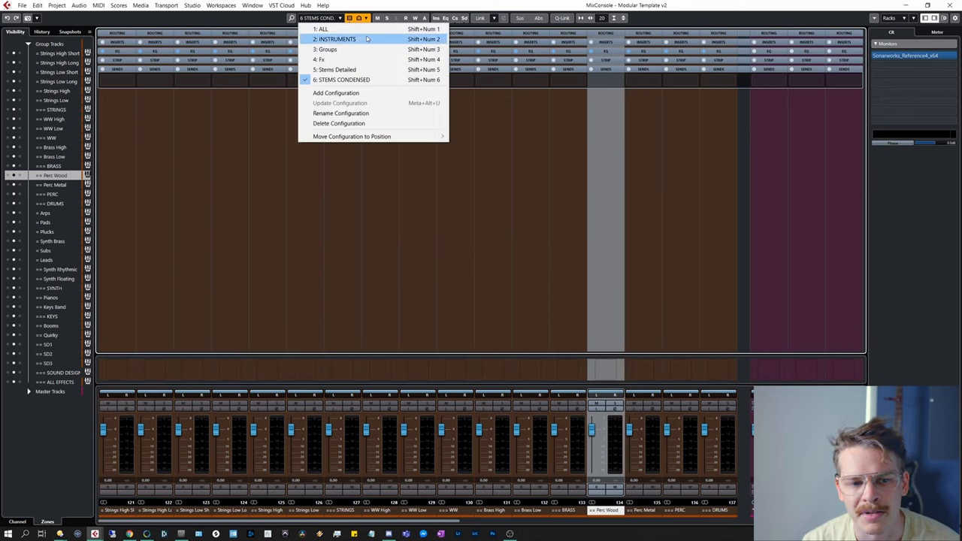
{"action": "mouse_move", "coordinate": [294, 200]}
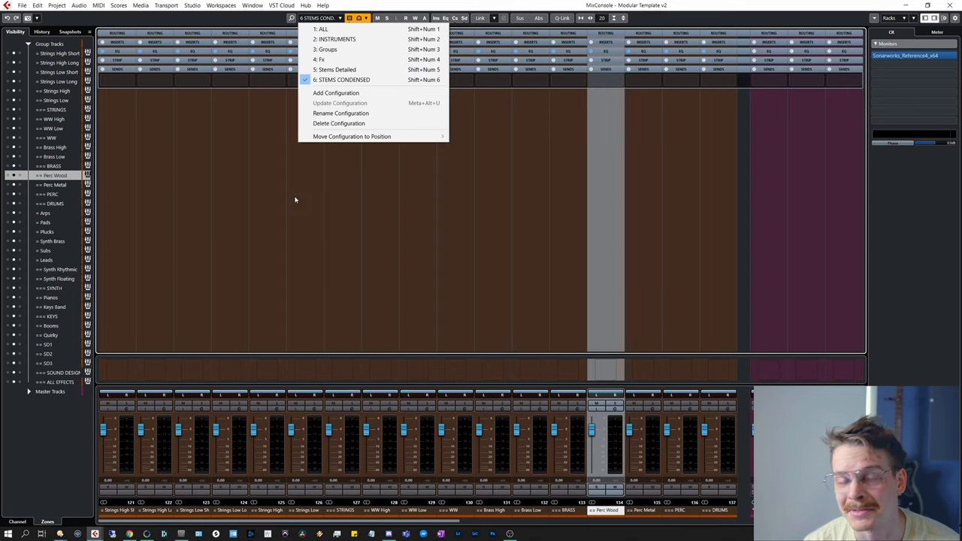
{"action": "left_click", "coordinate": [336, 69]}
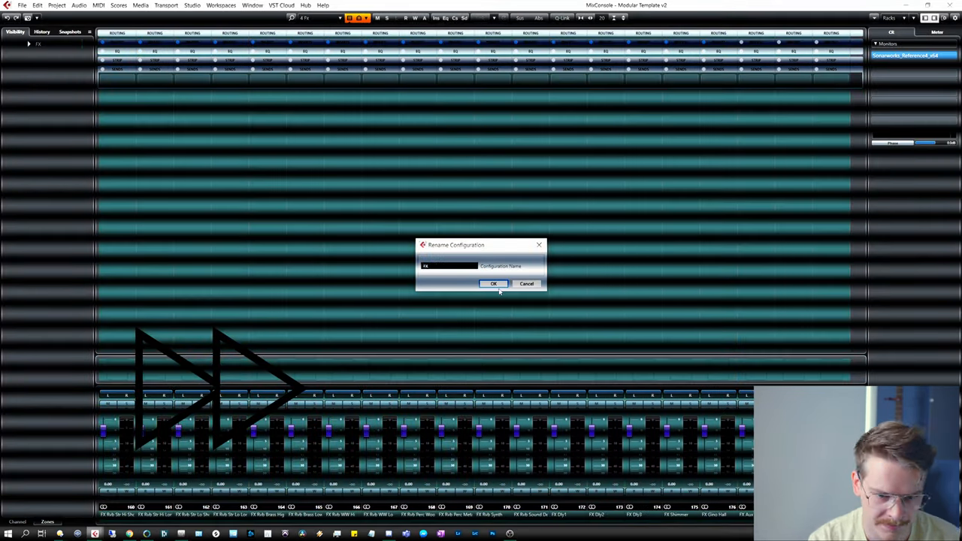
{"action": "left_click", "coordinate": [493, 283]}
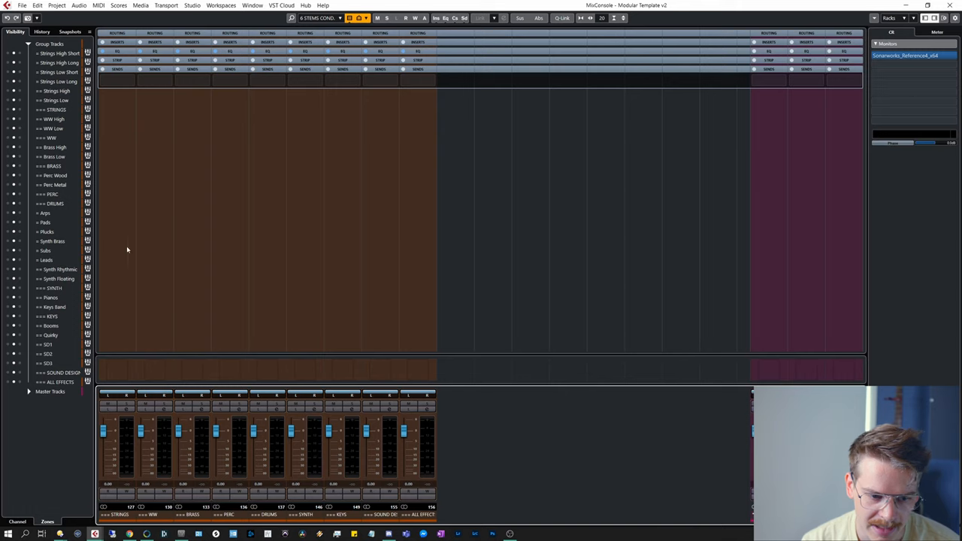
{"action": "mouse_move", "coordinate": [177, 481]}
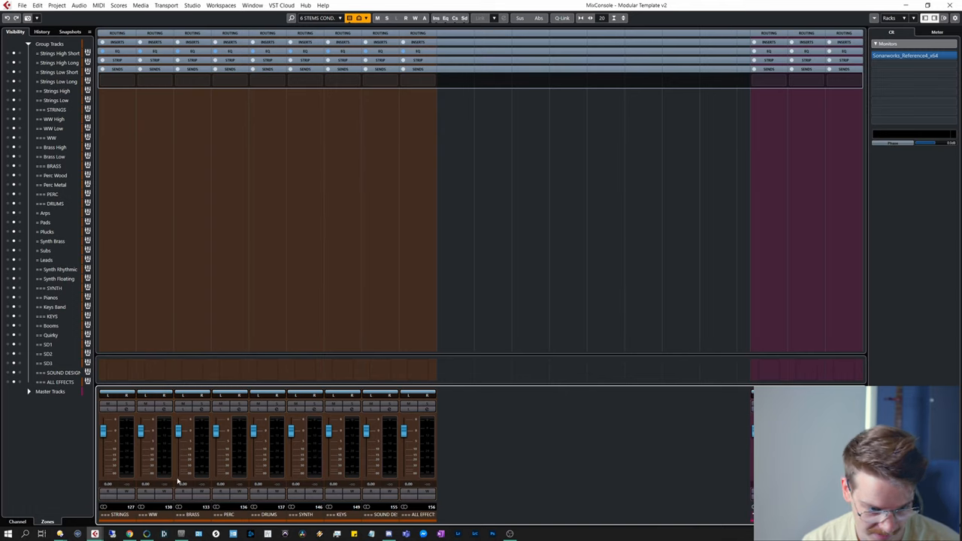
{"action": "mouse_move", "coordinate": [438, 334]}
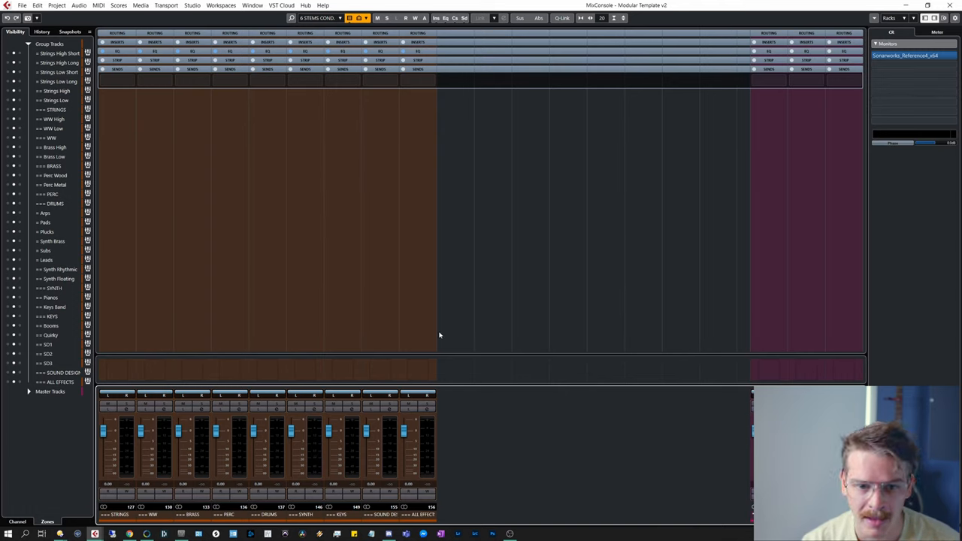
{"action": "mouse_move", "coordinate": [307, 192]}
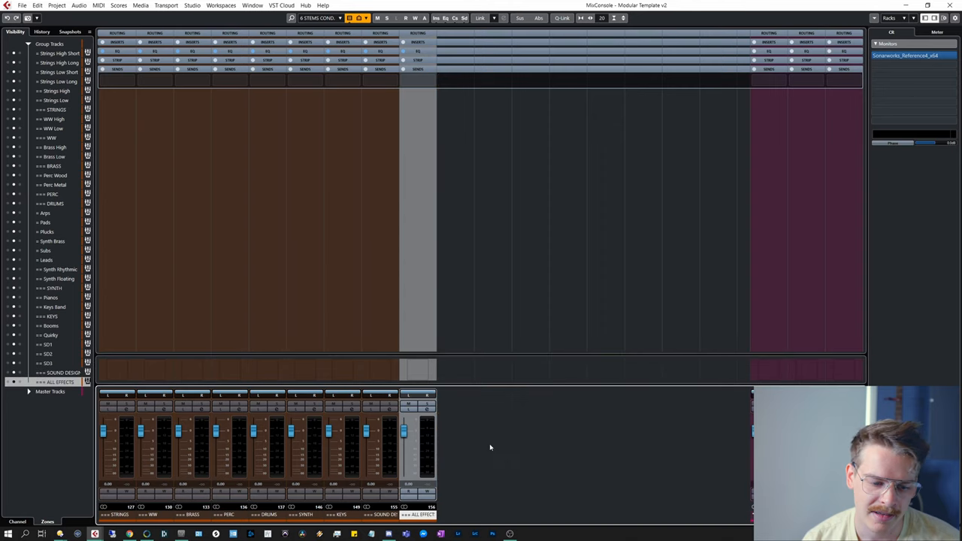
{"action": "mouse_move", "coordinate": [264, 251]}
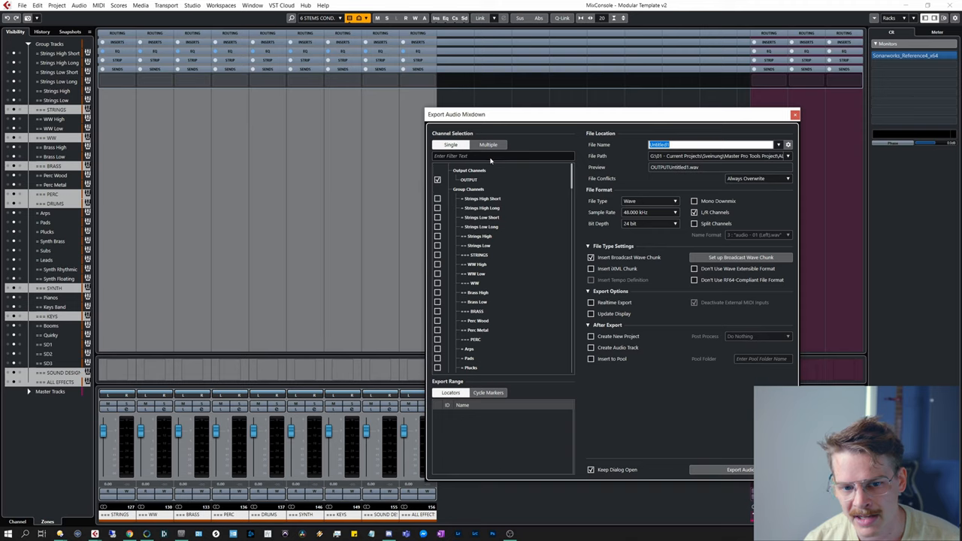
Set Channel Selection to Multiple, tick all group channels from STRINGS onward, and close the dialog
{"action": "left_click", "coordinate": [488, 144]}
{"action": "type", "text": "==="}
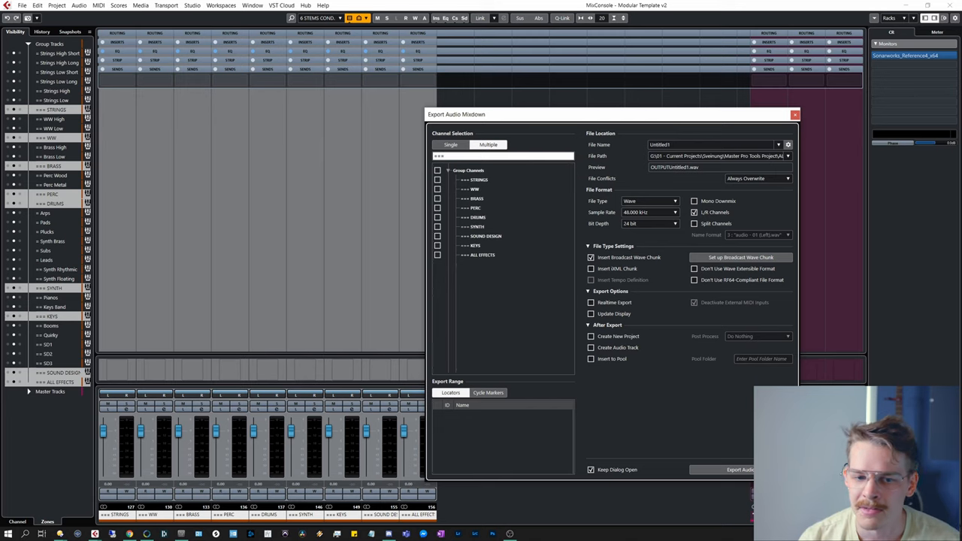
{"action": "left_click", "coordinate": [478, 181]}
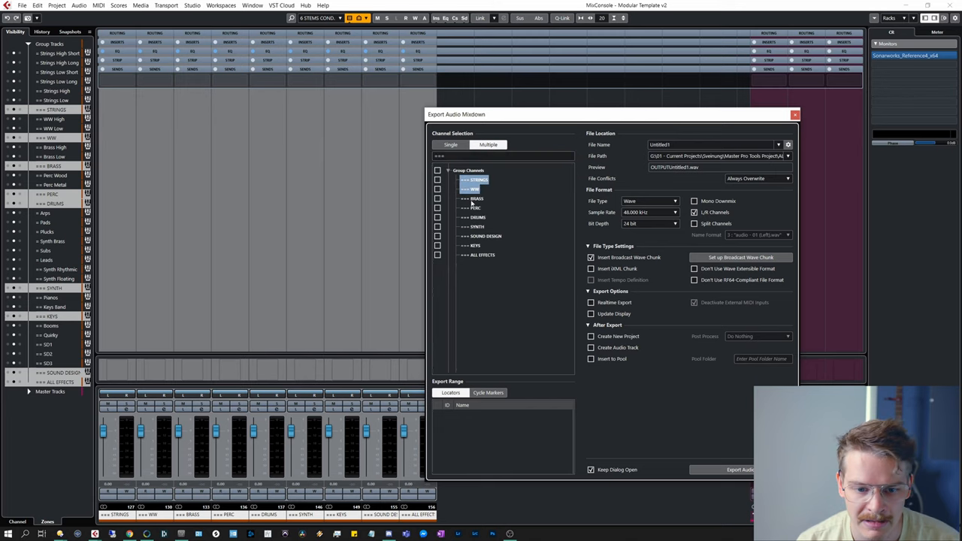
{"action": "left_click", "coordinate": [438, 170]}
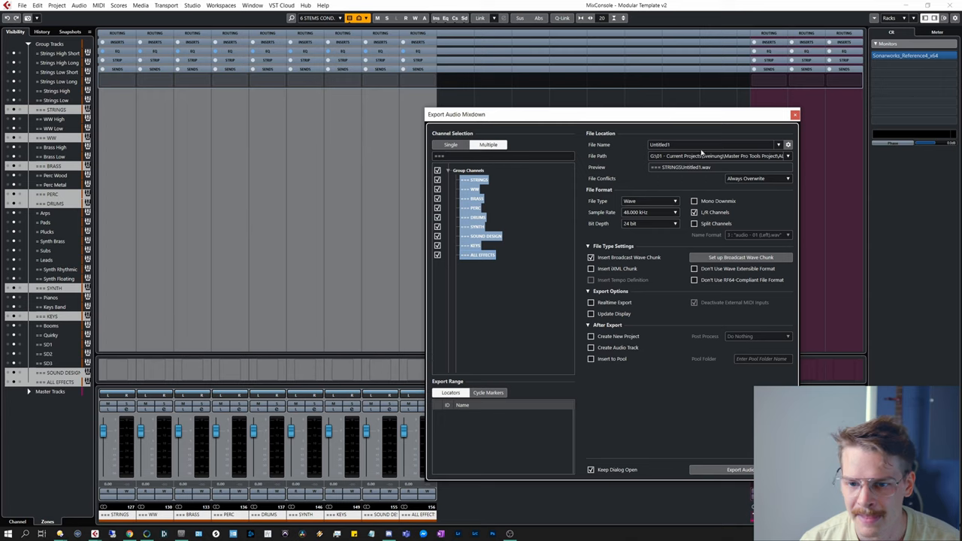
{"action": "left_click", "coordinate": [793, 114]}
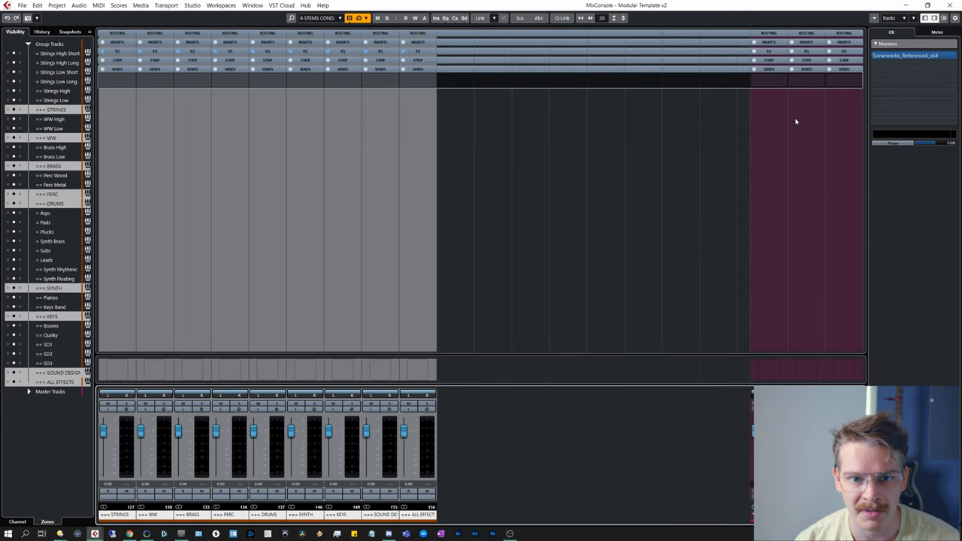
{"action": "mouse_move", "coordinate": [484, 427]}
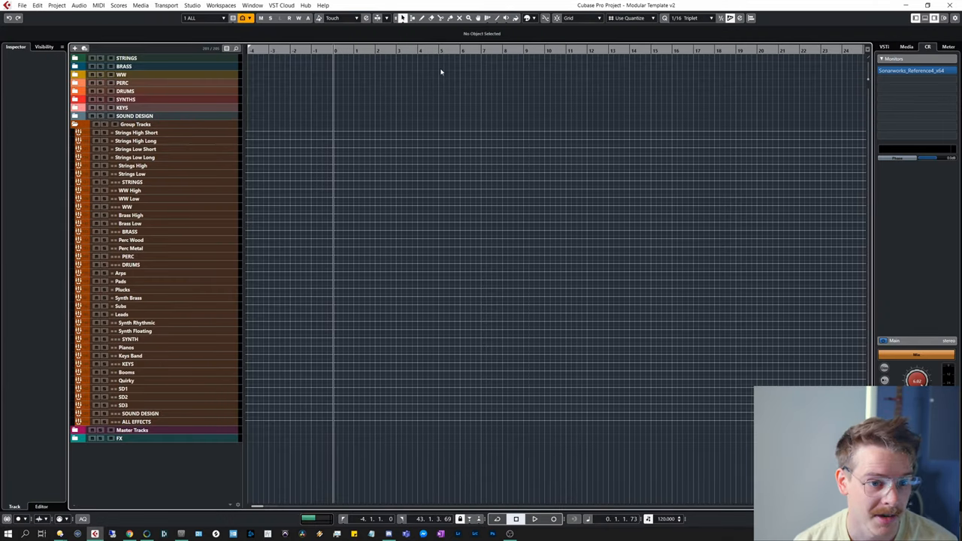
Collapse the track list so only the eight top-level instrument folders remain visible
{"action": "left_click", "coordinate": [201, 18]}
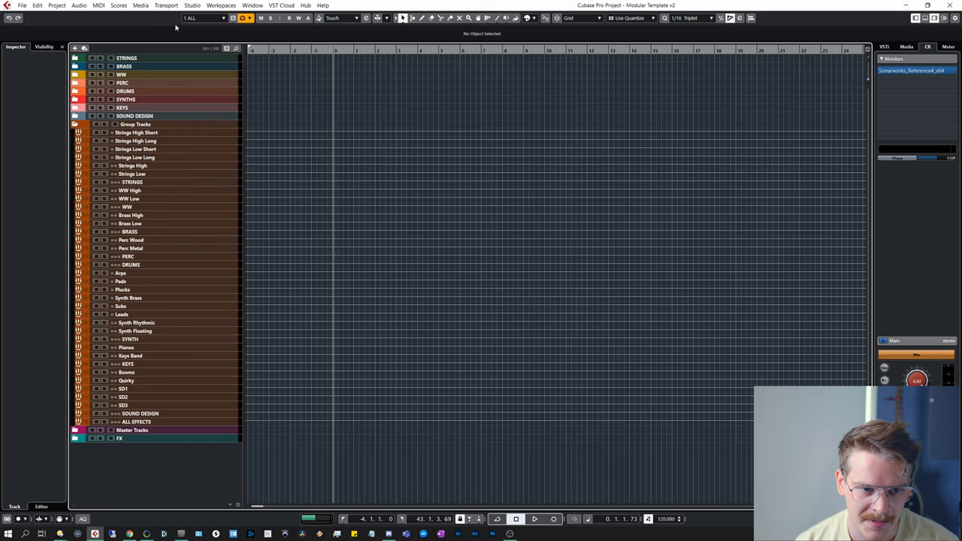
{"action": "left_click", "coordinate": [248, 18]}
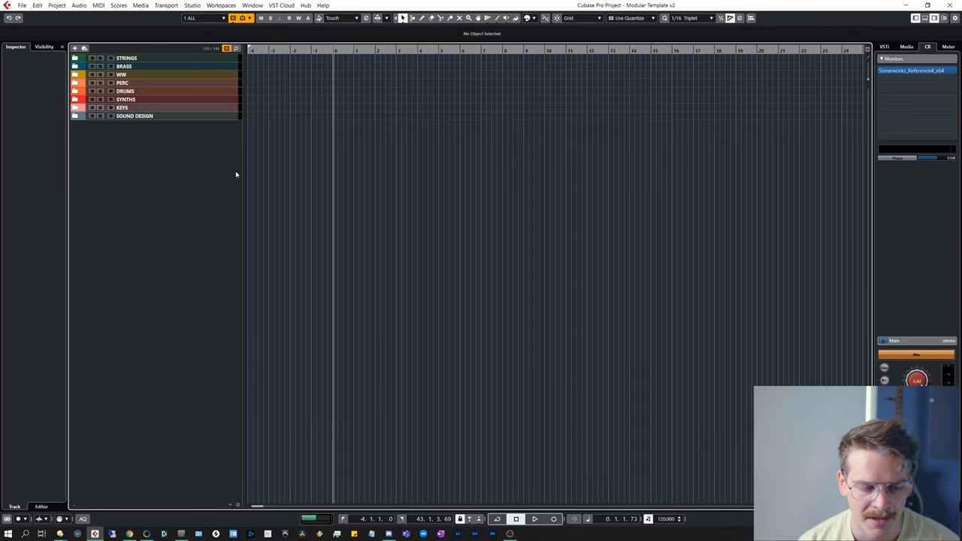
{"action": "mouse_move", "coordinate": [239, 171]}
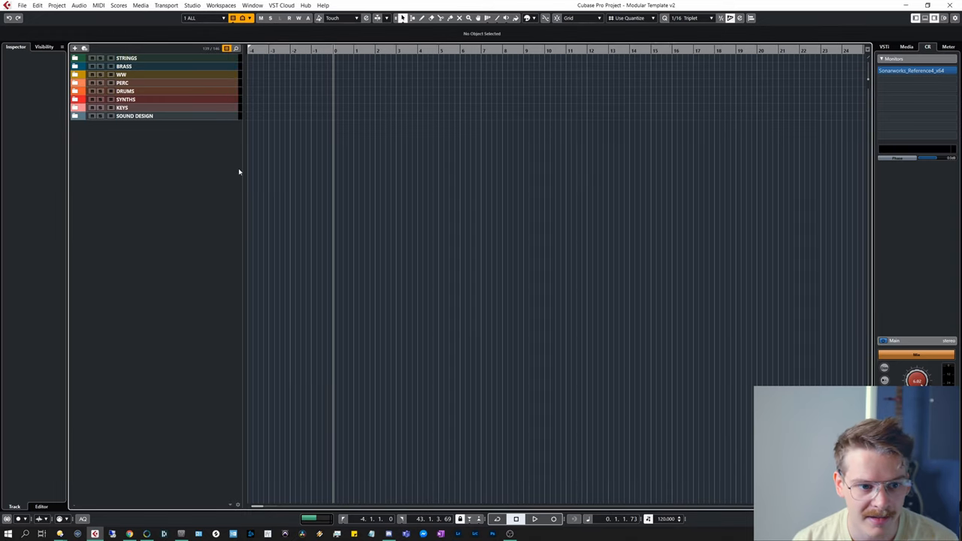
{"action": "mouse_move", "coordinate": [905, 248]}
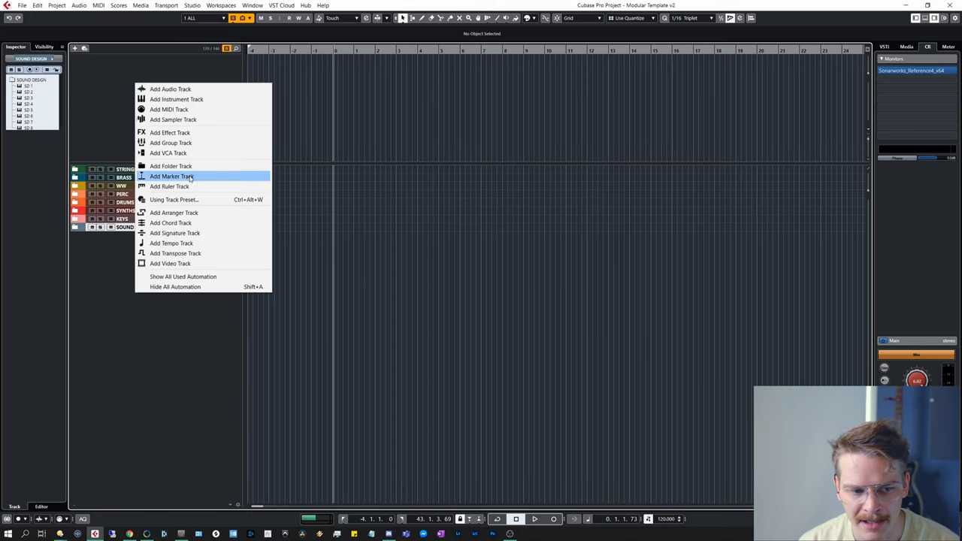
Add a timecode ruler track at the top of the project
{"action": "left_click", "coordinate": [168, 186]}
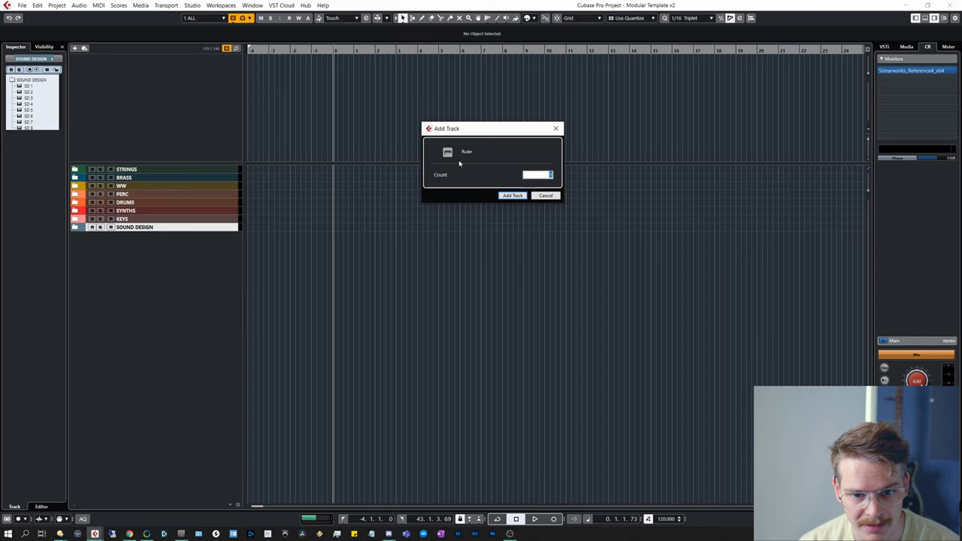
{"action": "left_click", "coordinate": [511, 195]}
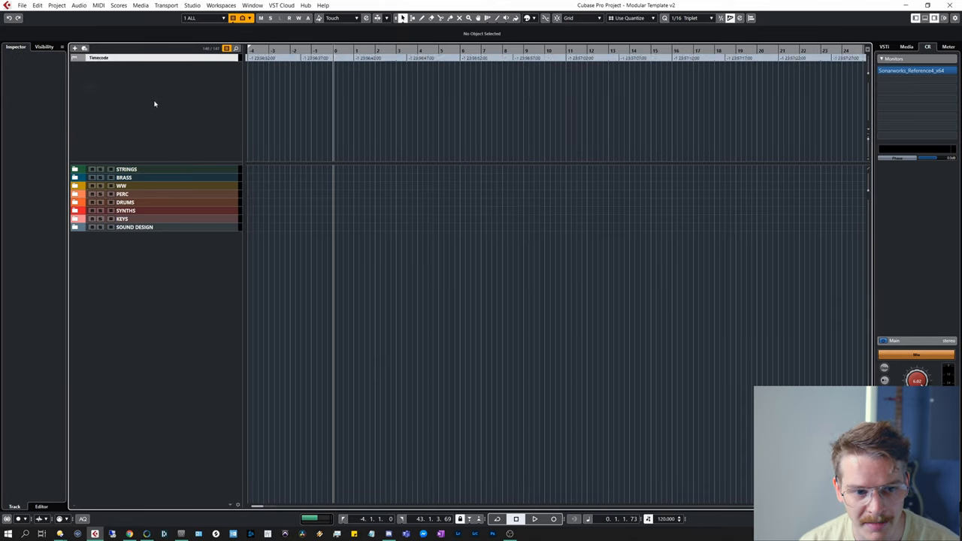
{"action": "mouse_move", "coordinate": [347, 119]}
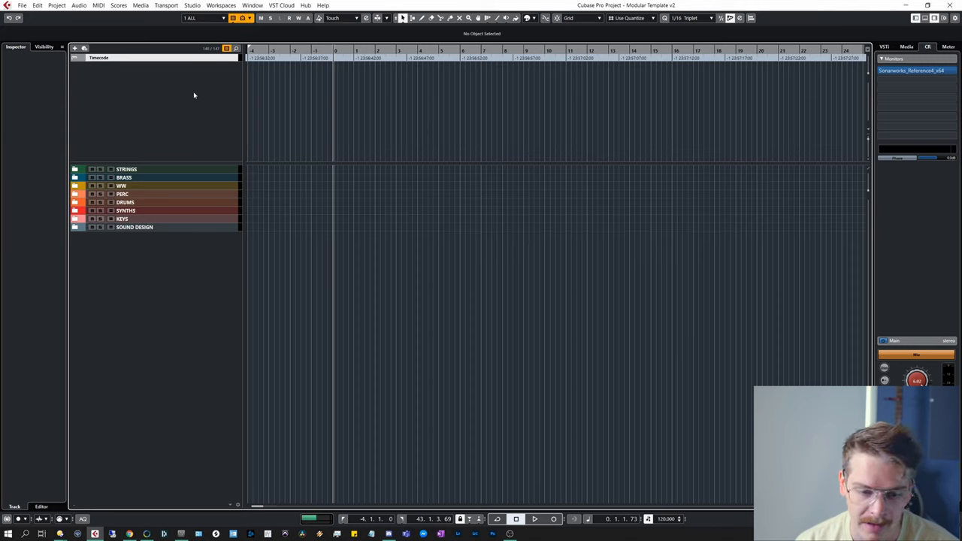
{"action": "mouse_move", "coordinate": [210, 87]}
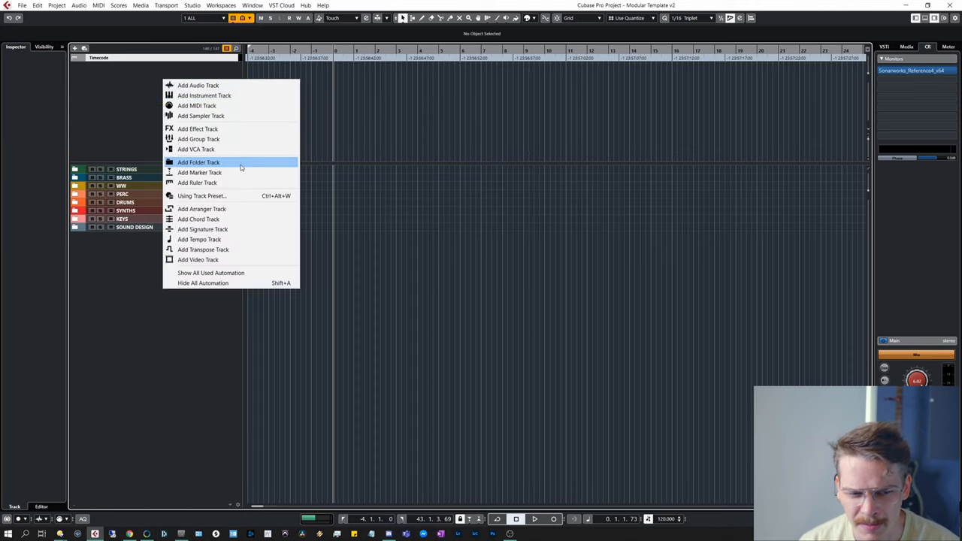
{"action": "mouse_move", "coordinate": [198, 172]}
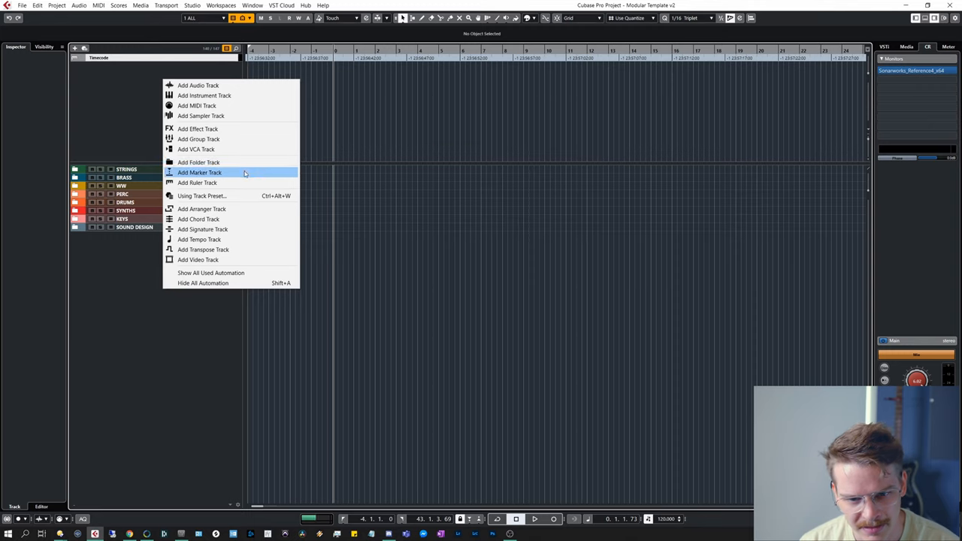
Add a marker track, close the markers window and rename the track 'Musical'
{"action": "left_click", "coordinate": [199, 172]}
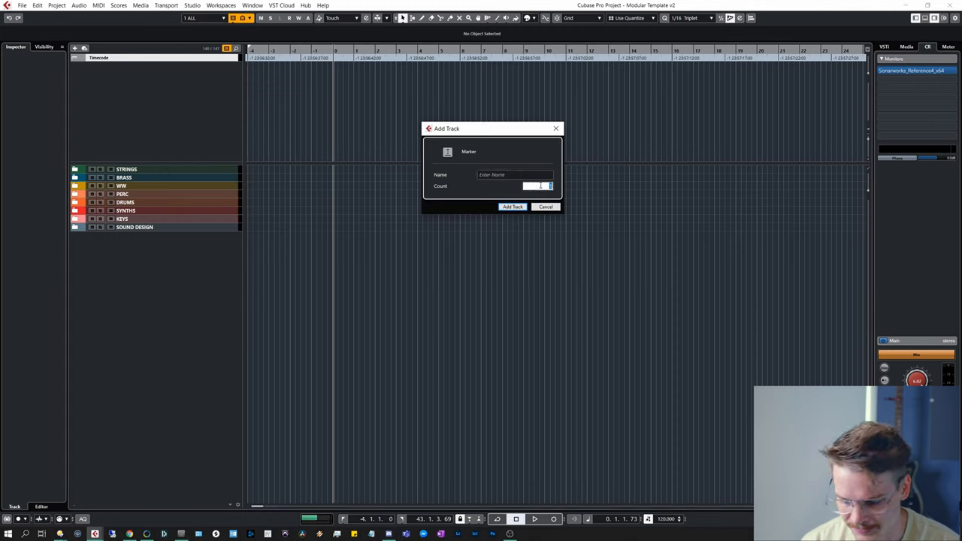
{"action": "left_click", "coordinate": [511, 207]}
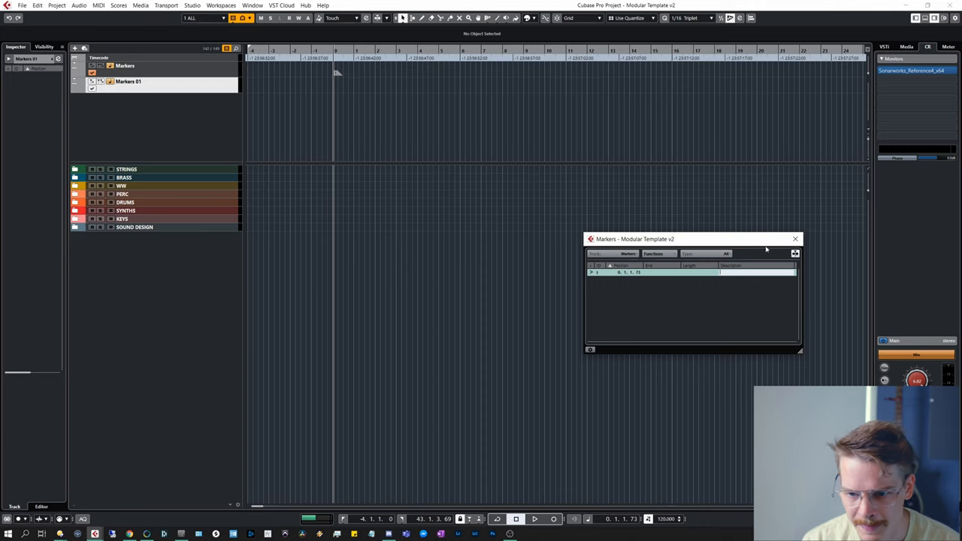
{"action": "left_click", "coordinate": [793, 239]}
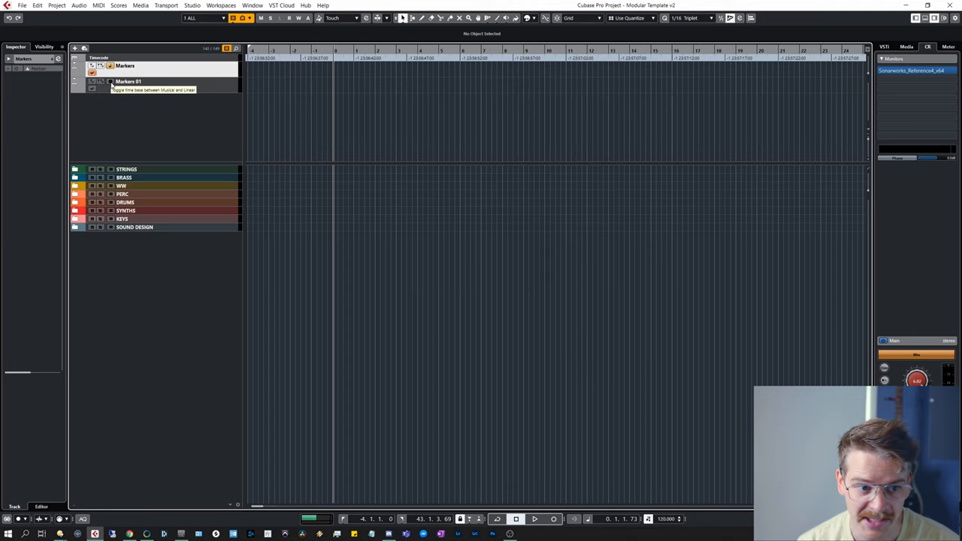
{"action": "mouse_move", "coordinate": [194, 73]}
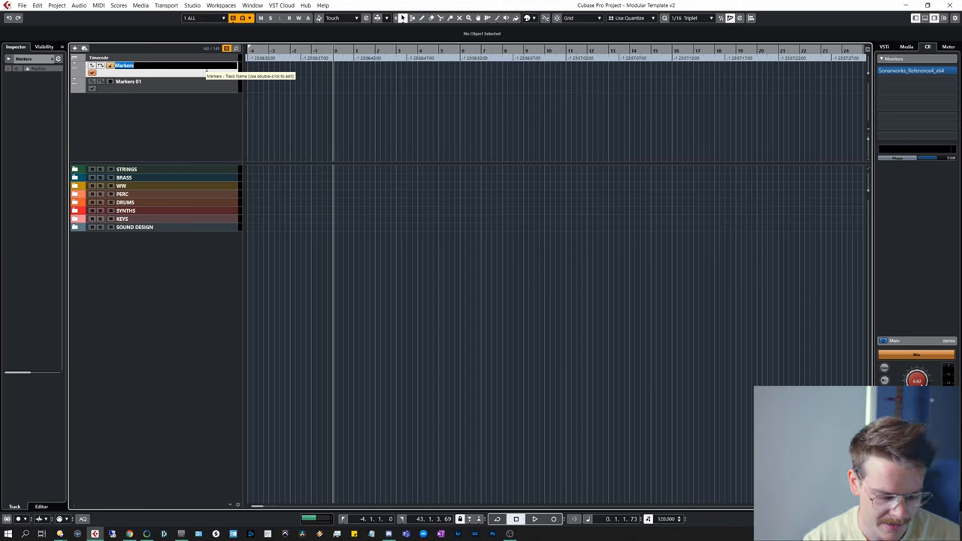
{"action": "type", "text": "Musical"}
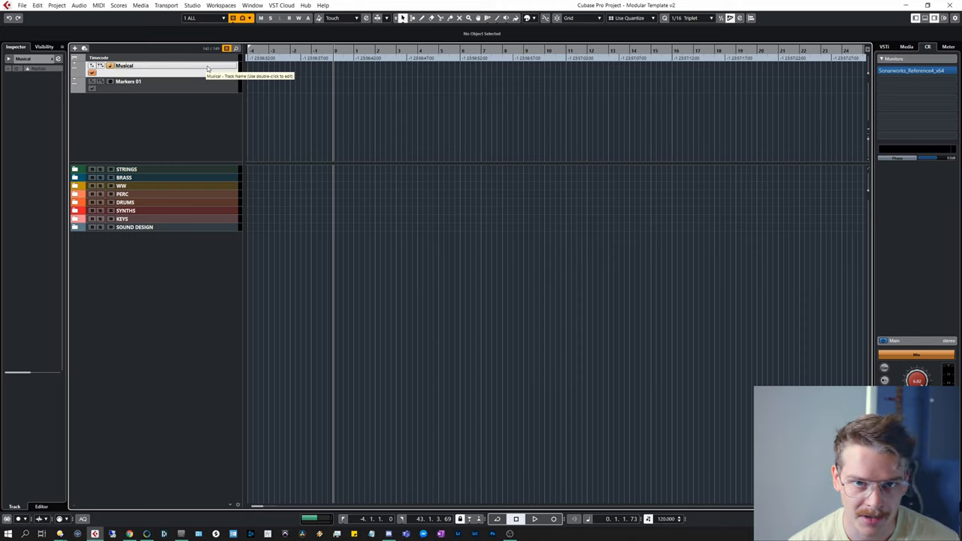
{"action": "mouse_move", "coordinate": [192, 88]}
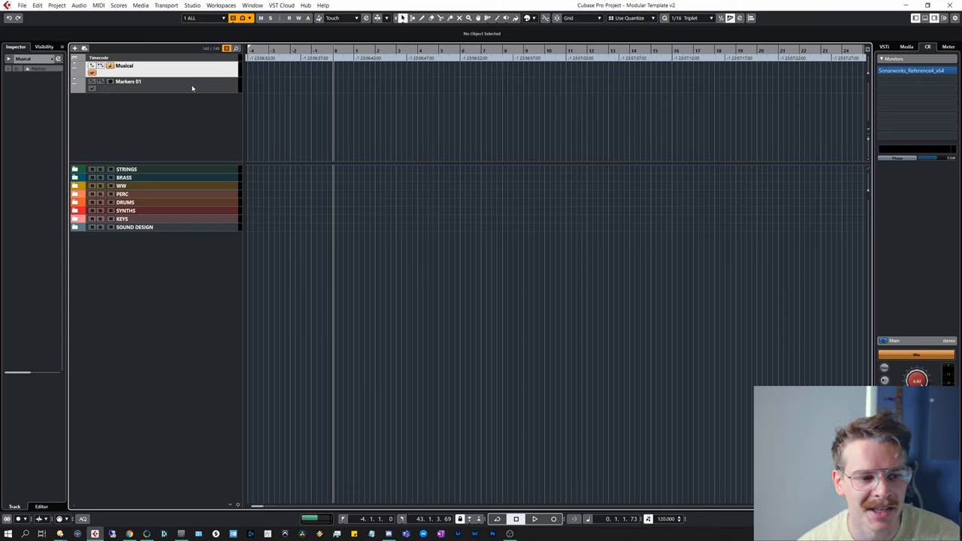
Rename the second marker track 'Time' and move the playback position to a later bar
{"action": "left_click", "coordinate": [128, 81]}
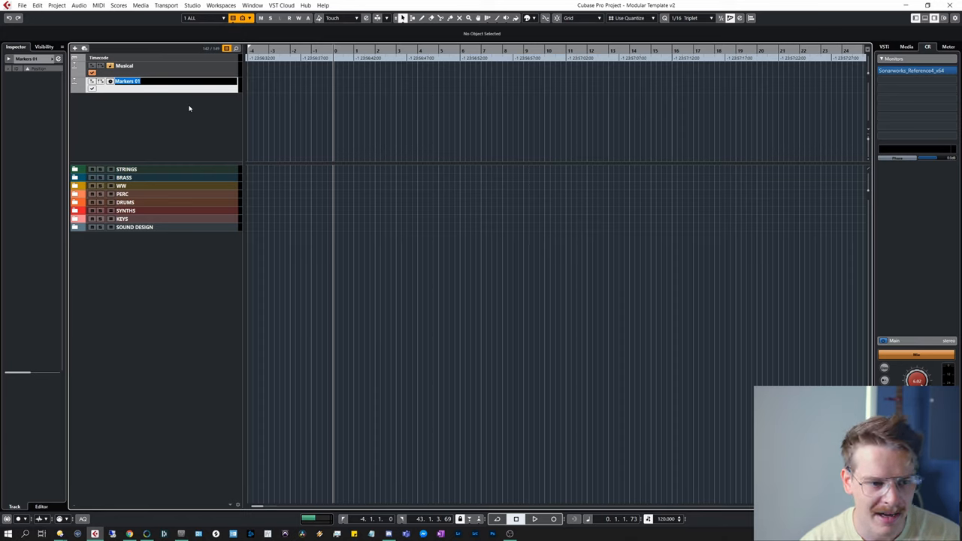
{"action": "type", "text": "Time"}
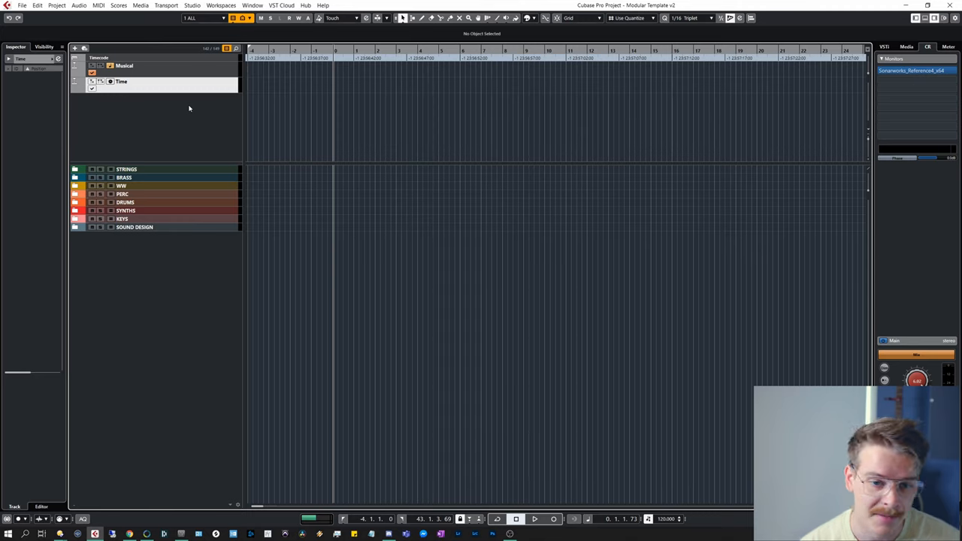
{"action": "mouse_move", "coordinate": [161, 94]}
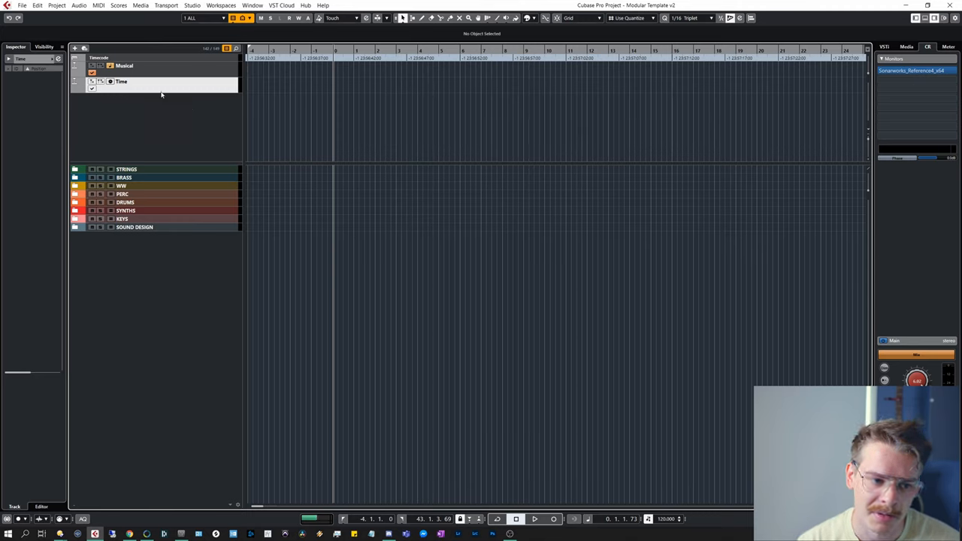
{"action": "mouse_move", "coordinate": [311, 108]}
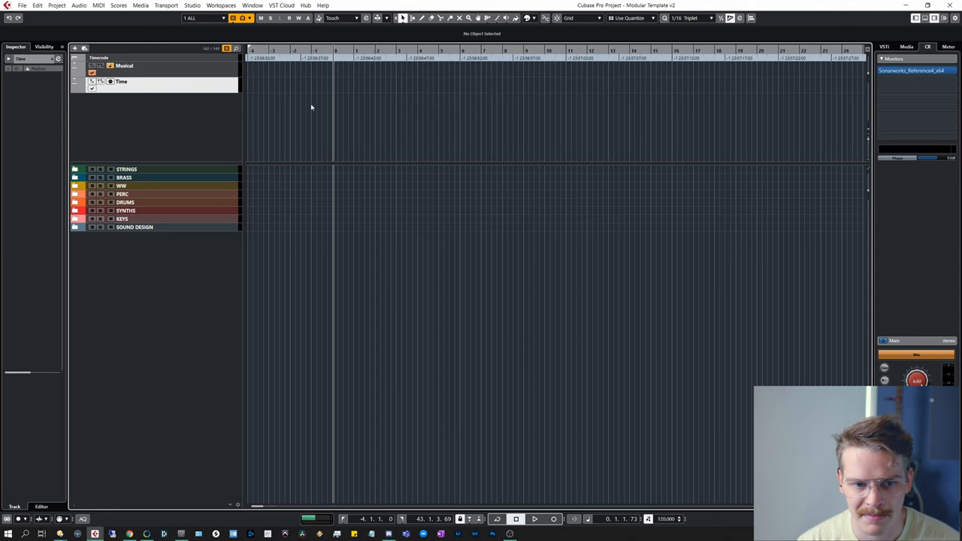
{"action": "left_click", "coordinate": [405, 57]}
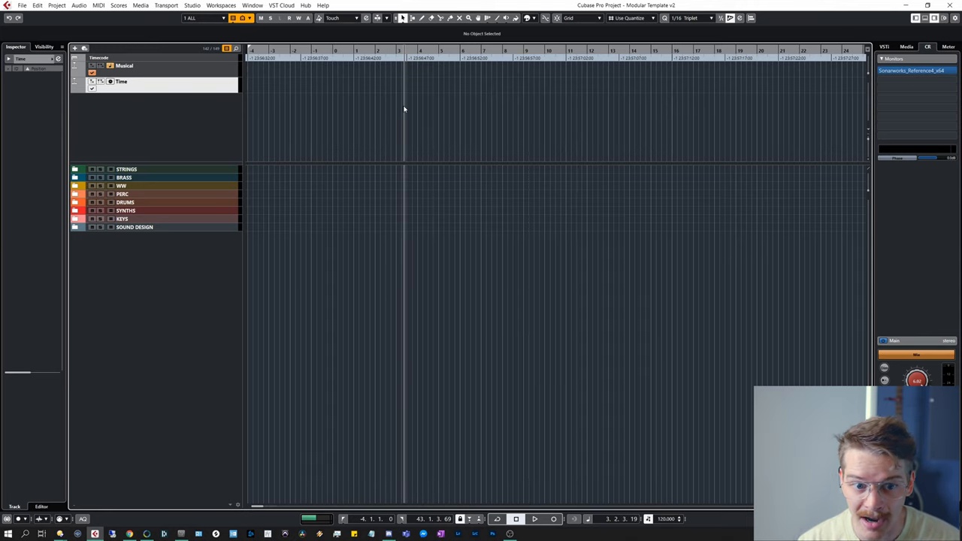
{"action": "mouse_move", "coordinate": [213, 112]}
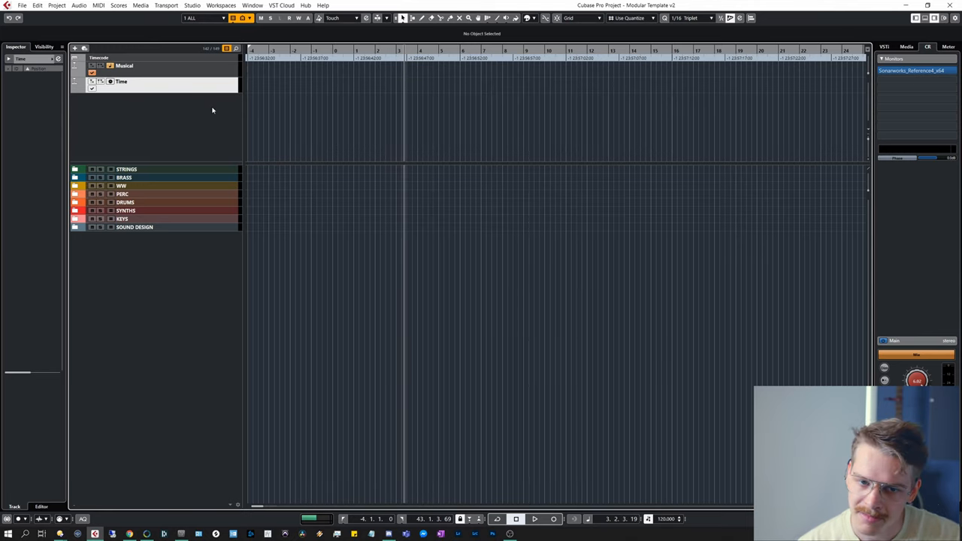
{"action": "mouse_move", "coordinate": [147, 136]}
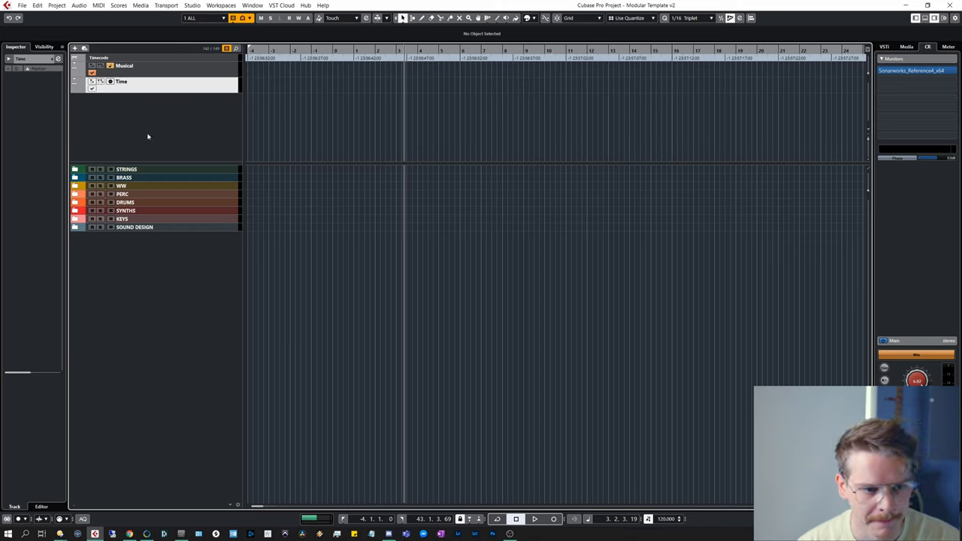
{"action": "mouse_move", "coordinate": [196, 129]}
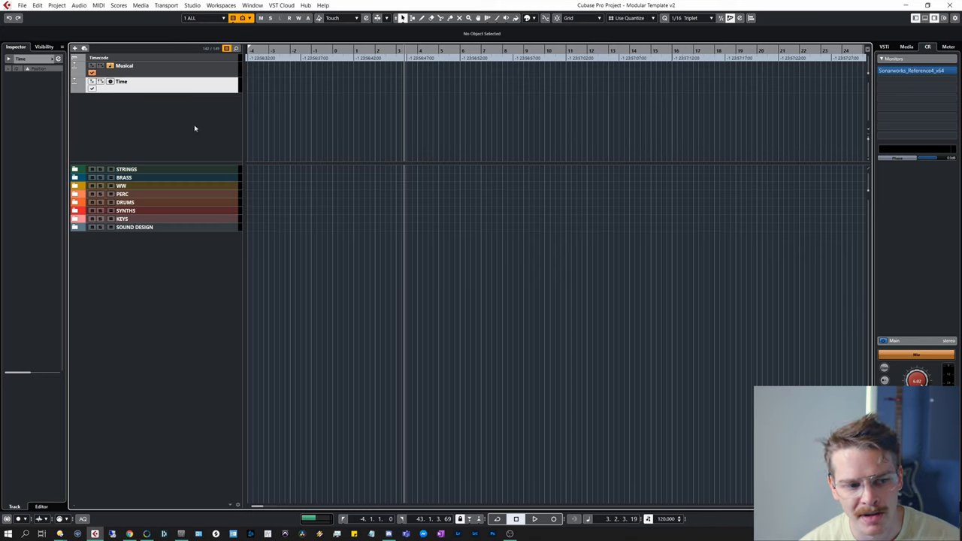
{"action": "mouse_move", "coordinate": [153, 111]}
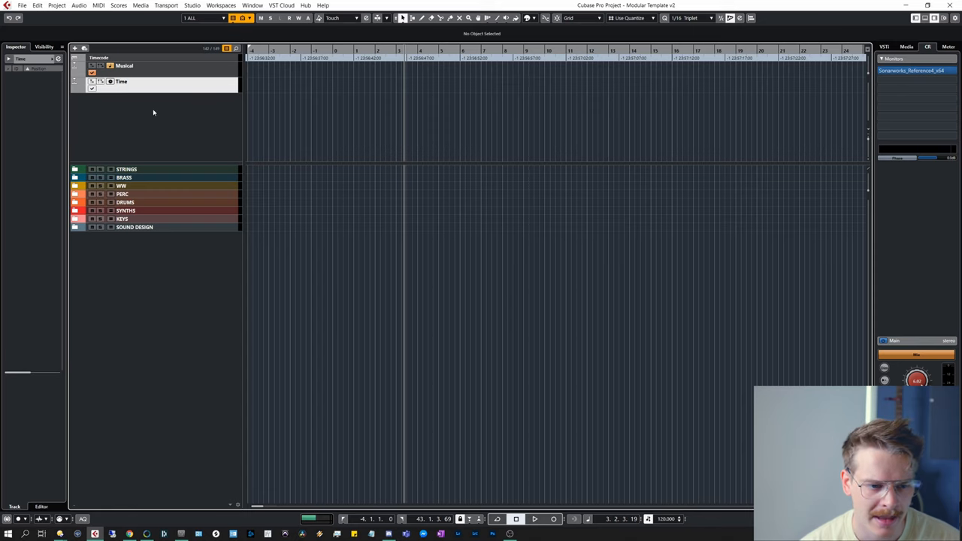
Add a chord track and a signature track from the track-list context menu
{"action": "right_click", "coordinate": [153, 113]}
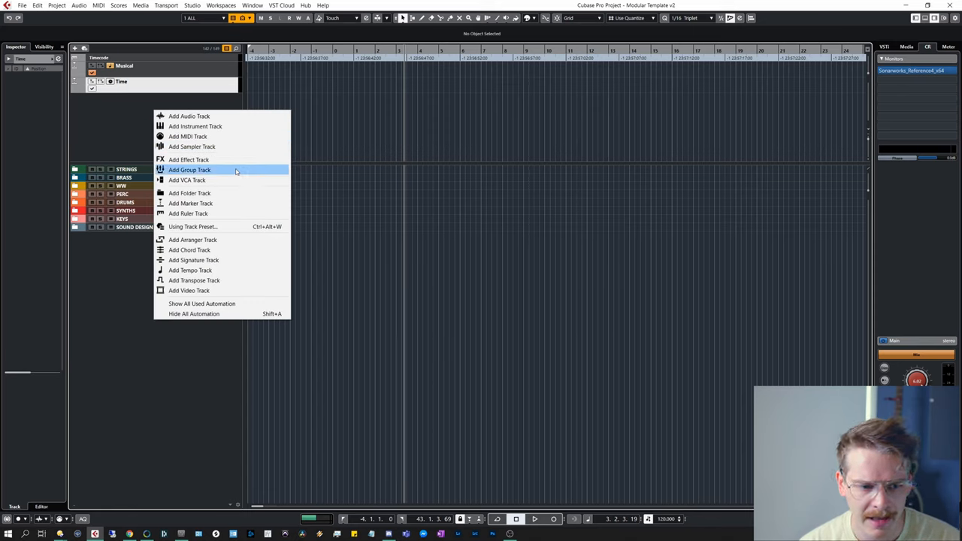
{"action": "left_click", "coordinate": [189, 250]}
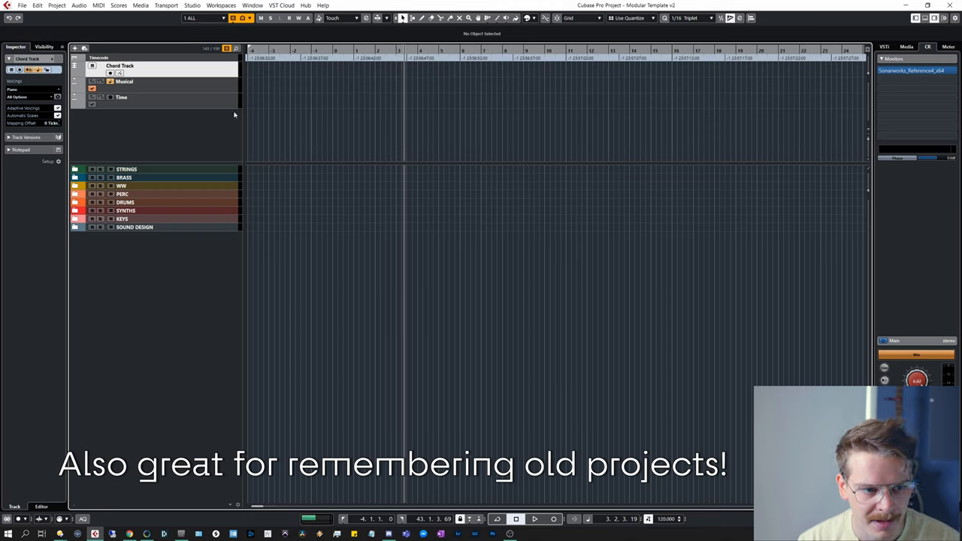
{"action": "mouse_move", "coordinate": [214, 144]}
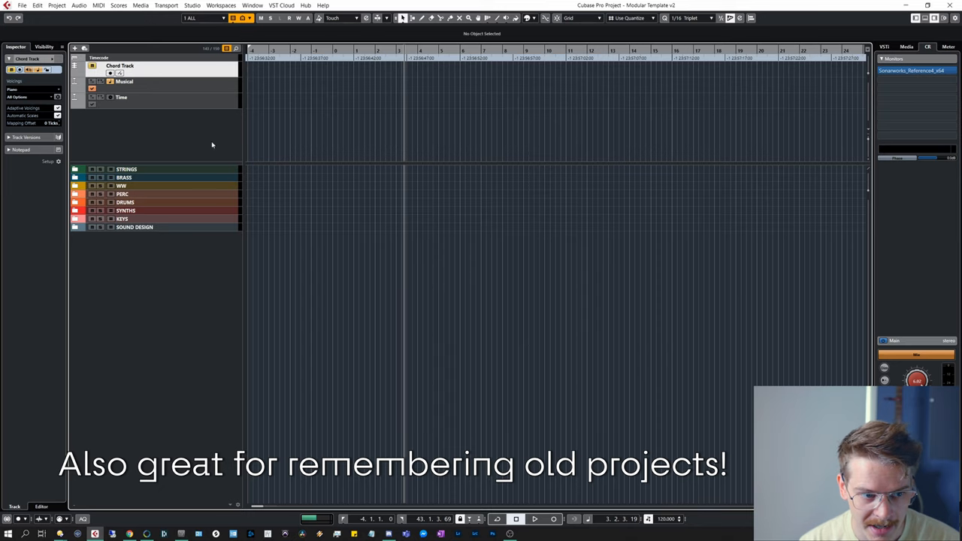
{"action": "mouse_move", "coordinate": [179, 144]}
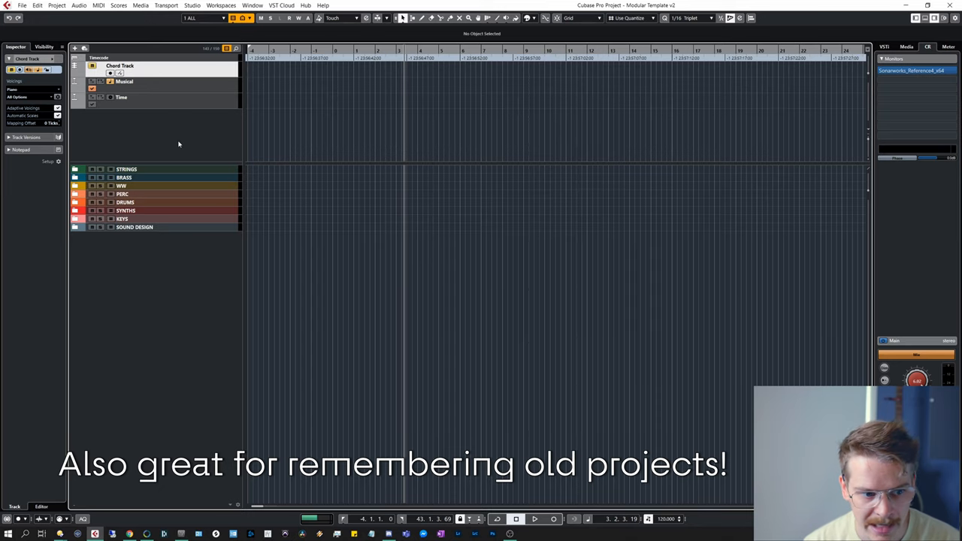
{"action": "left_click", "coordinate": [81, 177]}
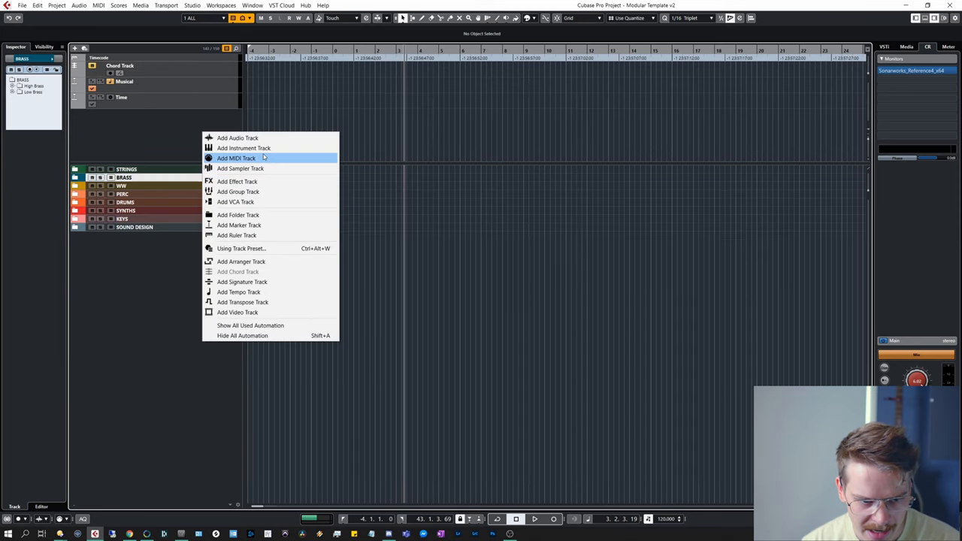
{"action": "mouse_move", "coordinate": [271, 282]}
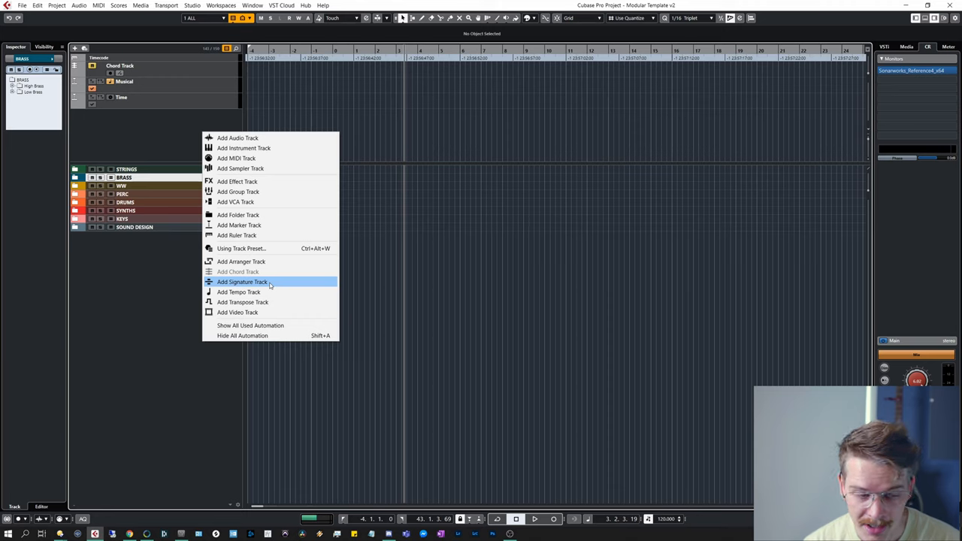
{"action": "left_click", "coordinate": [241, 283]}
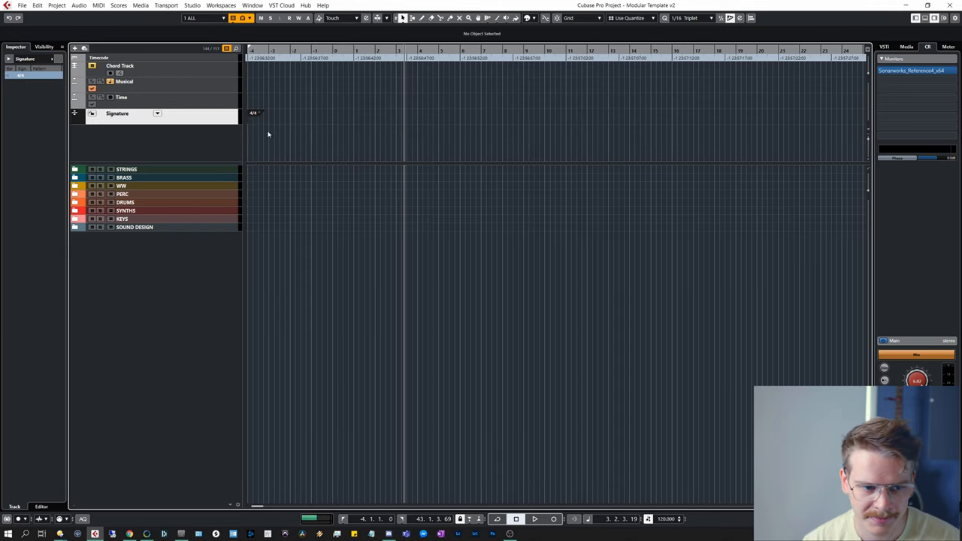
Add a tempo track to the project
{"action": "right_click", "coordinate": [150, 136]}
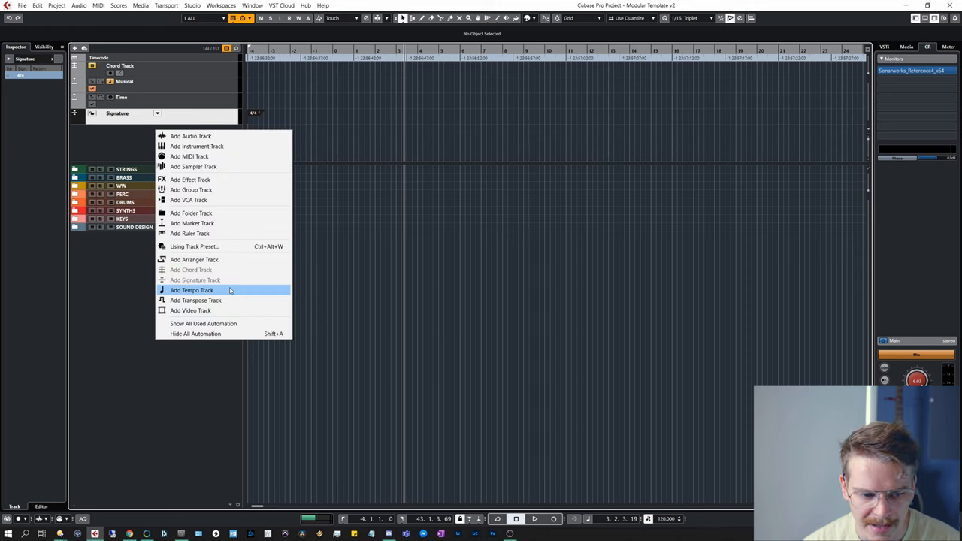
{"action": "left_click", "coordinate": [190, 290]}
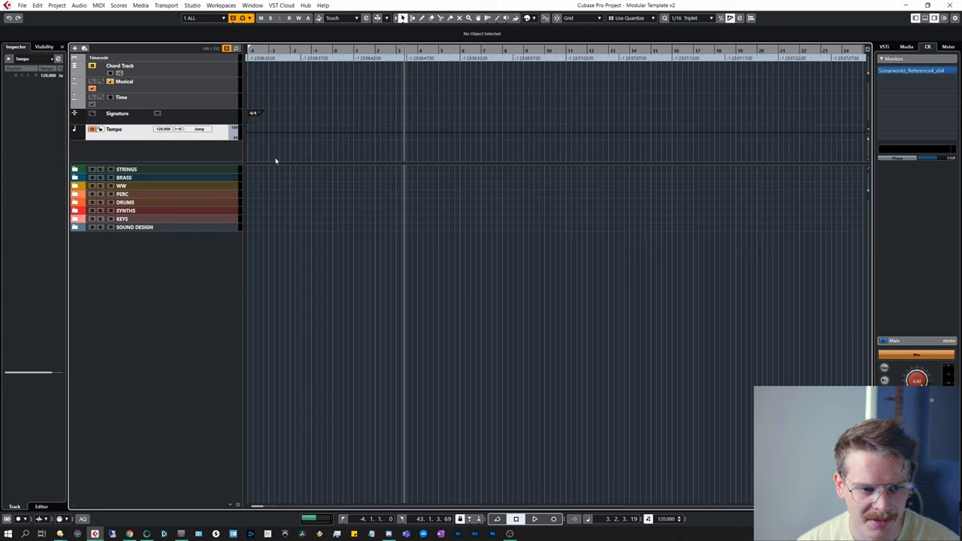
{"action": "mouse_move", "coordinate": [177, 155]}
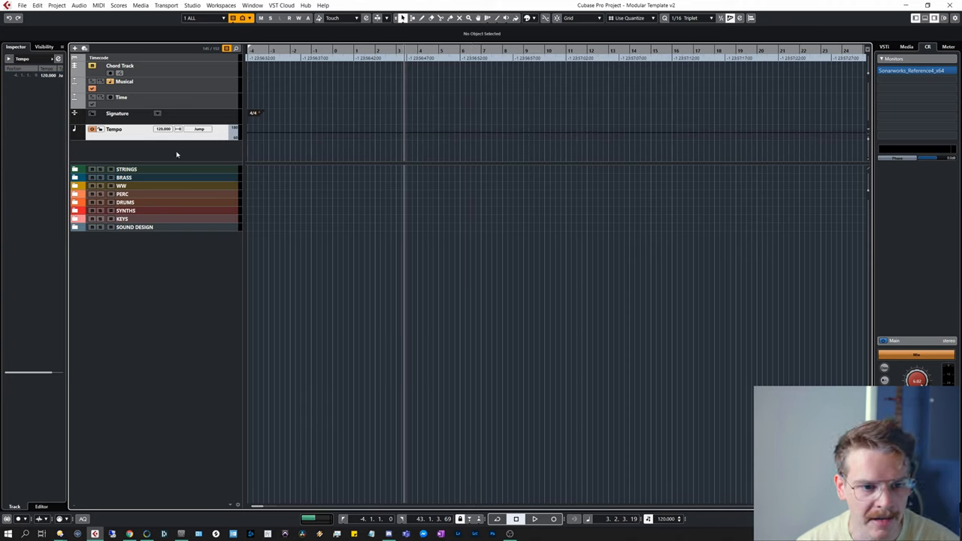
{"action": "right_click", "coordinate": [177, 153]}
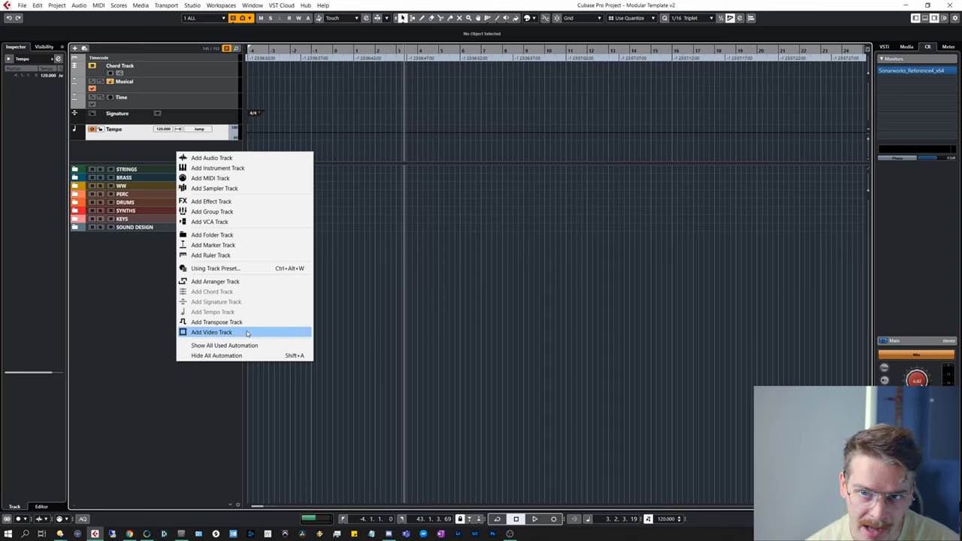
{"action": "mouse_move", "coordinate": [200, 265]}
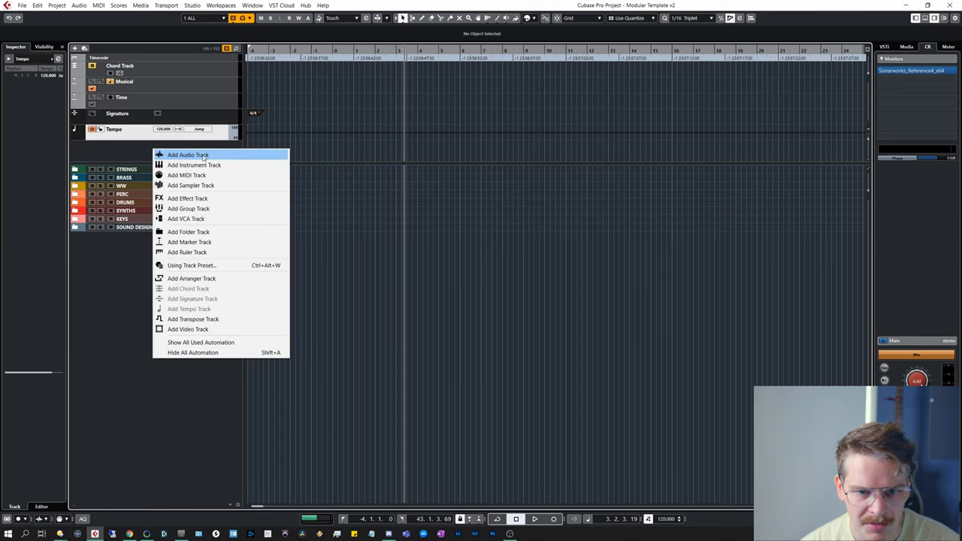
Add a new audio track named DIALOGUE to the project
{"action": "left_click", "coordinate": [187, 154]}
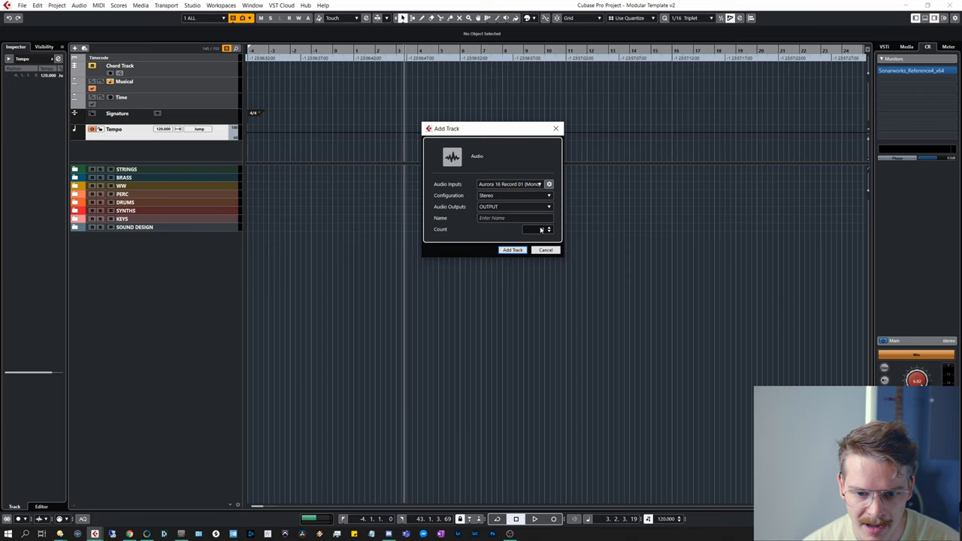
{"action": "left_click", "coordinate": [544, 249]}
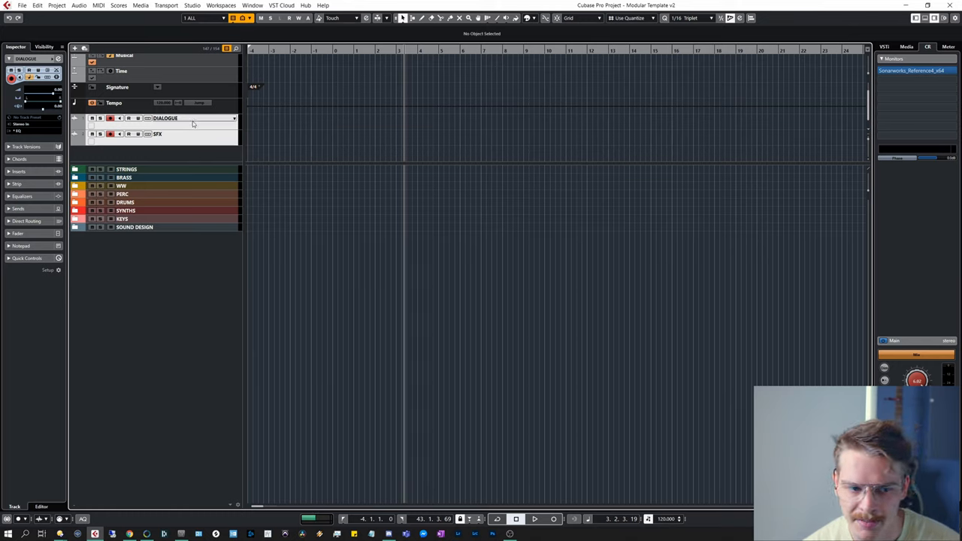
{"action": "mouse_move", "coordinate": [193, 123]}
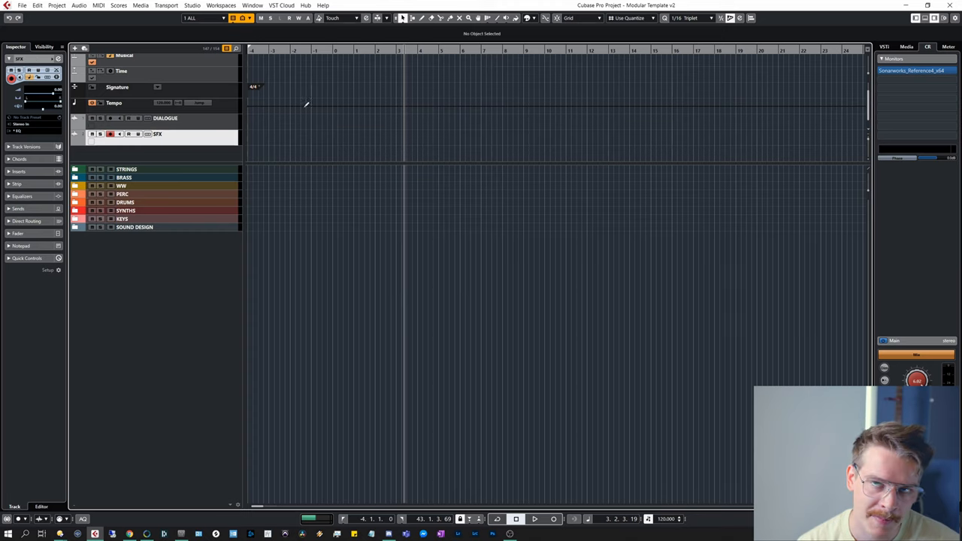
{"action": "mouse_move", "coordinate": [254, 202]}
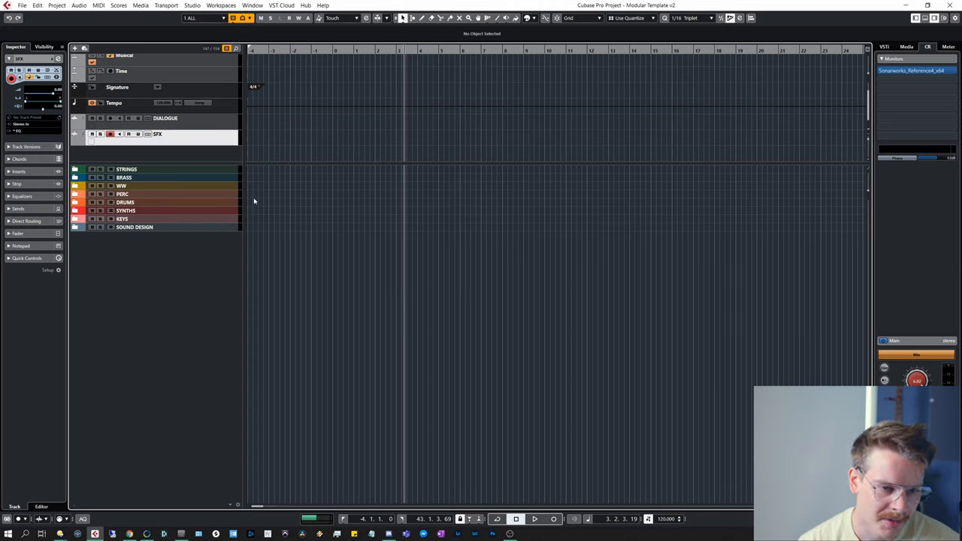
Add a chord track via Project > Add Track so it sits at the top of the list
{"action": "left_click", "coordinate": [165, 117]}
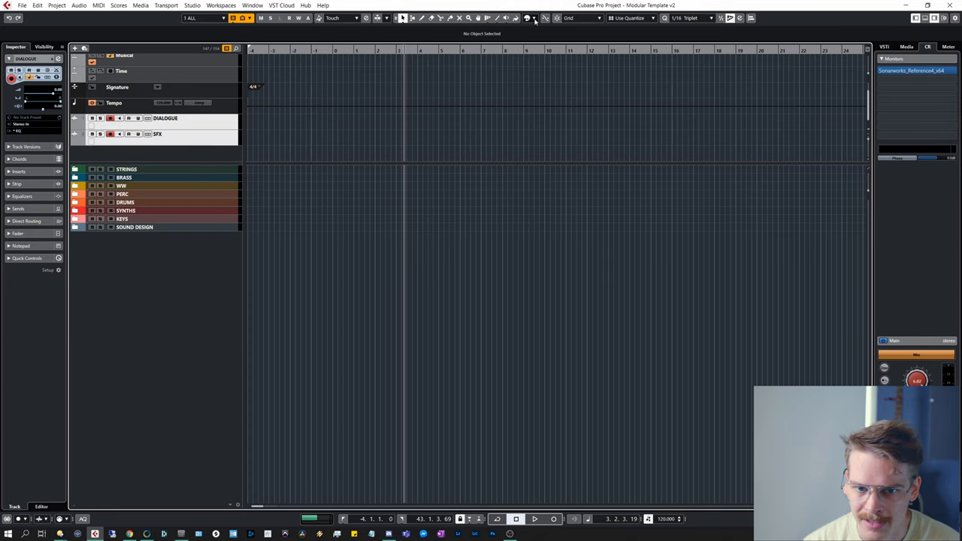
{"action": "left_click", "coordinate": [533, 18]}
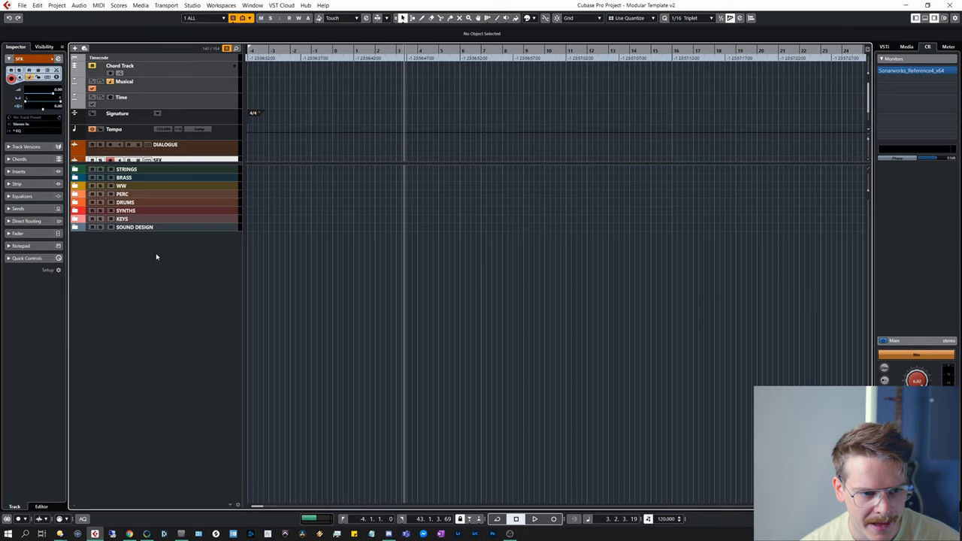
{"action": "mouse_move", "coordinate": [218, 253]}
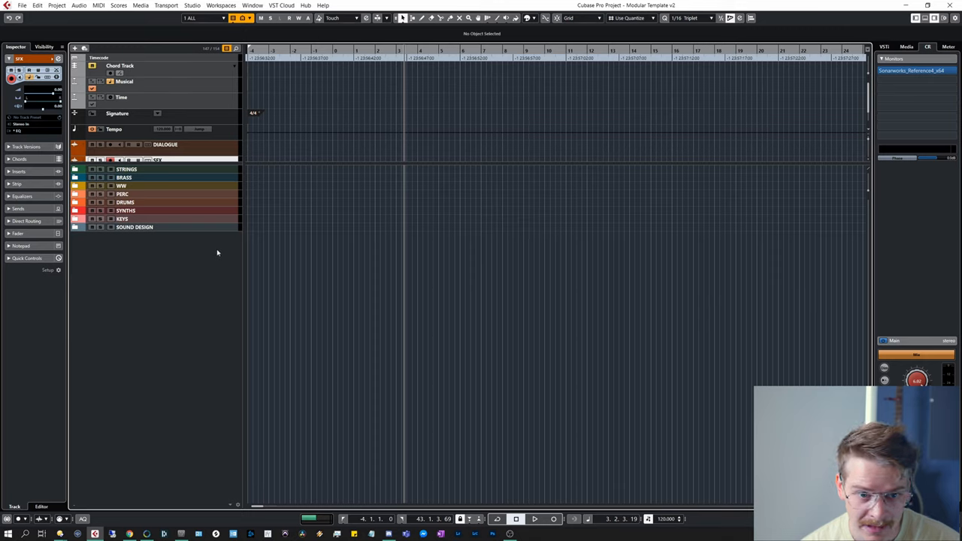
{"action": "mouse_move", "coordinate": [224, 185]}
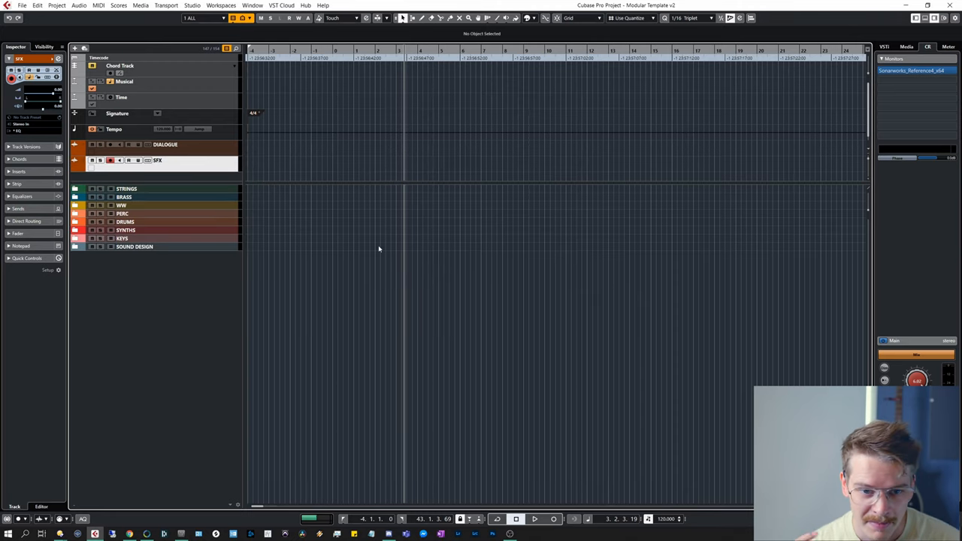
{"action": "left_click", "coordinate": [126, 189]}
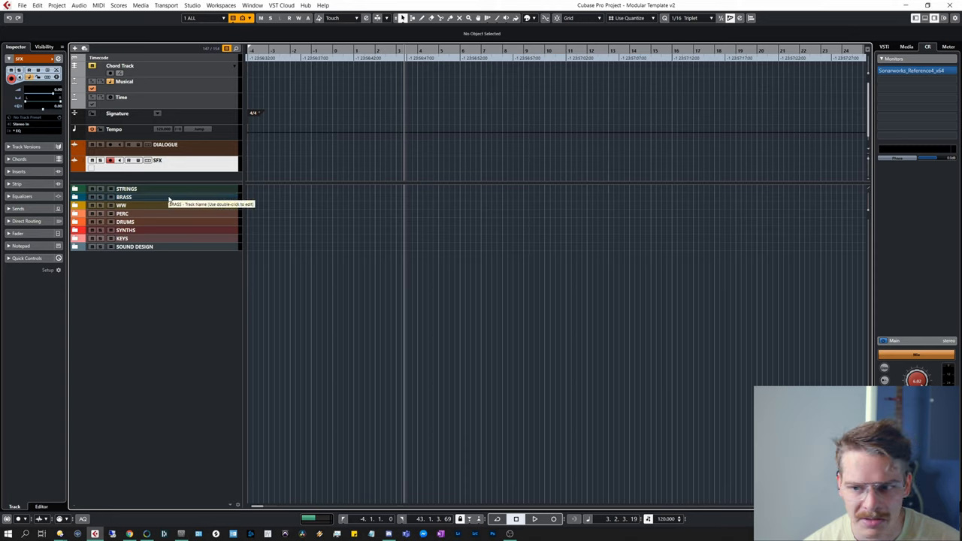
Expand the STRINGS folder and lower the V1 1 (Short) channel fader to set its level
{"action": "left_click", "coordinate": [75, 189]}
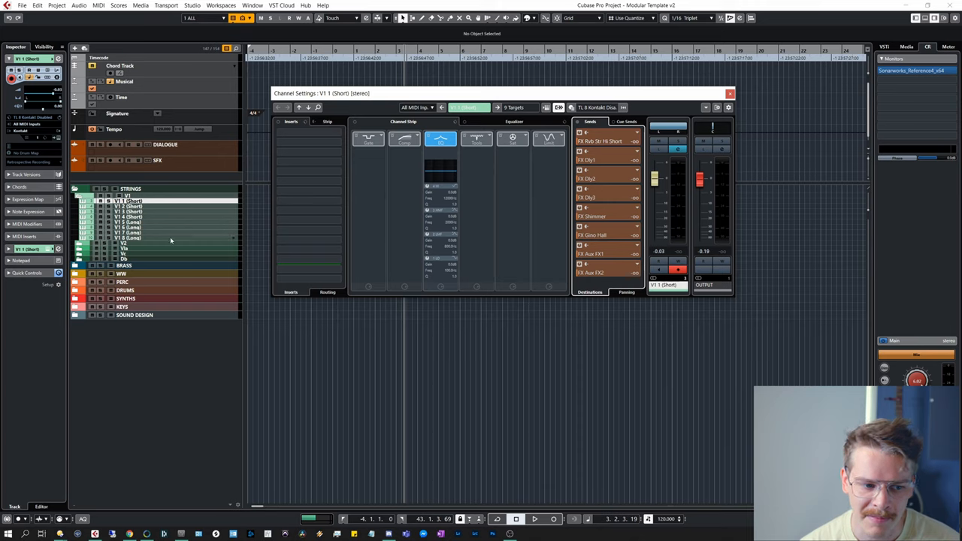
{"action": "mouse_move", "coordinate": [412, 216]}
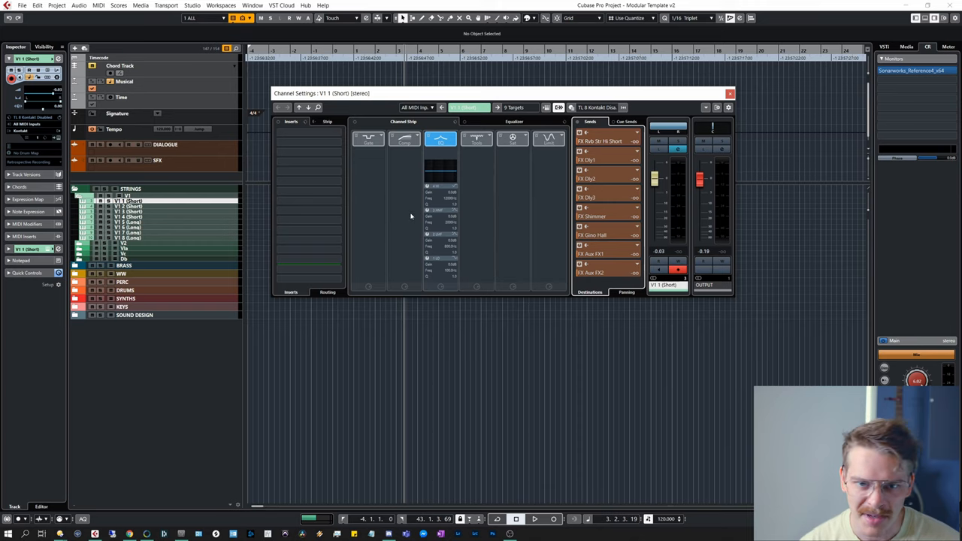
{"action": "mouse_move", "coordinate": [183, 207]}
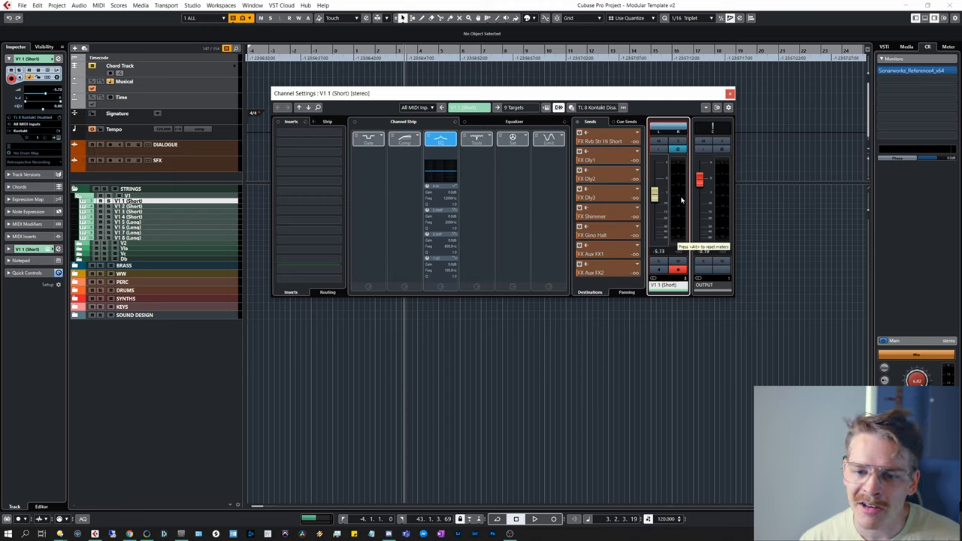
{"action": "left_click_drag", "start_coordinate": [655, 199], "coordinate": [655, 188]}
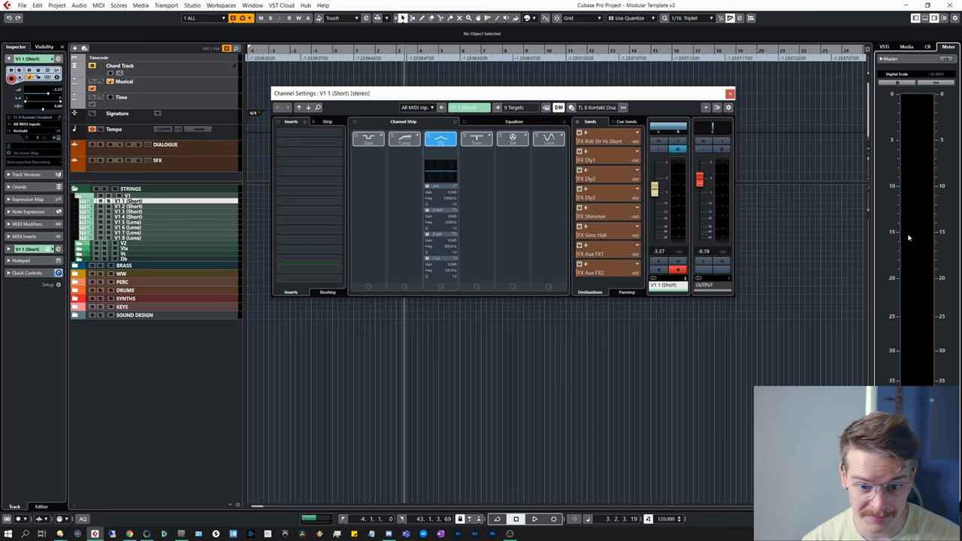
{"action": "mouse_move", "coordinate": [859, 147]}
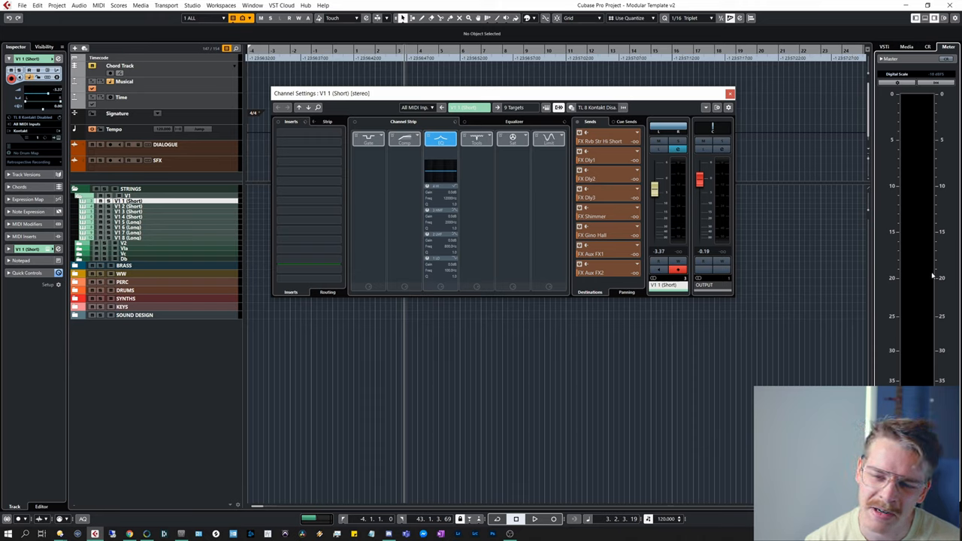
{"action": "mouse_move", "coordinate": [466, 272]}
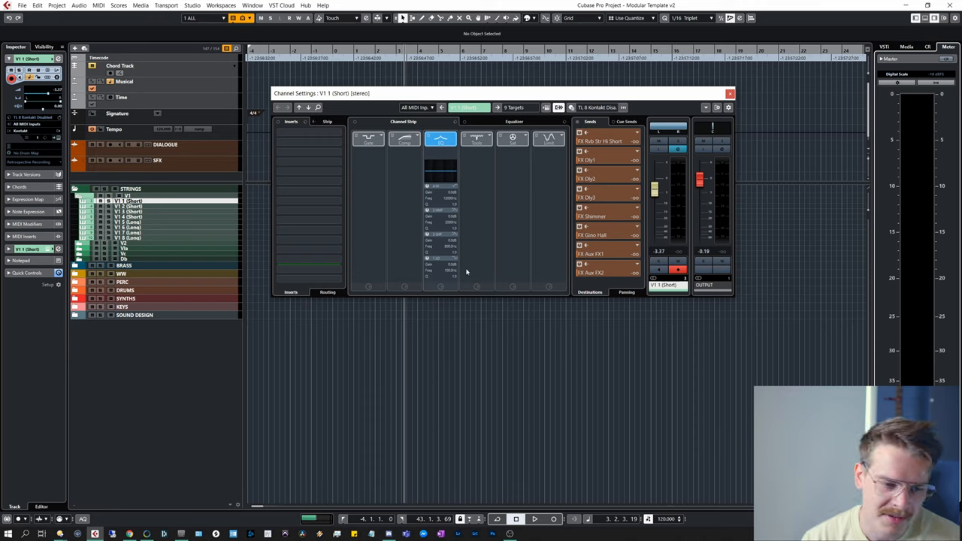
{"action": "mouse_move", "coordinate": [228, 209]}
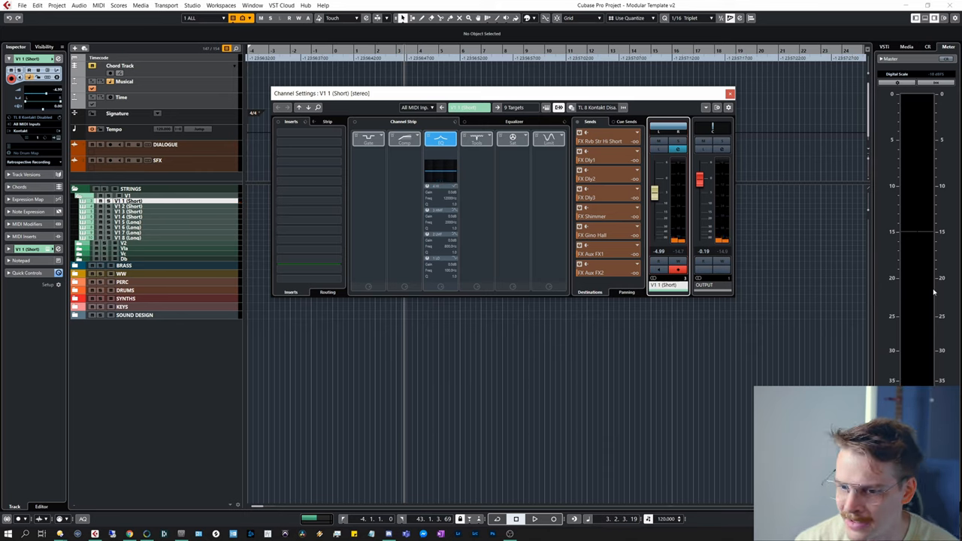
{"action": "left_click_drag", "start_coordinate": [656, 194], "coordinate": [655, 184]}
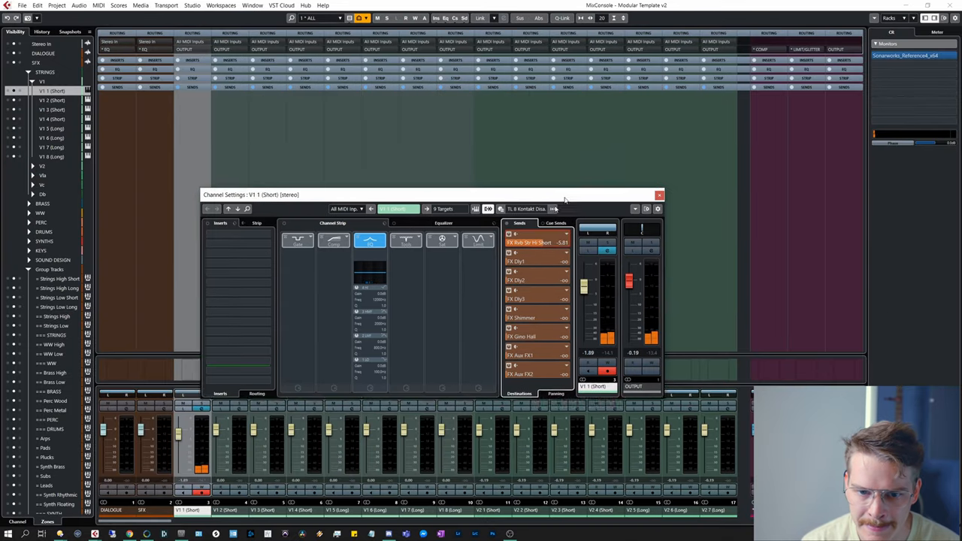
Close the Channel Settings and MixConsole windows, returning to the Project window
{"action": "left_click", "coordinate": [658, 195]}
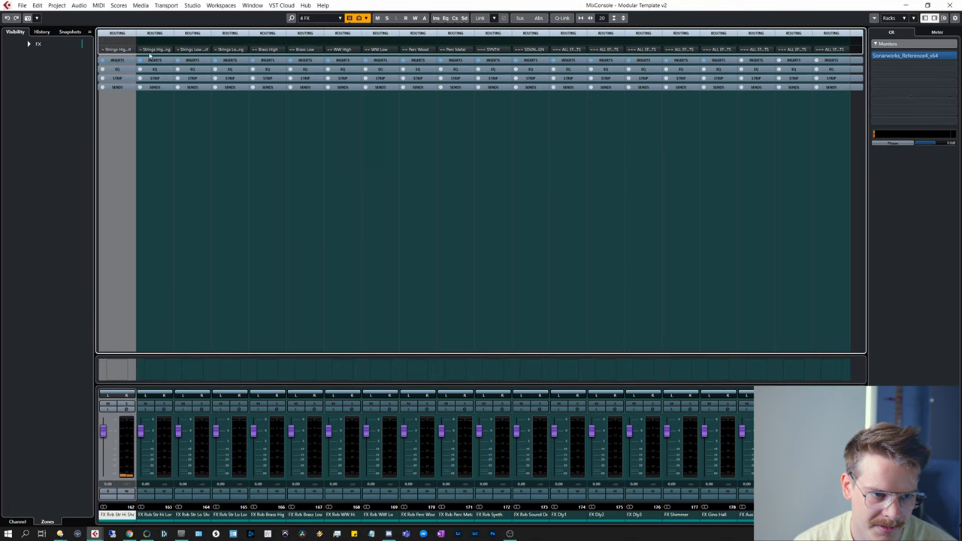
{"action": "left_click", "coordinate": [117, 49]}
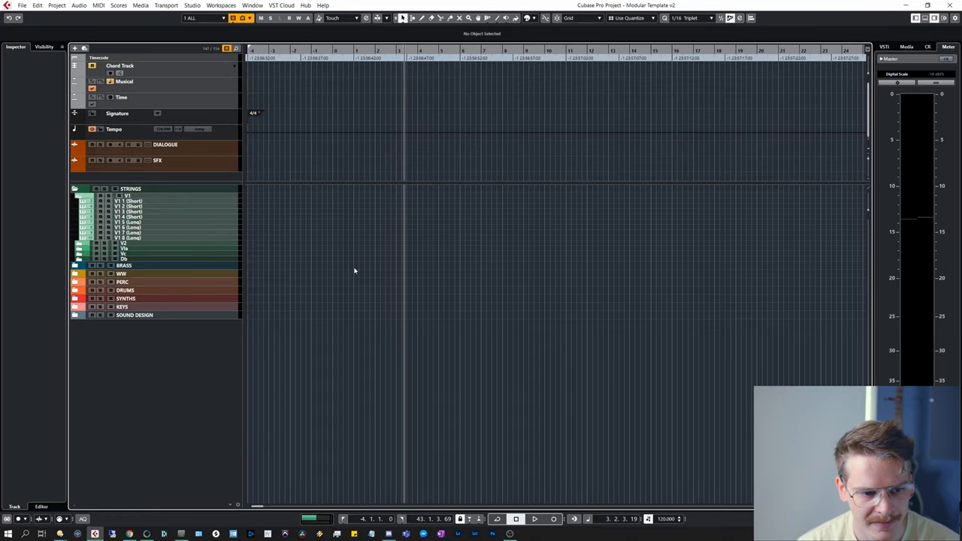
{"action": "mouse_move", "coordinate": [314, 178]}
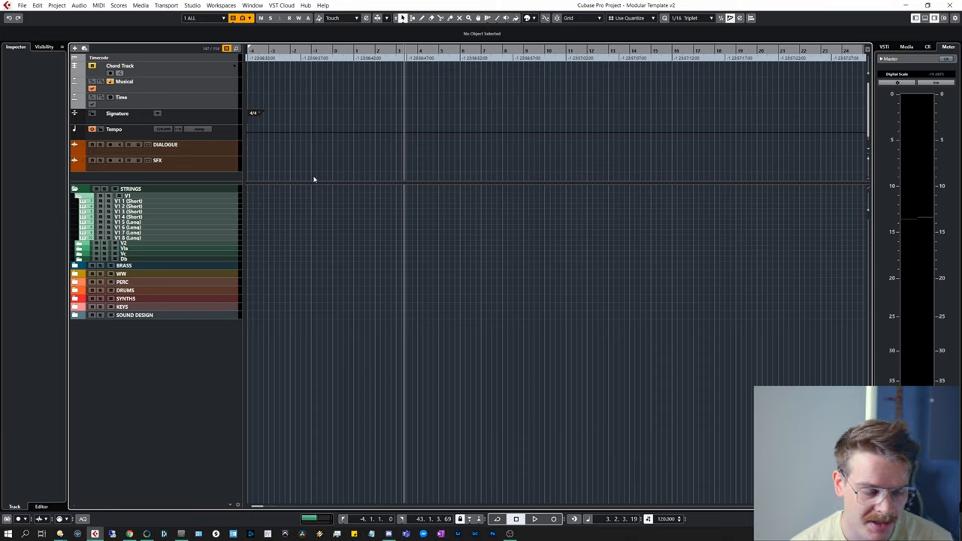
{"action": "mouse_move", "coordinate": [279, 231]}
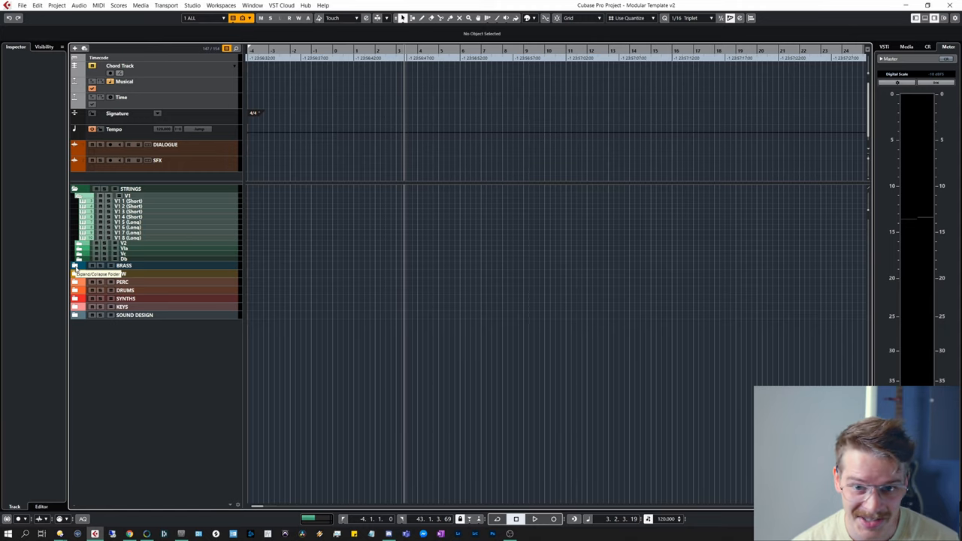
Collapse the STRINGS folder track so only top-level instrument folders are listed
{"action": "left_click", "coordinate": [75, 264]}
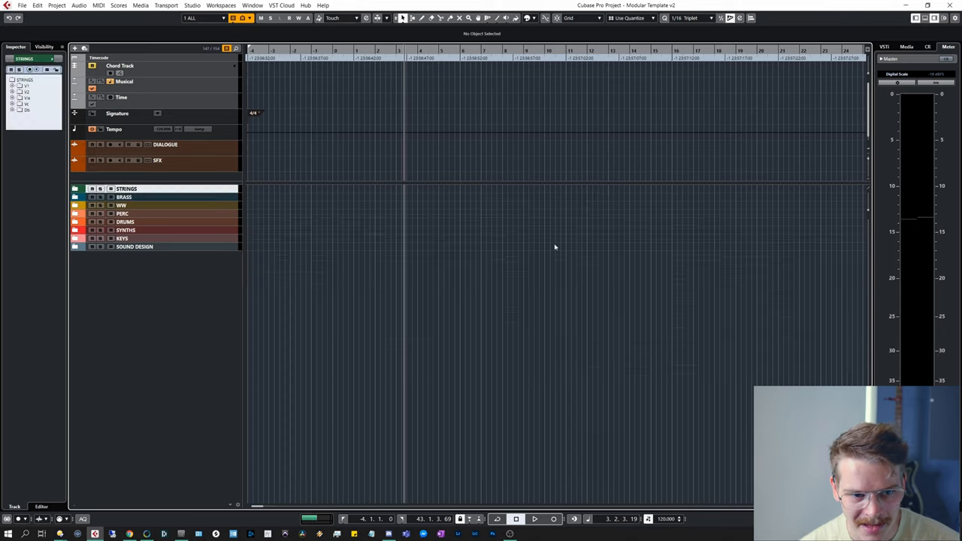
{"action": "mouse_move", "coordinate": [480, 203]}
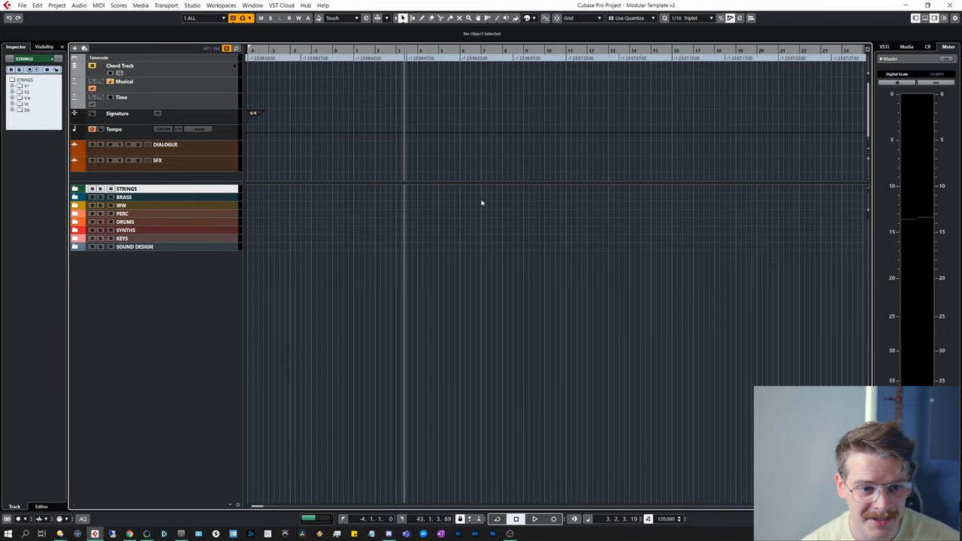
{"action": "left_click", "coordinate": [201, 18]}
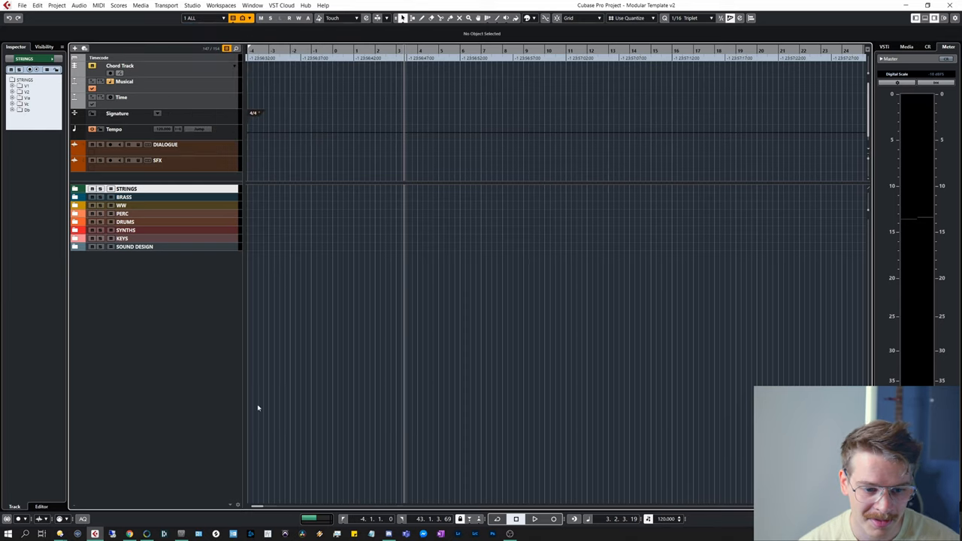
{"action": "mouse_move", "coordinate": [424, 244]}
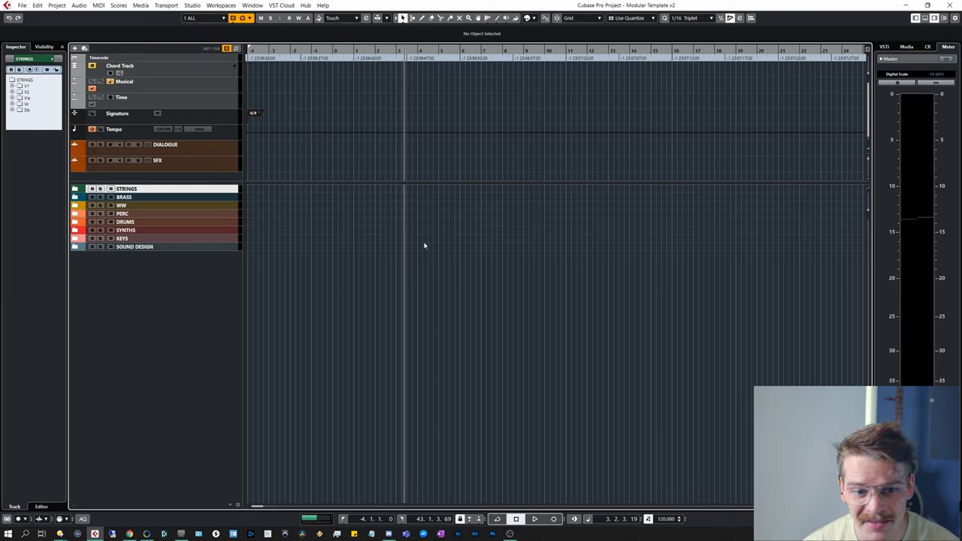
{"action": "mouse_move", "coordinate": [544, 287]}
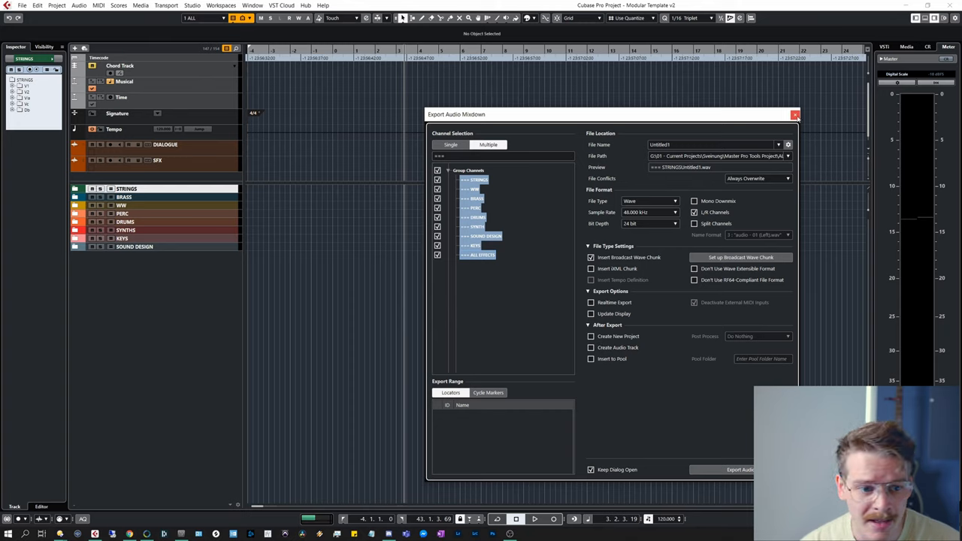
Close the Export Audio Mixdown window with the group stem channels still ticked
{"action": "left_click", "coordinate": [793, 114]}
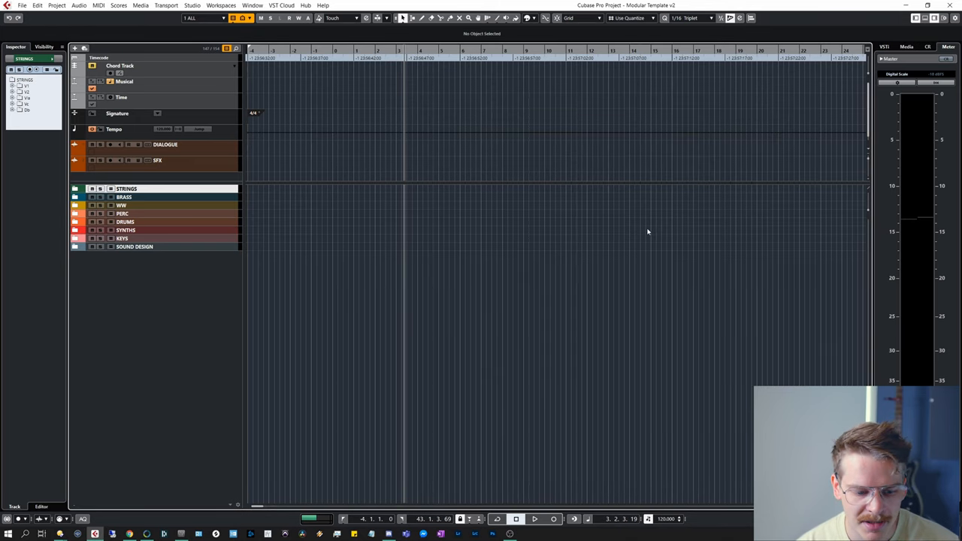
{"action": "mouse_move", "coordinate": [268, 195]}
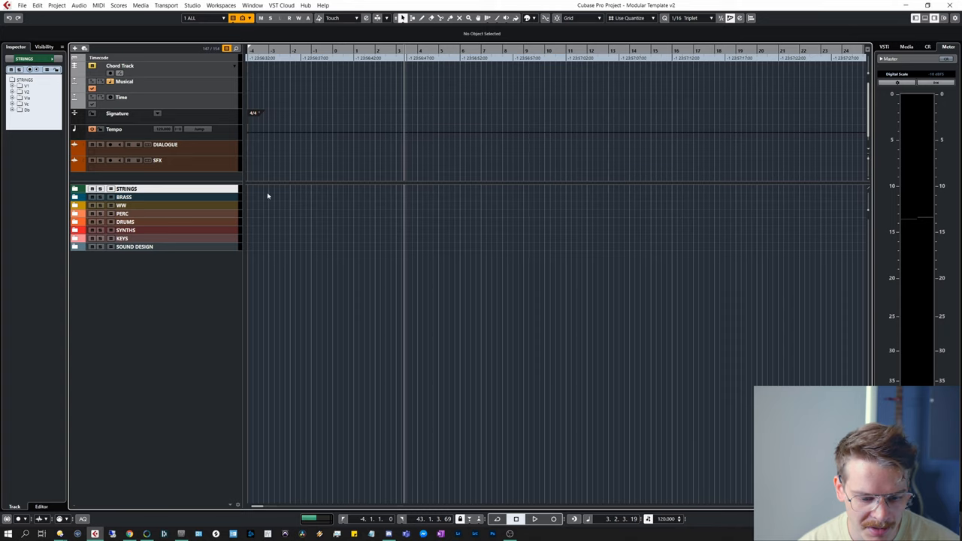
{"action": "mouse_move", "coordinate": [69, 319]}
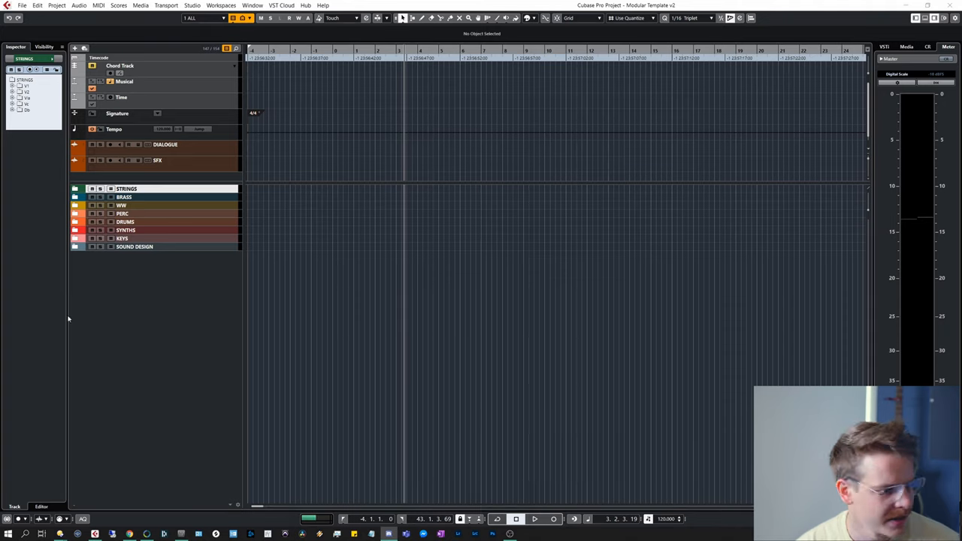